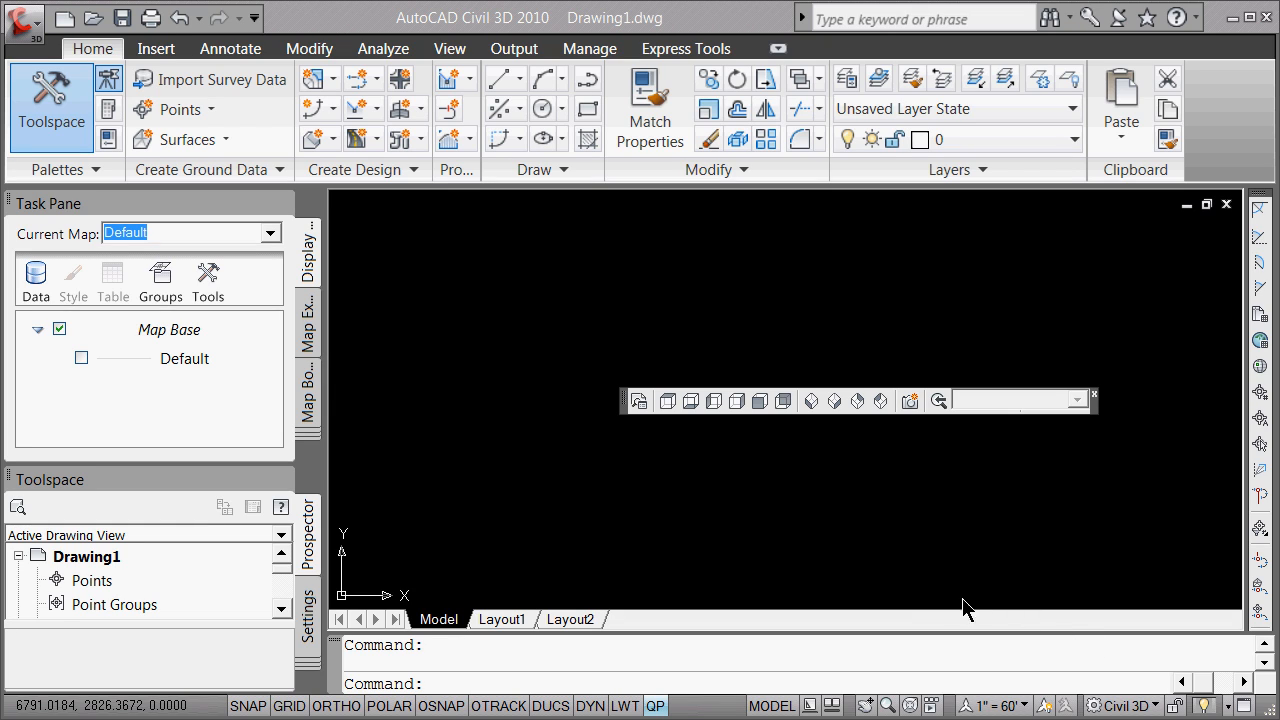
mouse_move(624, 402)
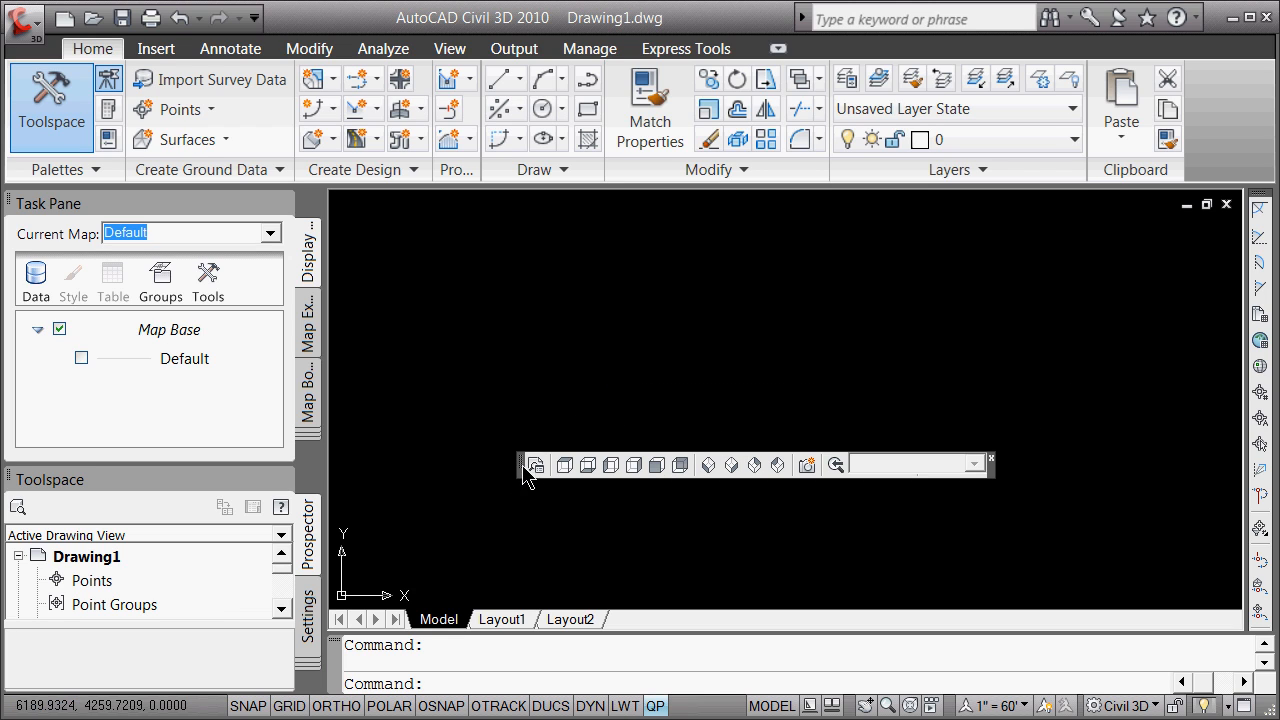
mouse_move(533, 468)
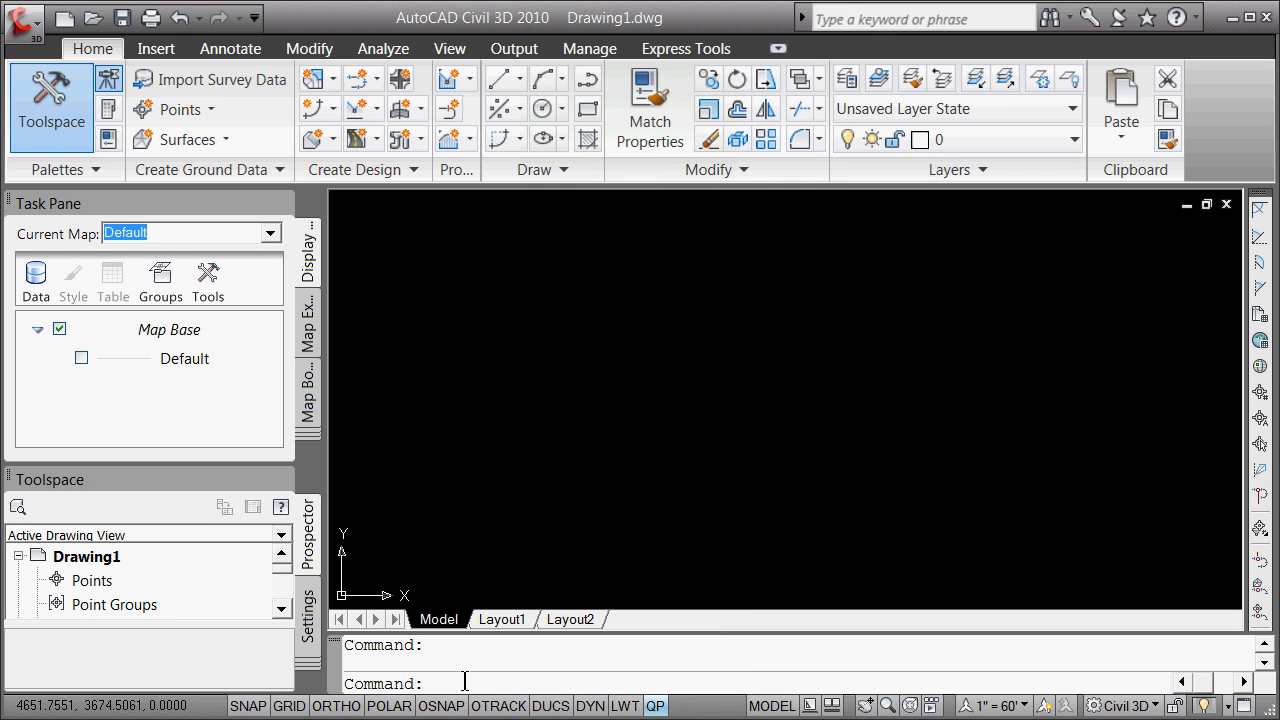
- Open Oct4d.dwg from Recent Documents and cancel the missing shape file prompt
text(-top)
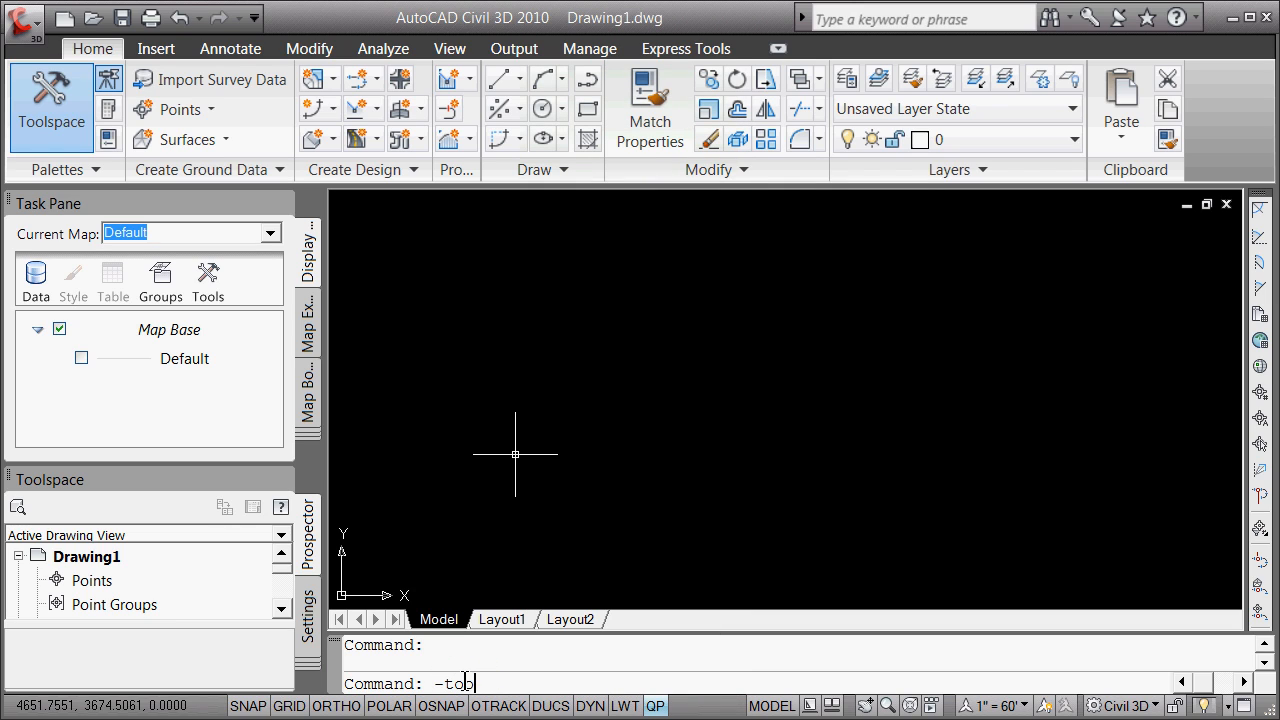
key(Enter)
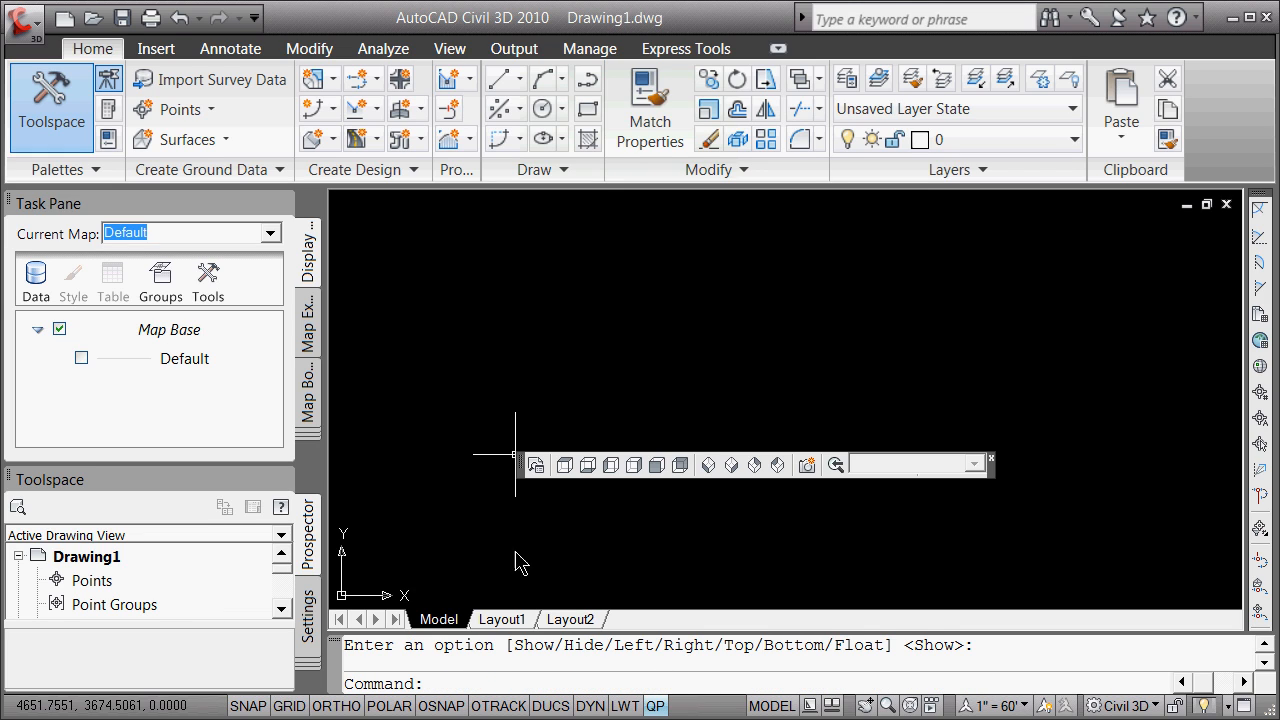
mouse_move(527, 472)
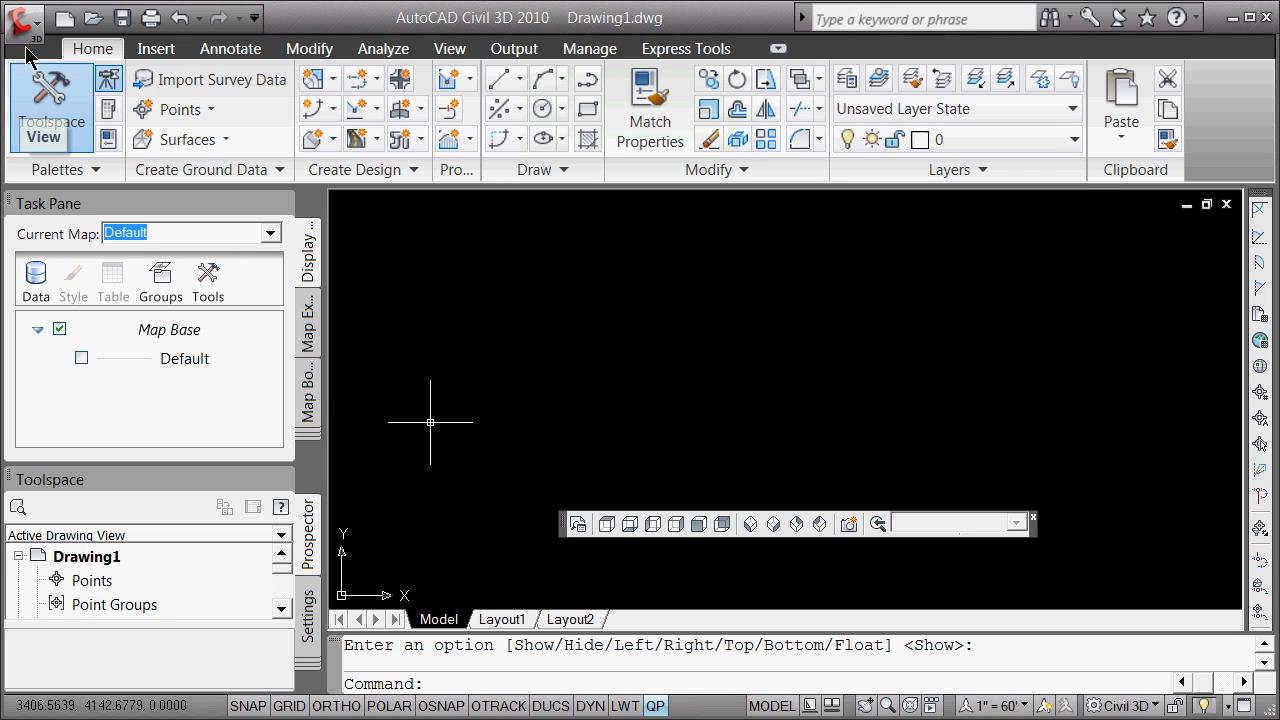
click(28, 27)
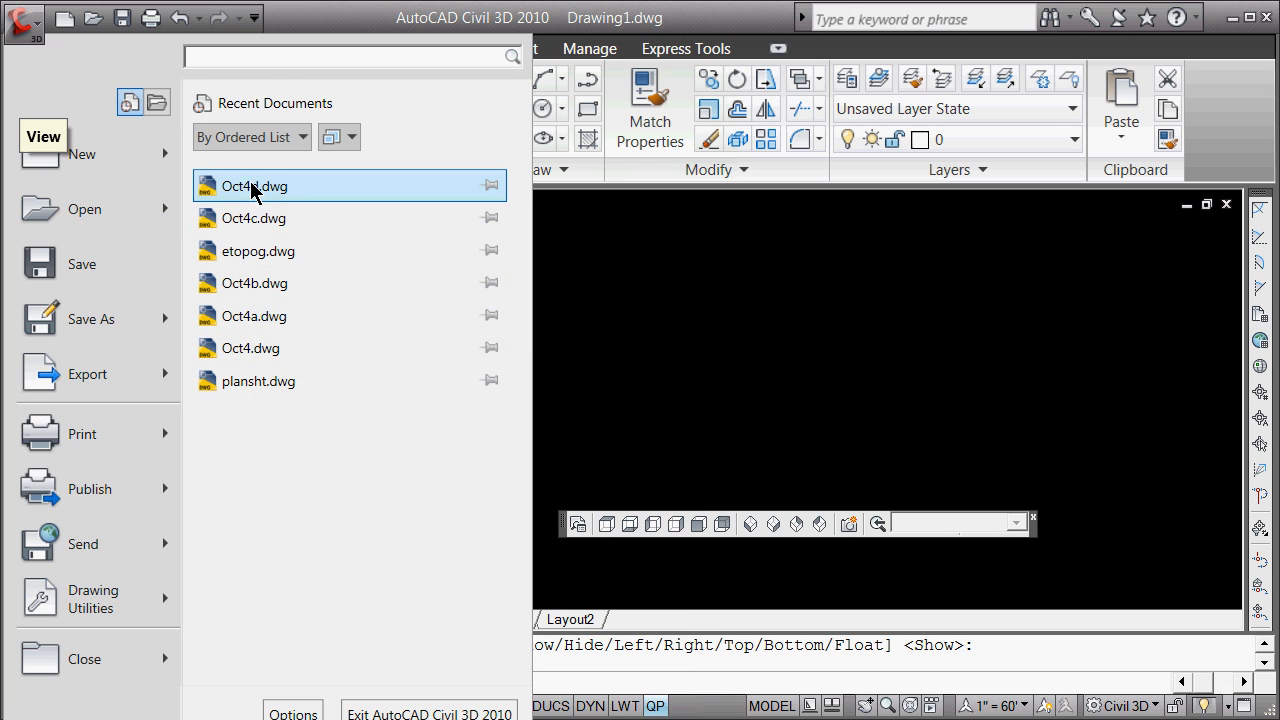
click(252, 186)
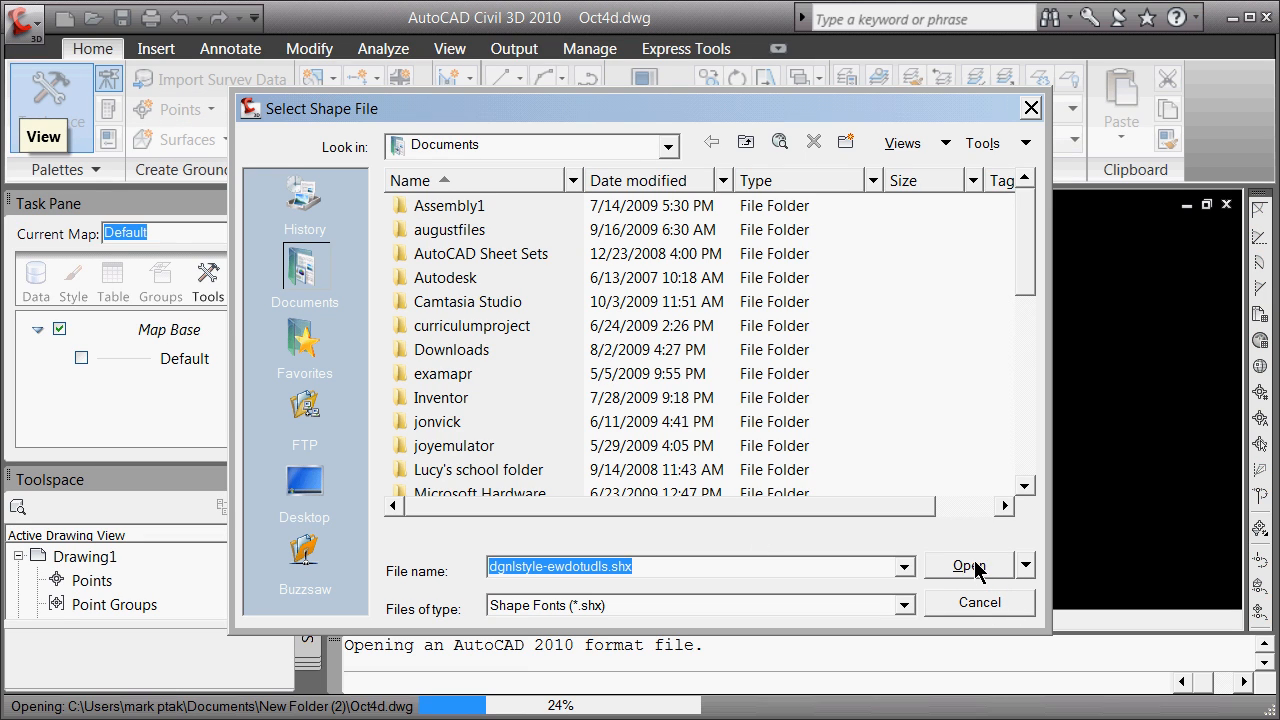
mouse_move(980, 575)
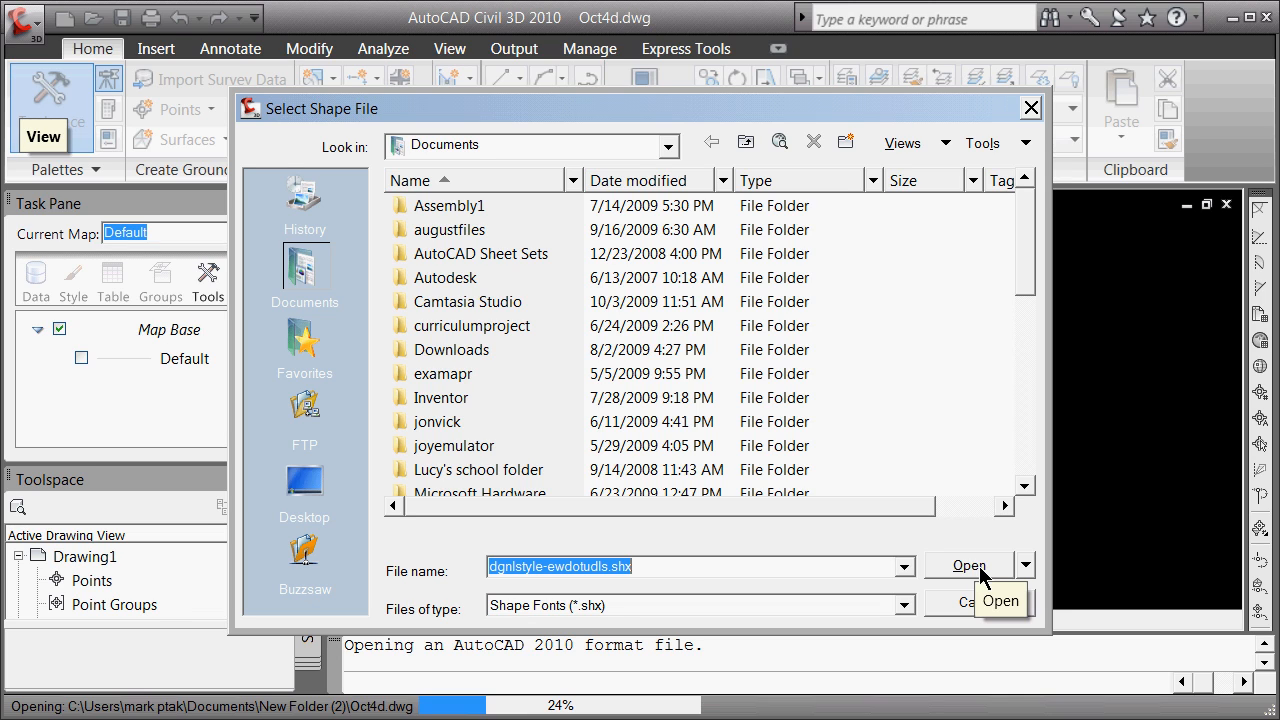
click(968, 565)
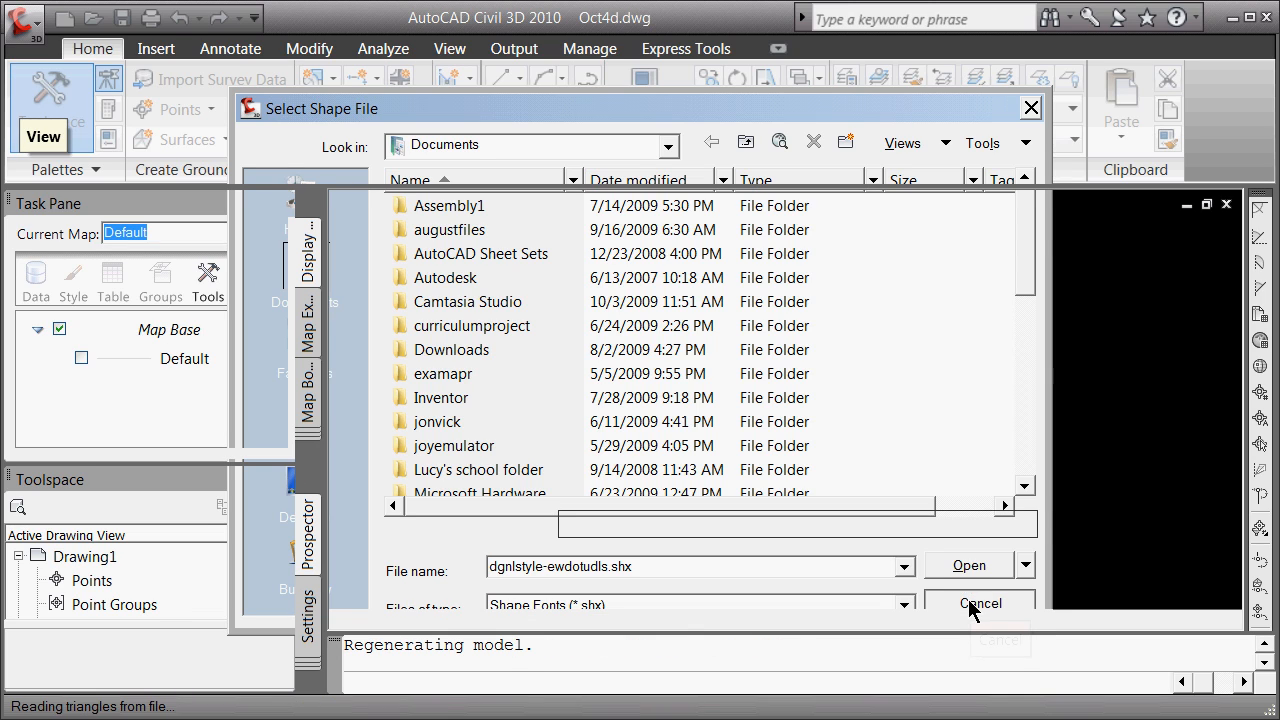
click(980, 604)
text(v)
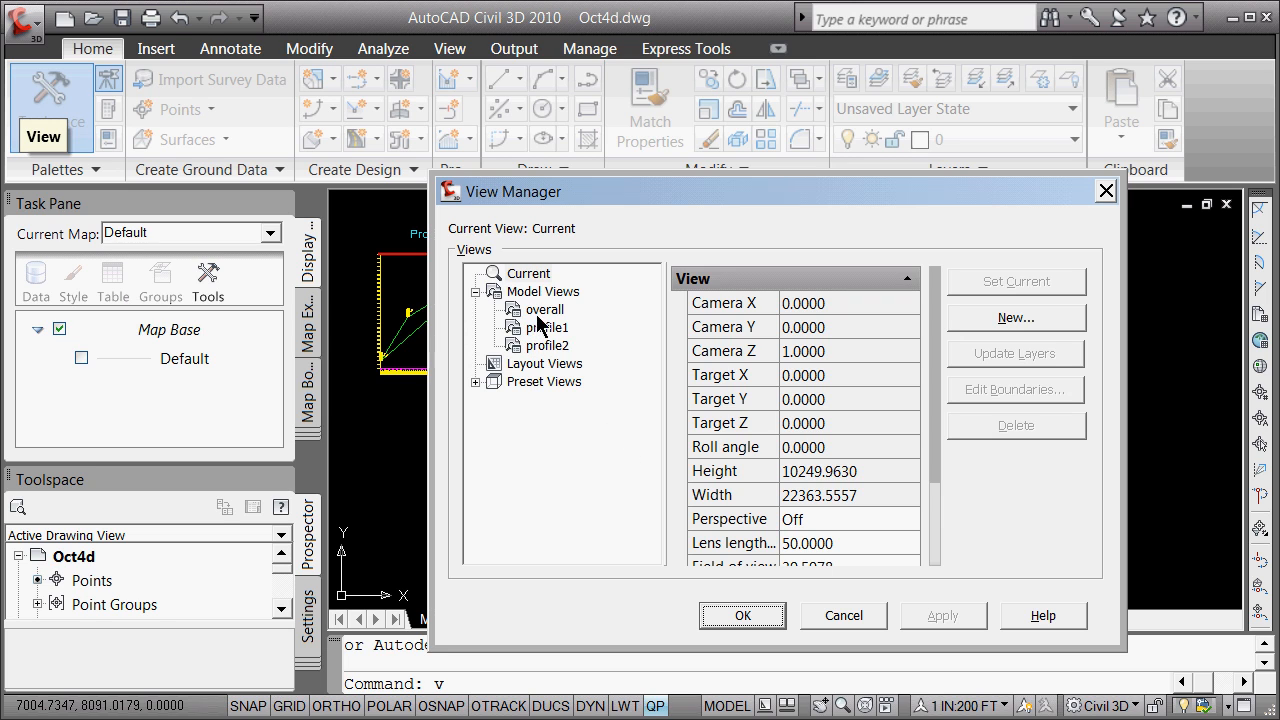
- Make the 'overall' model view current in View Manager
click(743, 615)
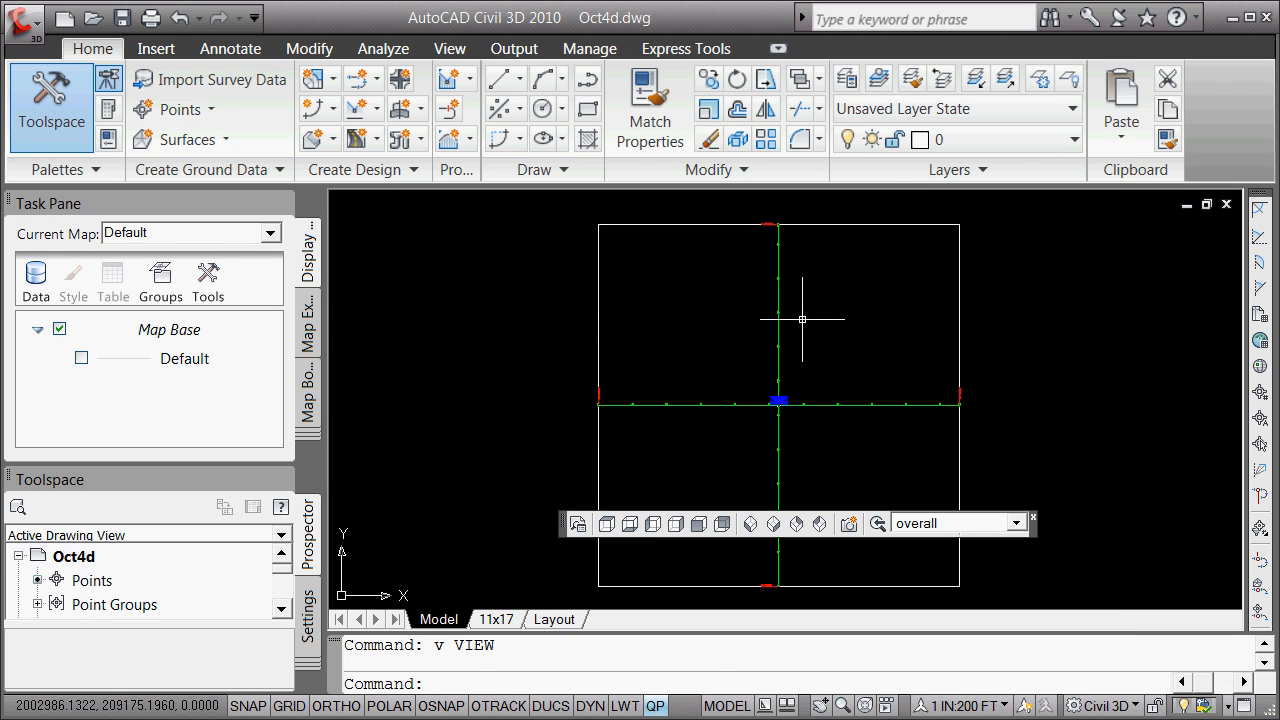
mouse_move(782, 360)
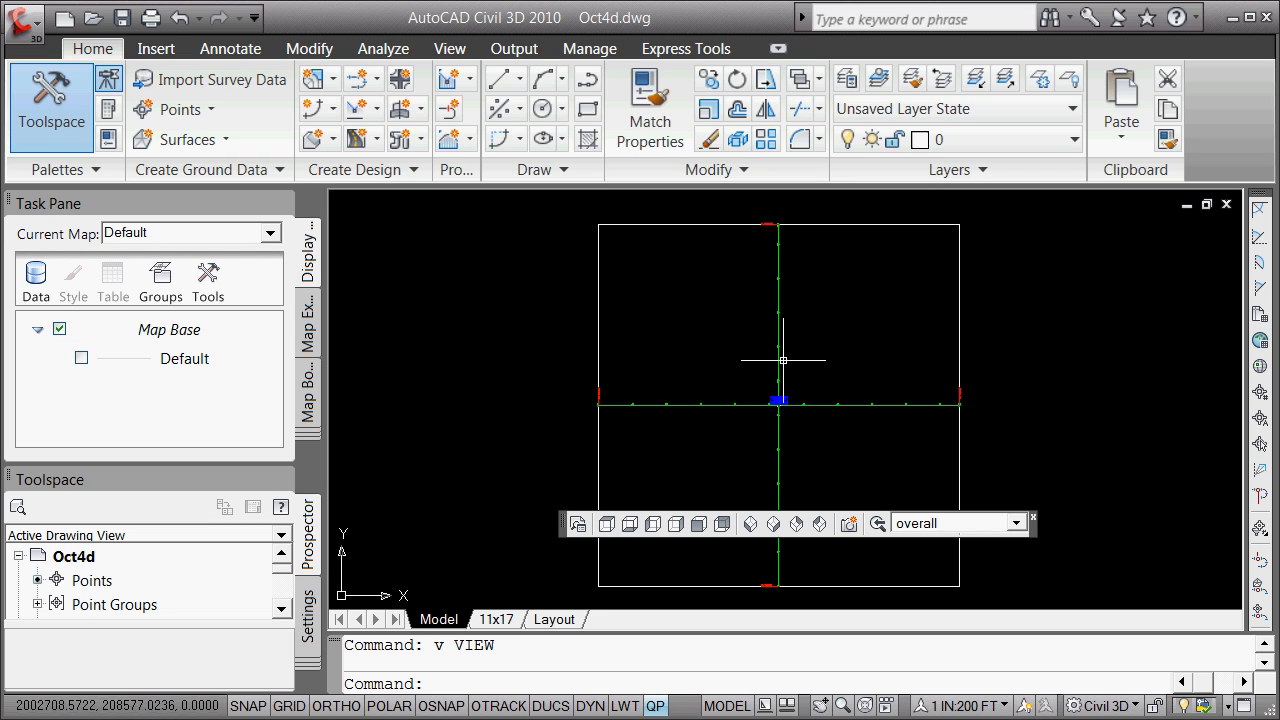
mouse_move(305, 615)
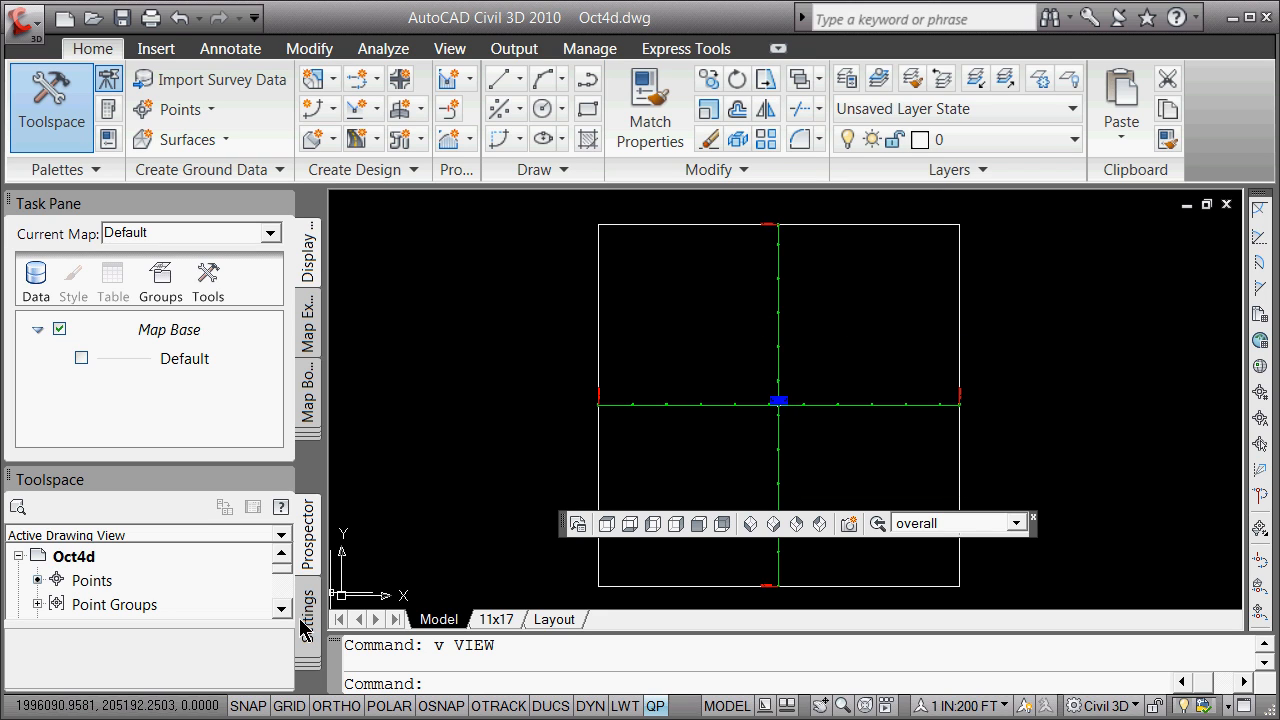
mouse_move(145, 258)
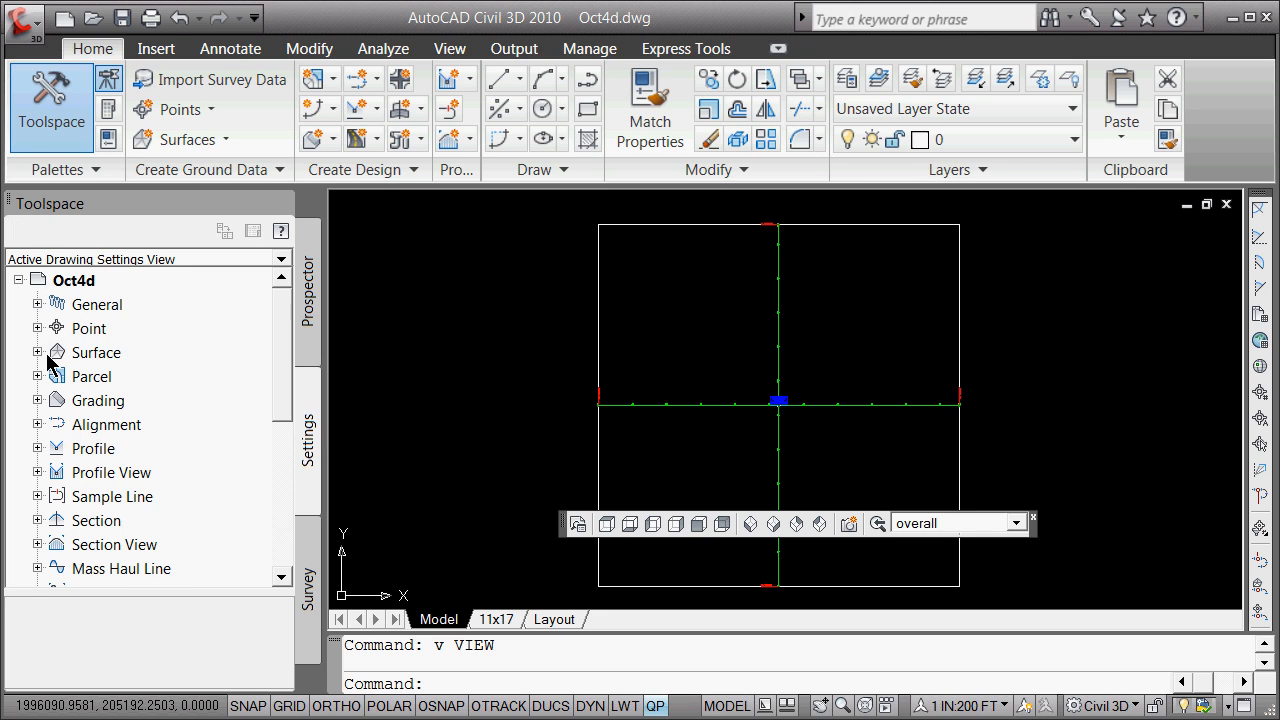
- Expand Surface settings, the Surfaces collection and alignment sn_cl in Toolspace, then close it
click(38, 352)
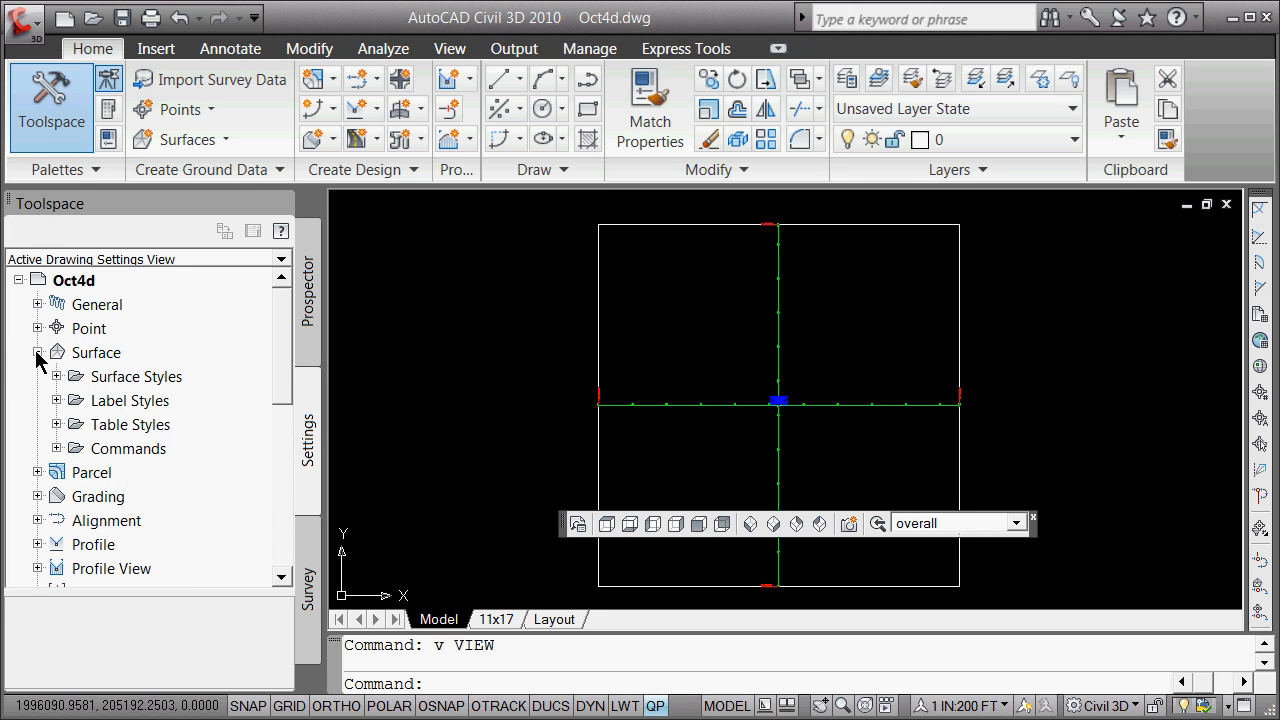
click(309, 290)
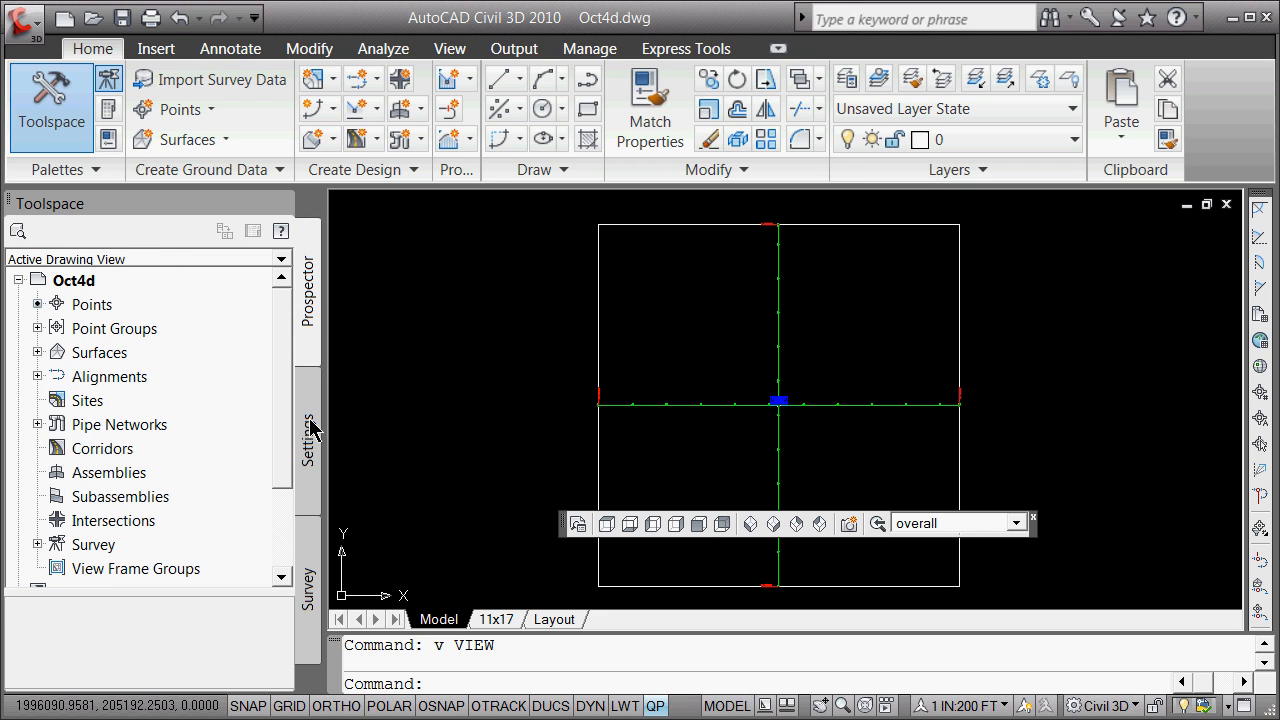
mouse_move(38, 362)
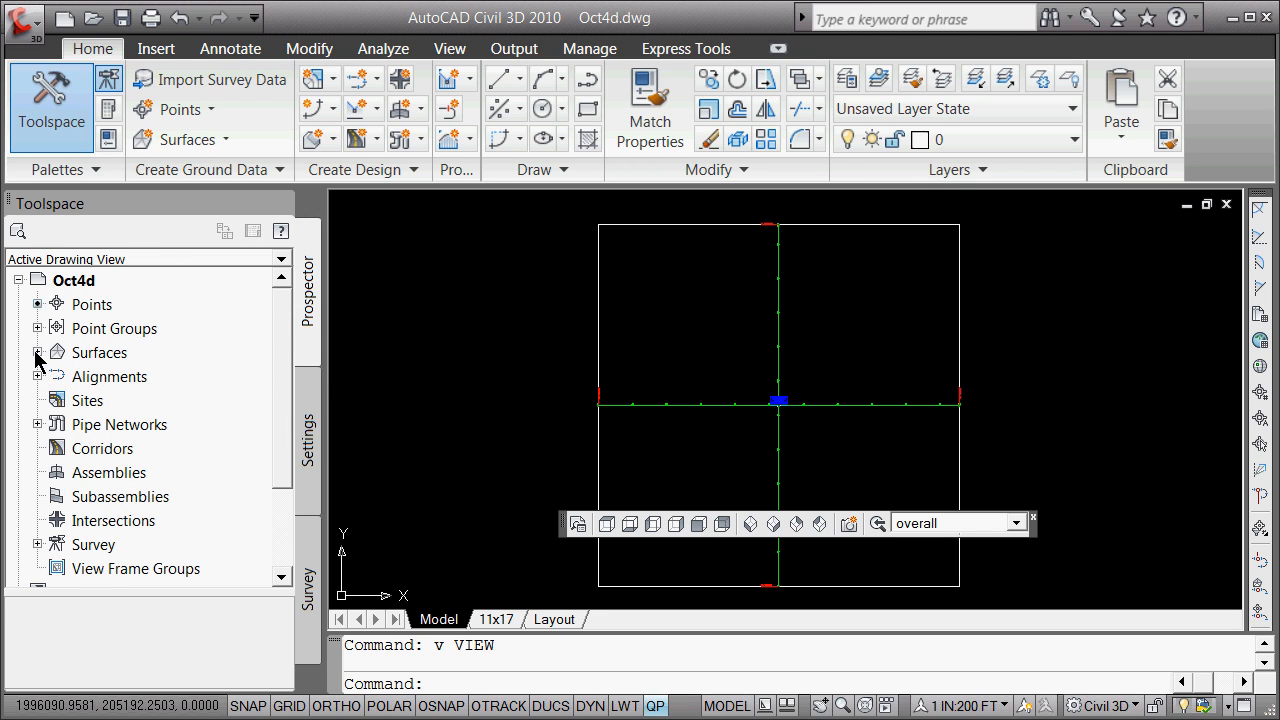
click(38, 352)
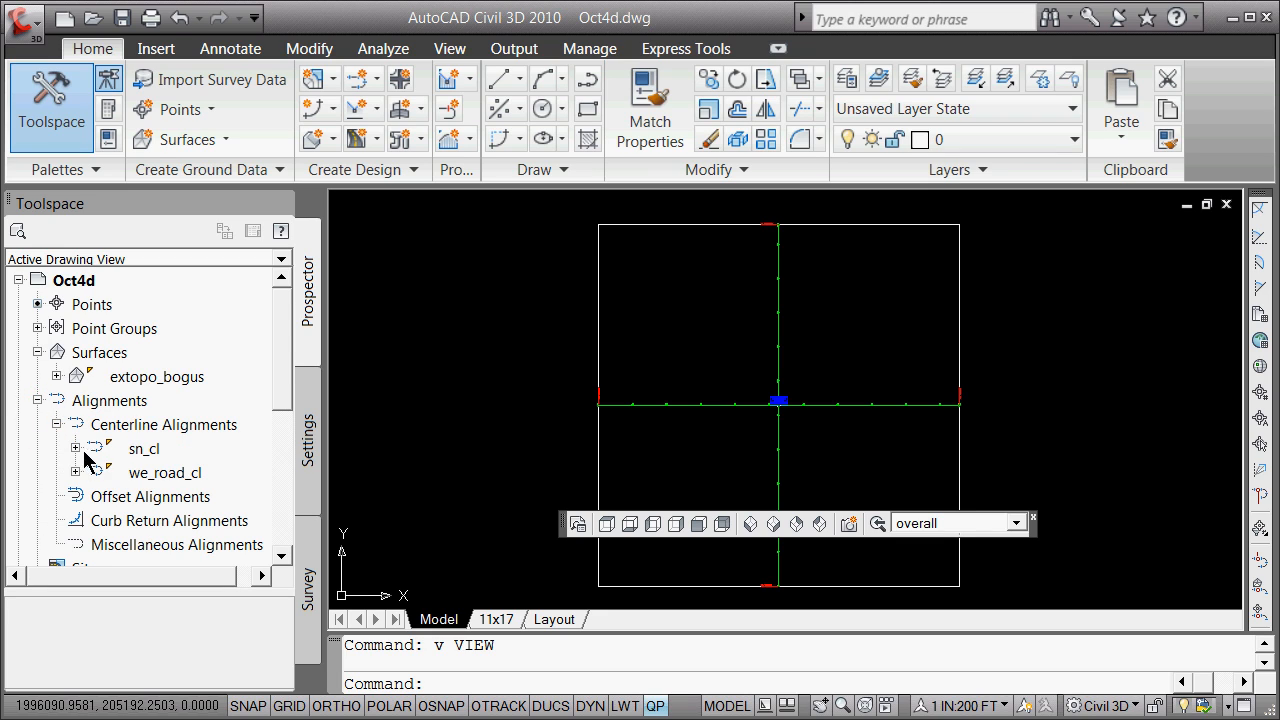
click(75, 448)
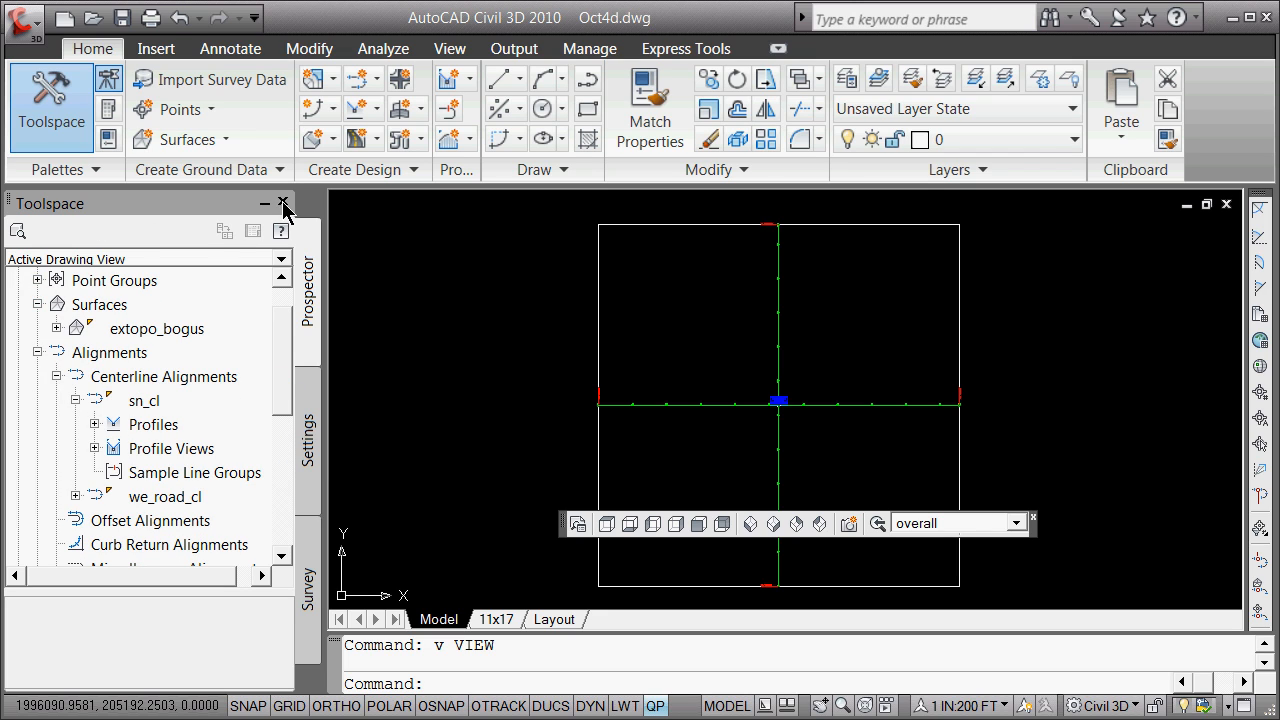
click(288, 203)
text(v)
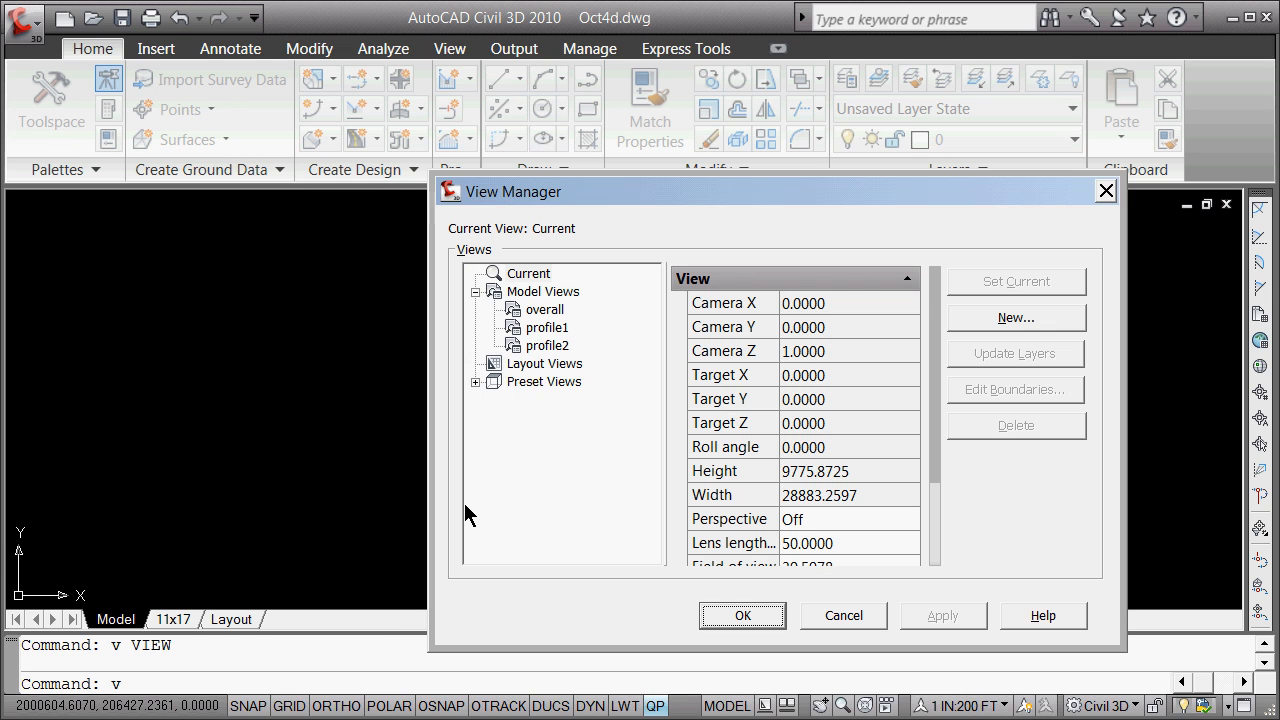
- Restore saved view profile1, then switch to saved view profile2
click(544, 327)
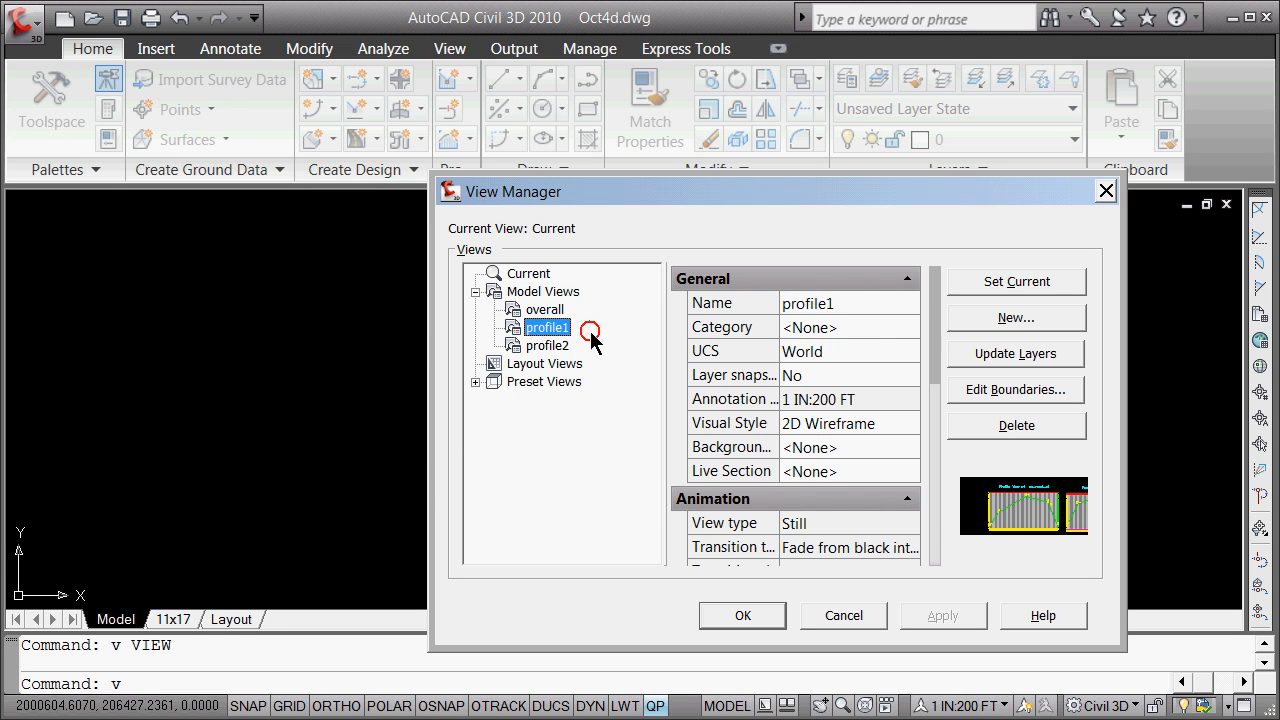
click(742, 616)
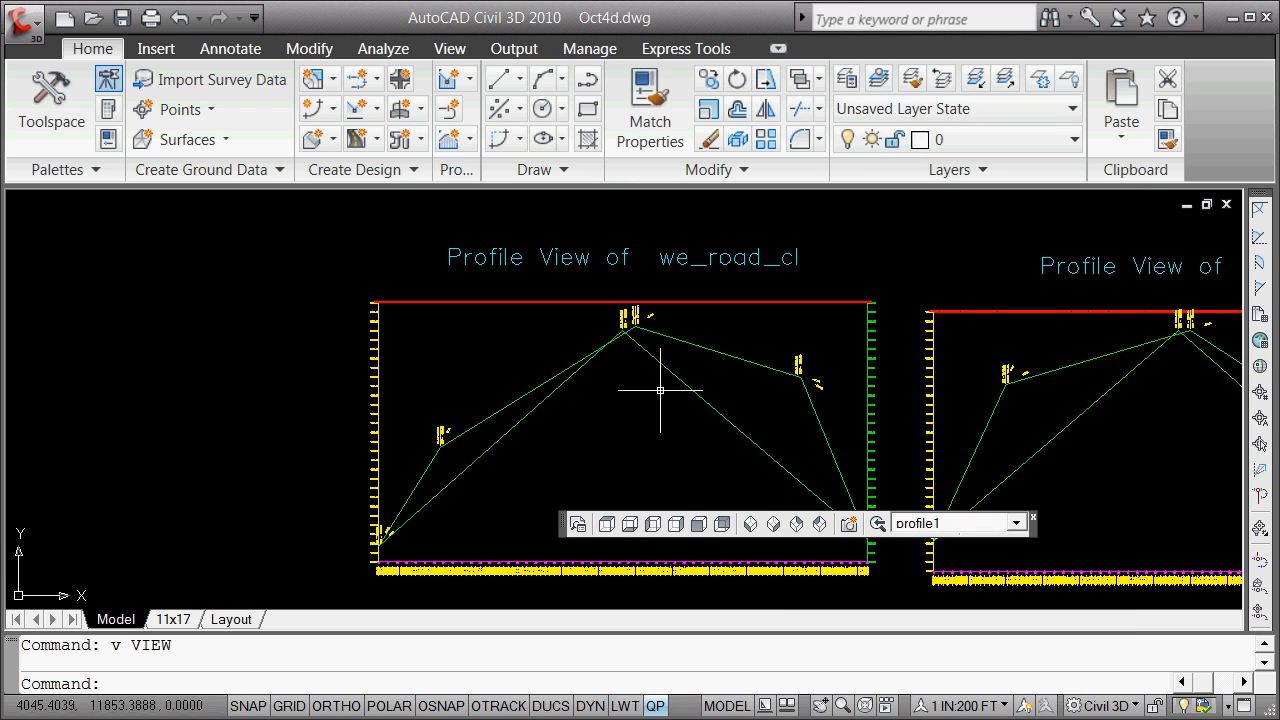
mouse_move(702, 405)
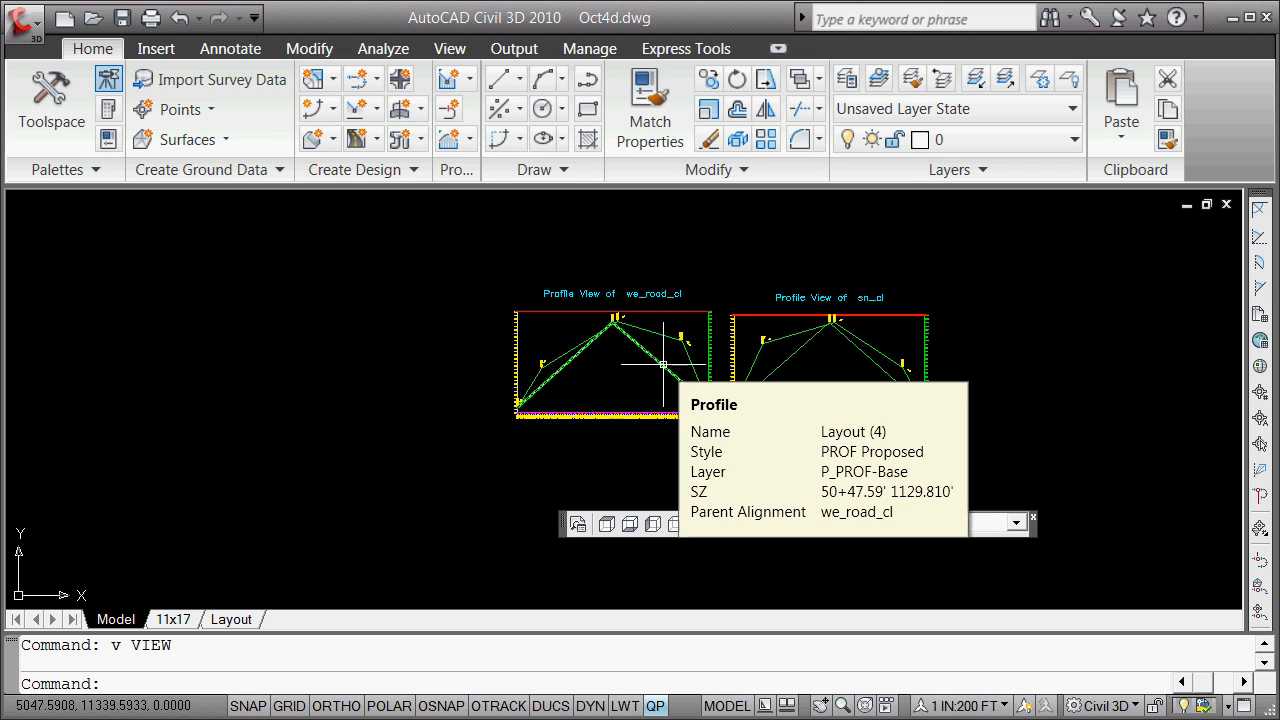
mouse_move(704, 261)
text(v)
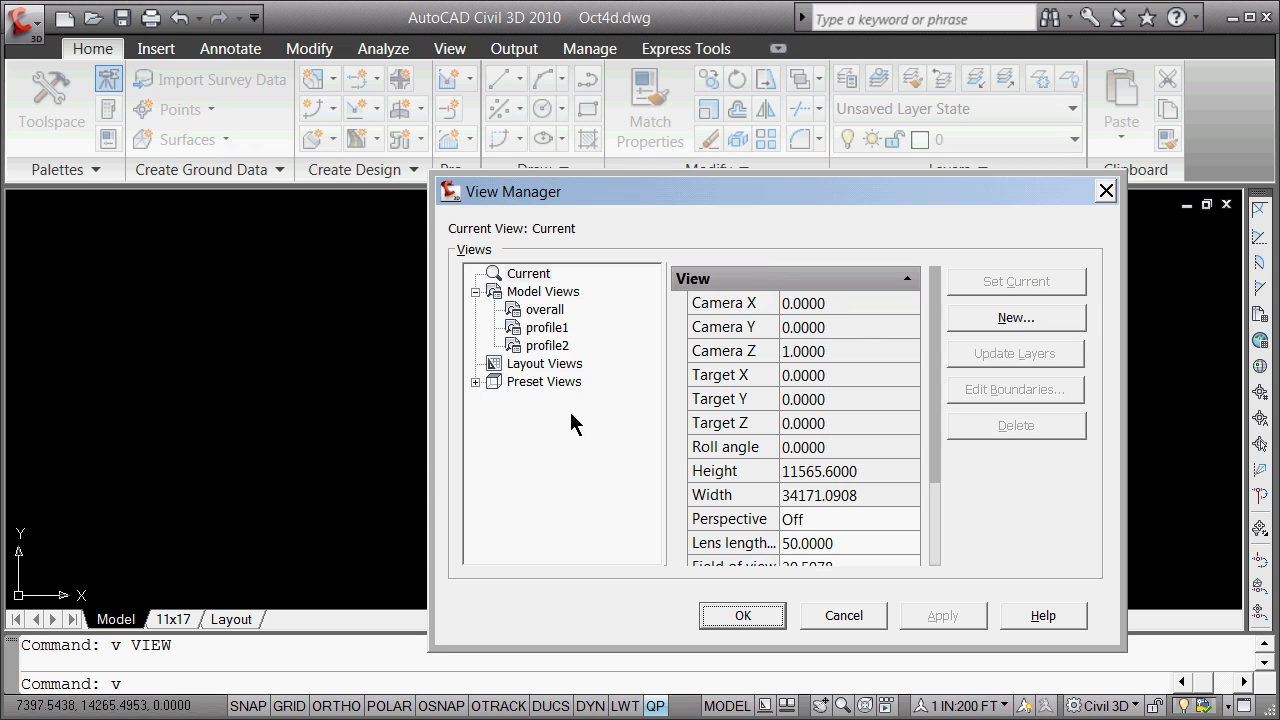
click(545, 345)
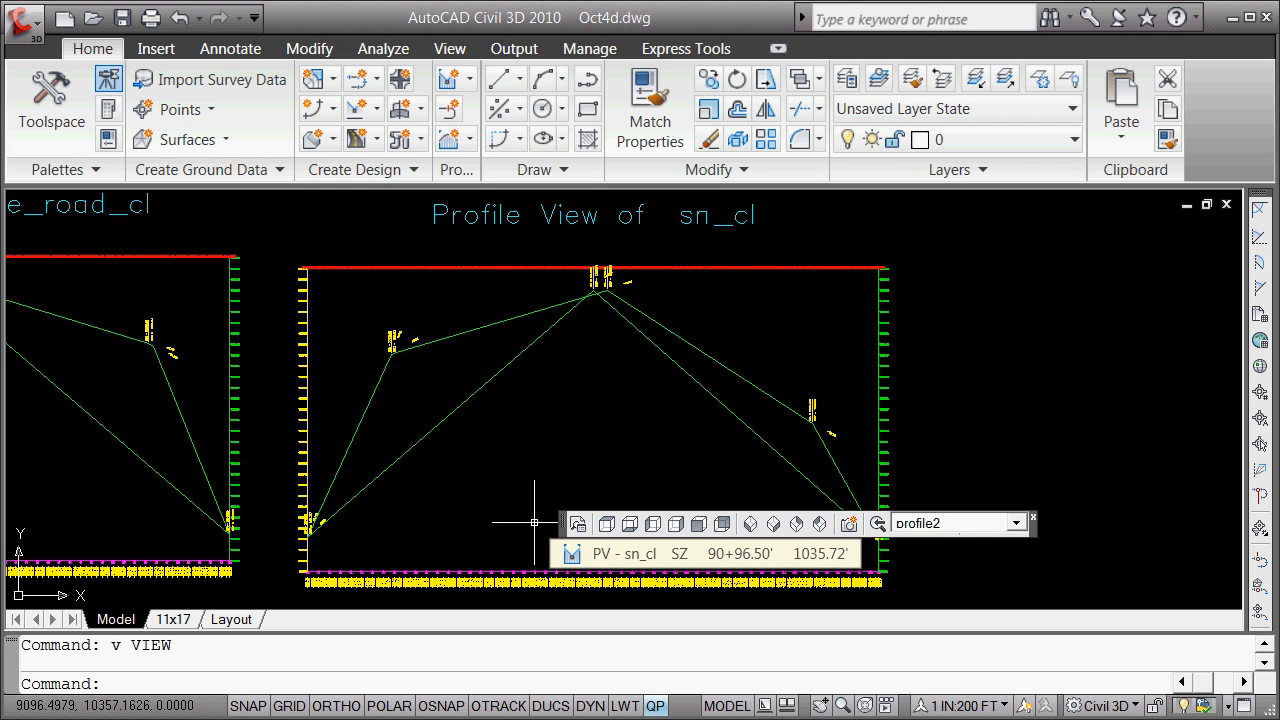
- Zoom Center on point 0,0 with a height of 100
text(z)
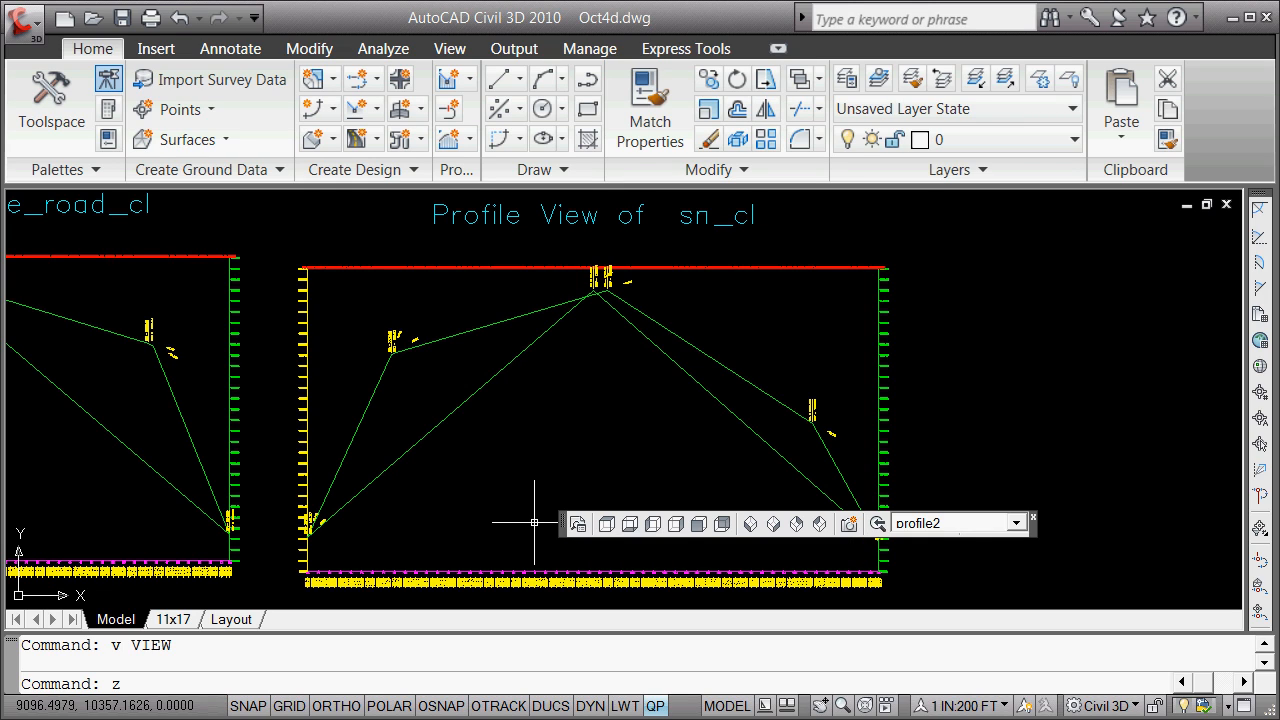
text(c)
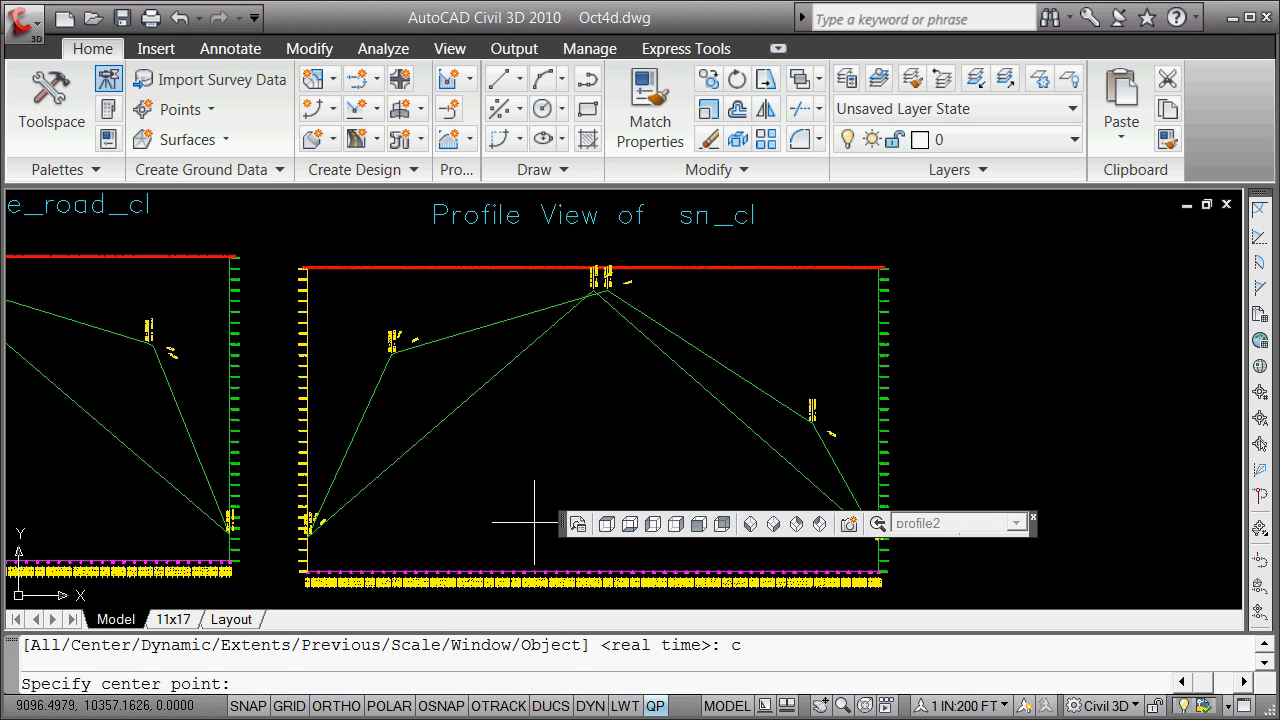
text(0)
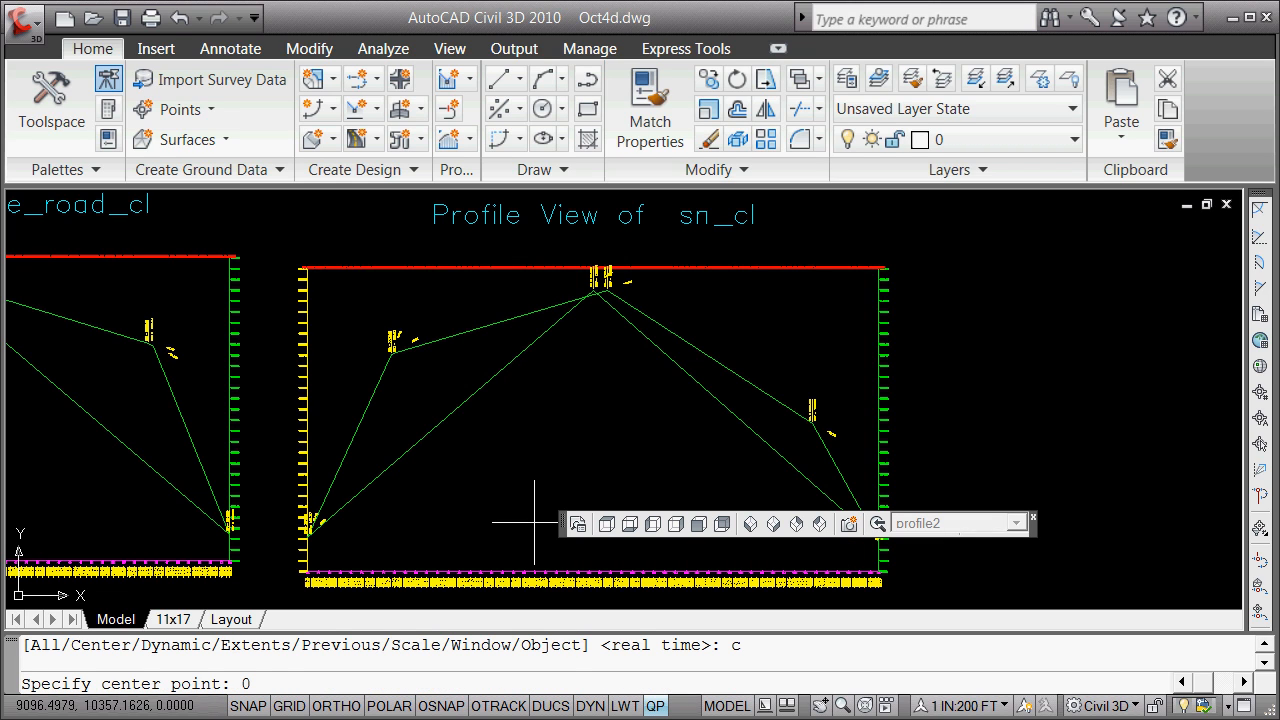
text(0,0)
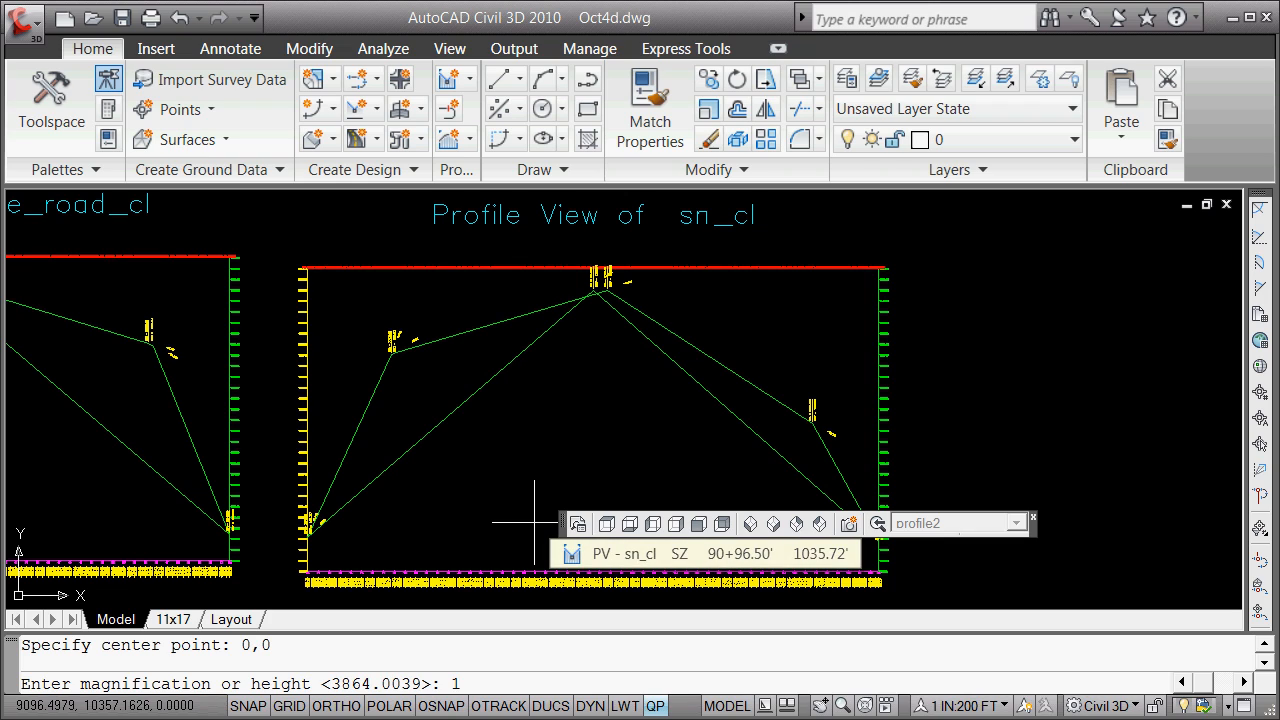
text(100)
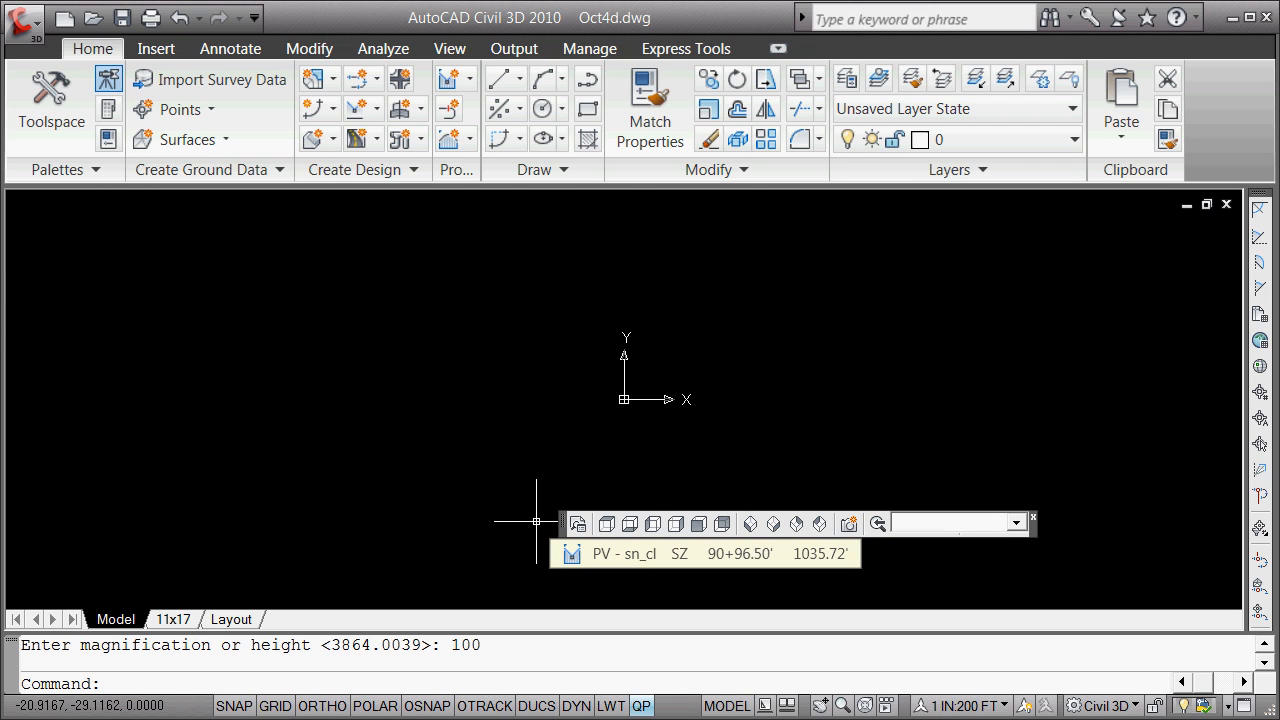
mouse_move(731, 373)
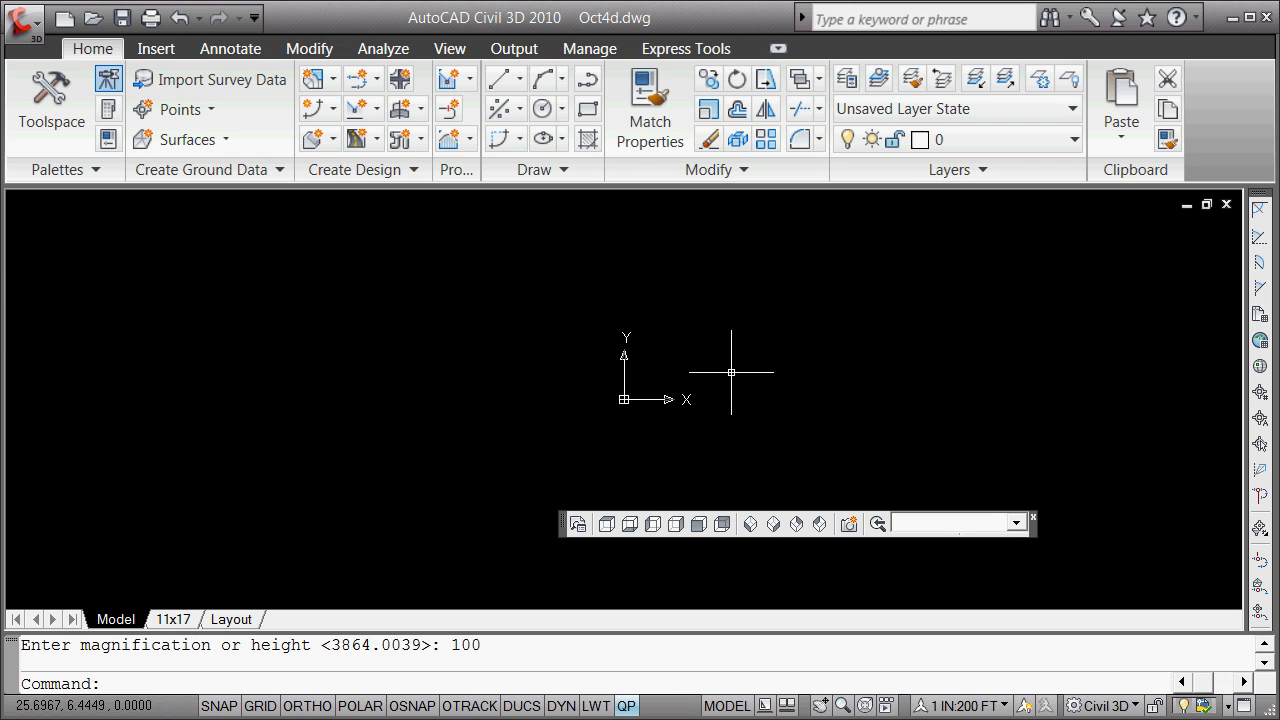
mouse_move(726, 371)
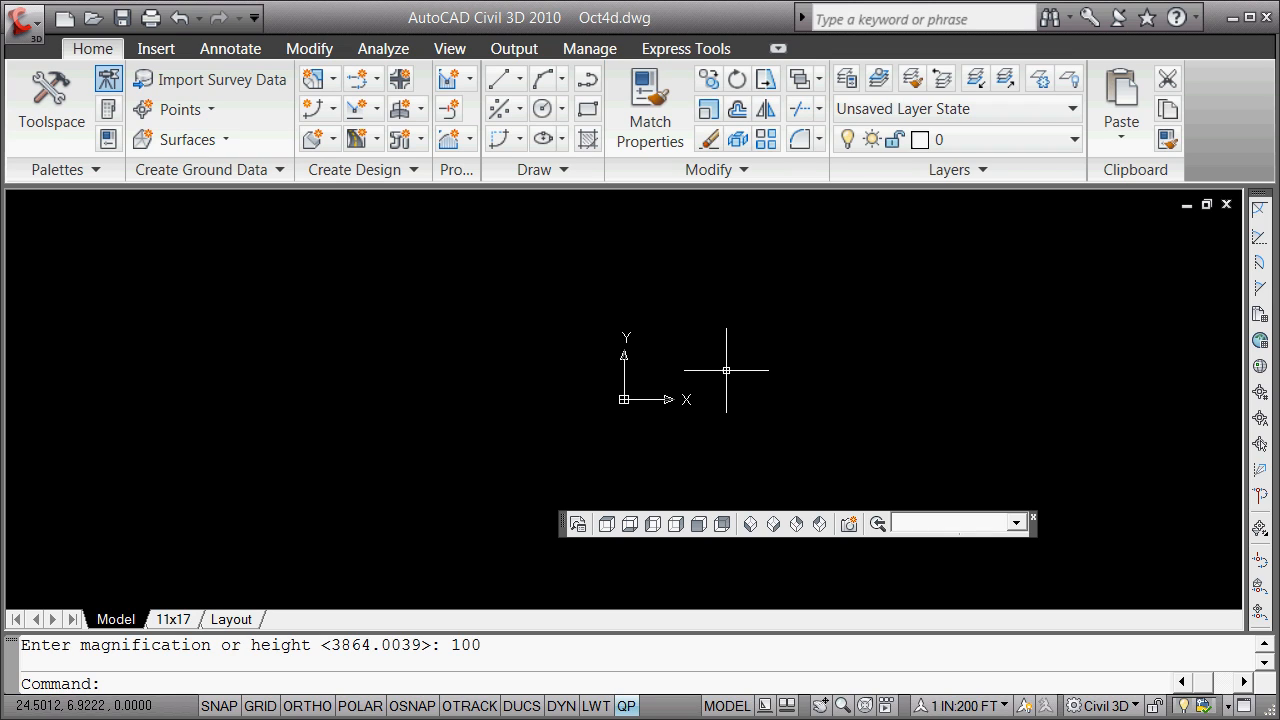
mouse_move(722, 367)
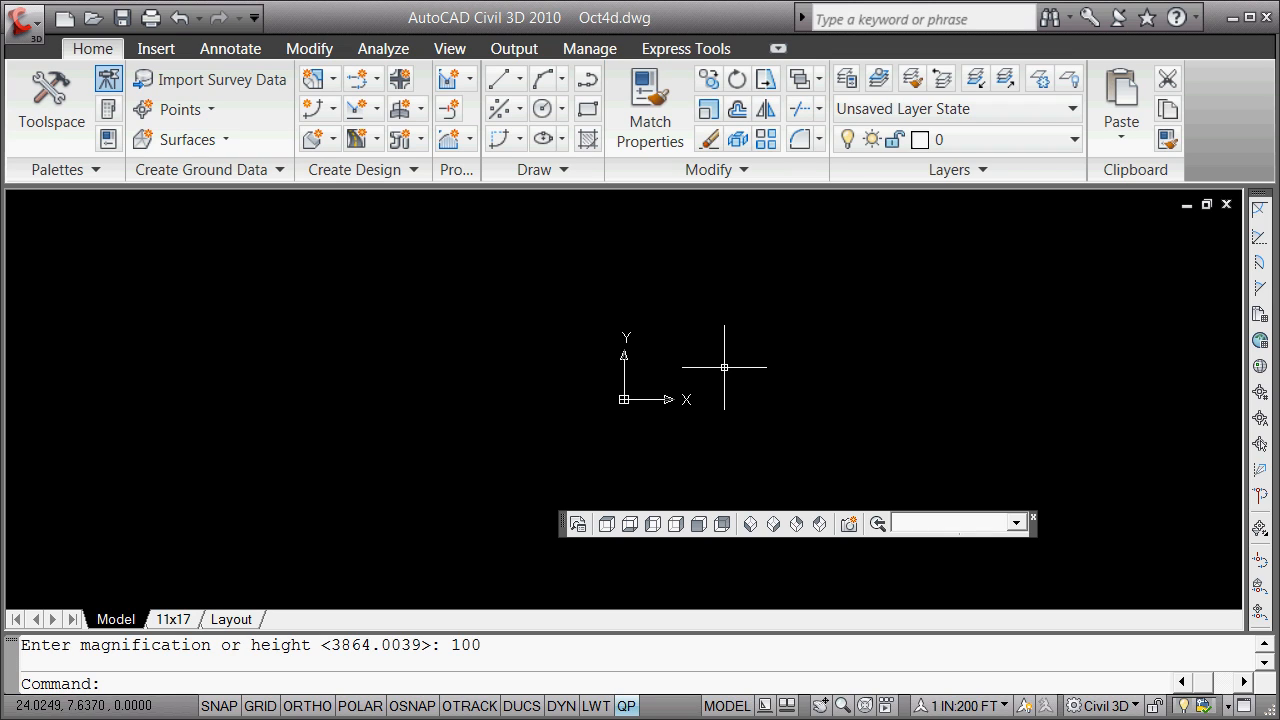
mouse_move(714, 362)
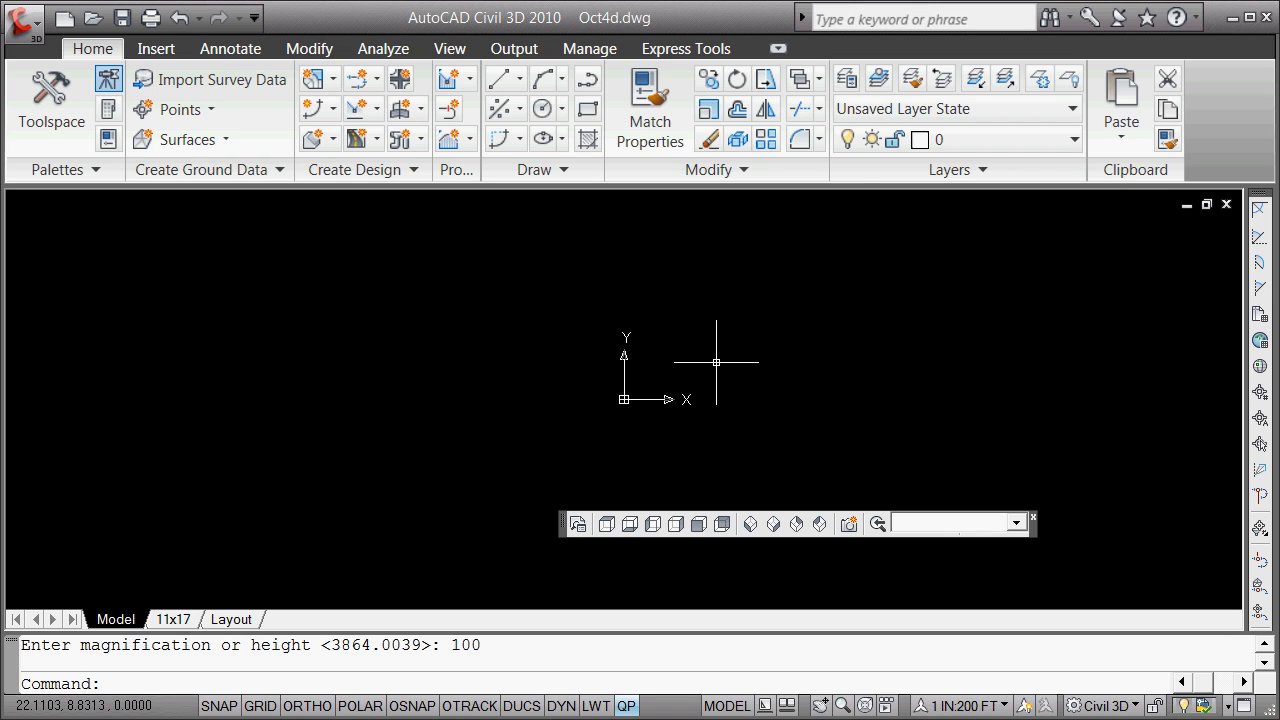
mouse_move(617, 400)
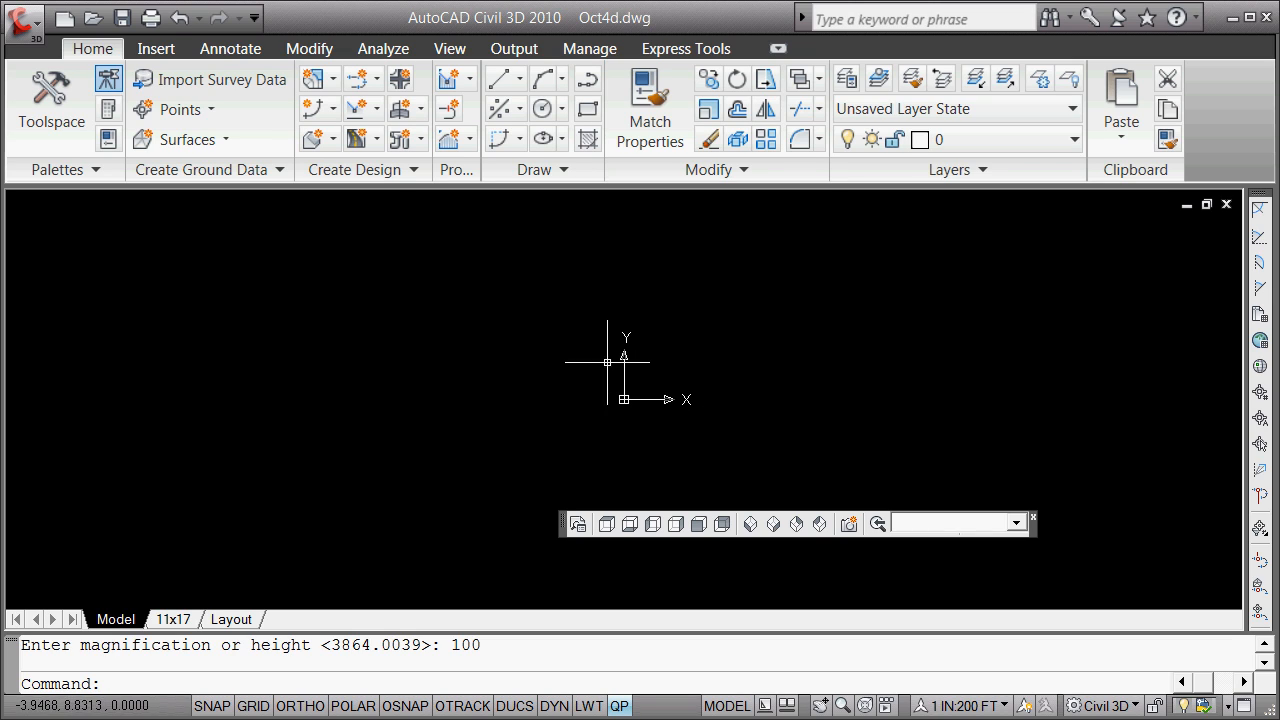
mouse_move(598, 379)
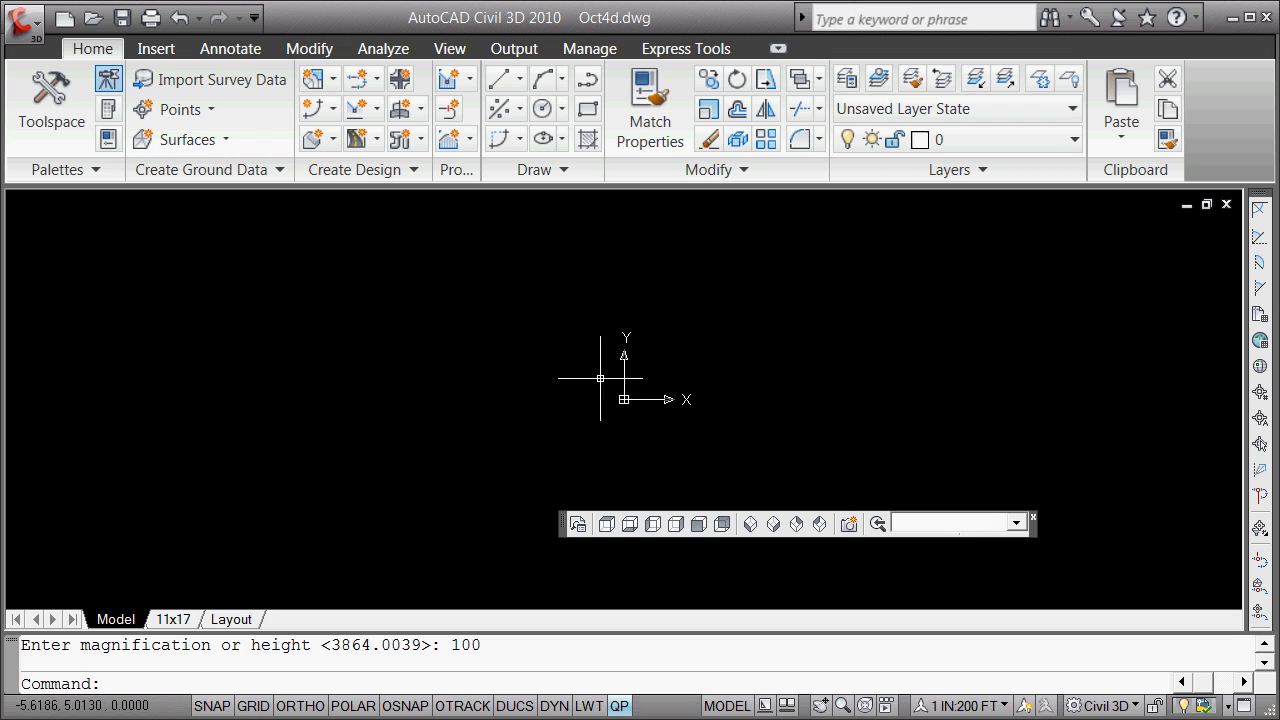
mouse_move(620, 323)
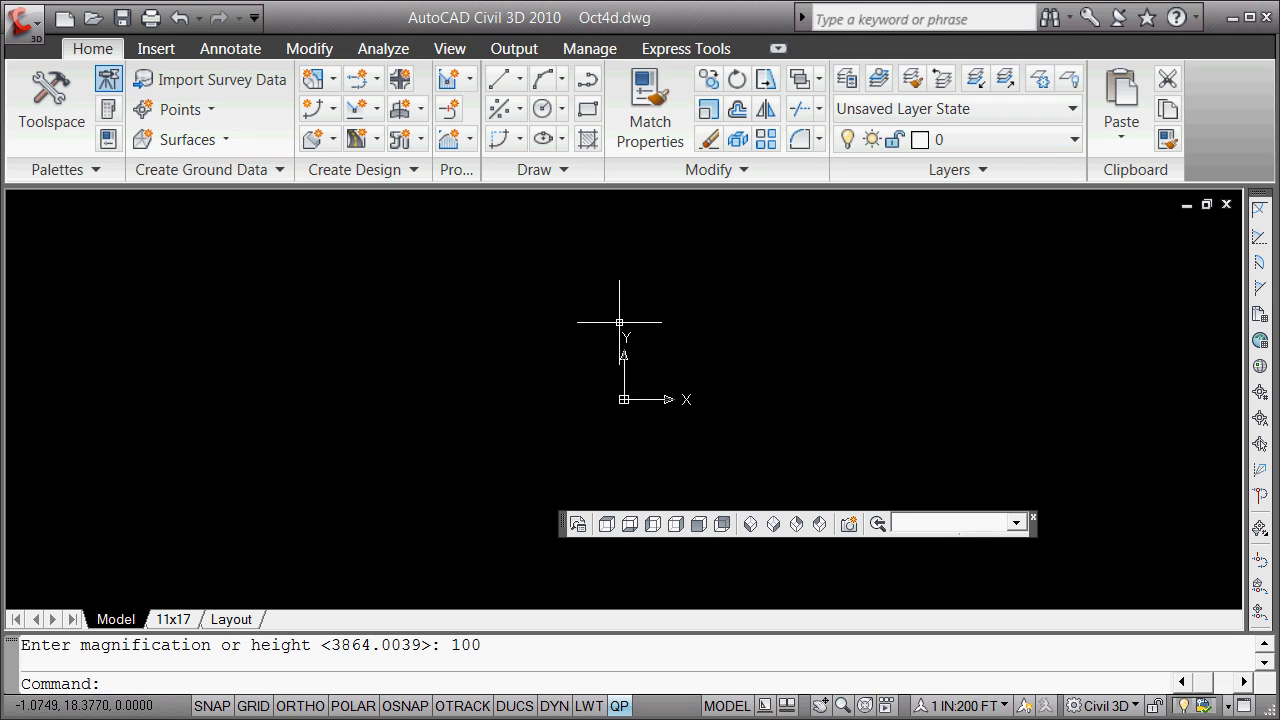
mouse_move(617, 321)
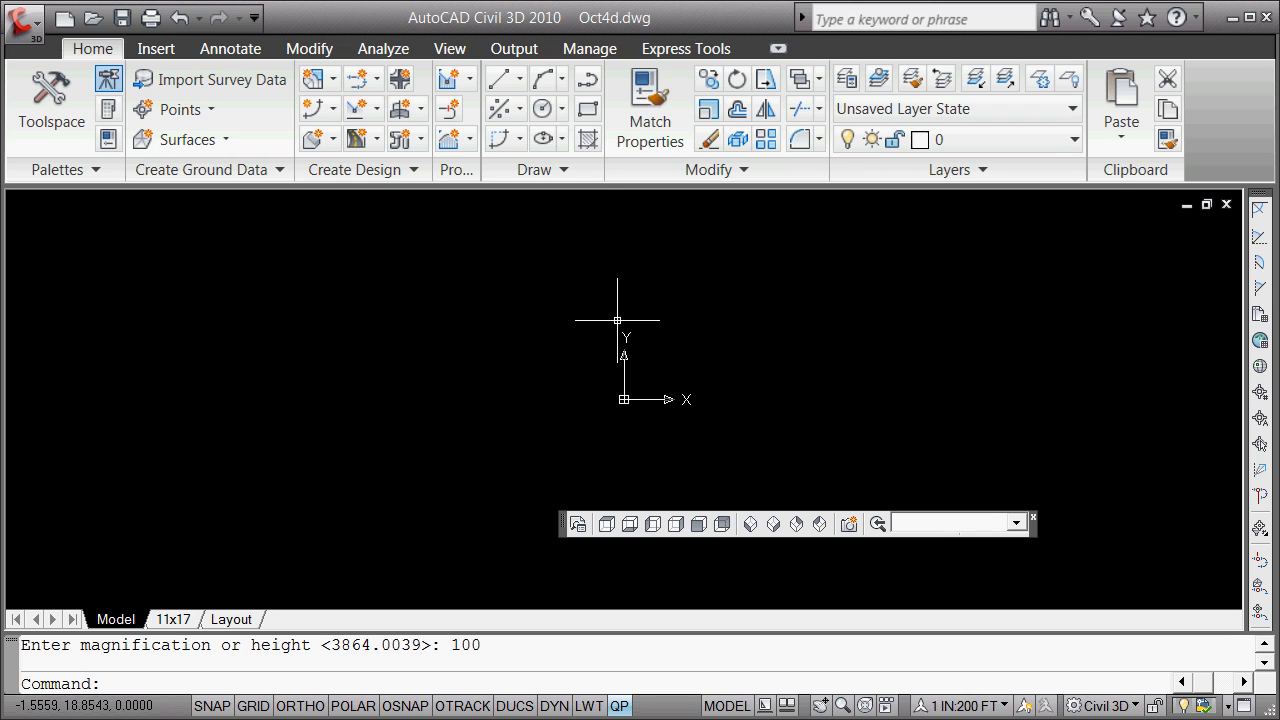
mouse_move(624, 399)
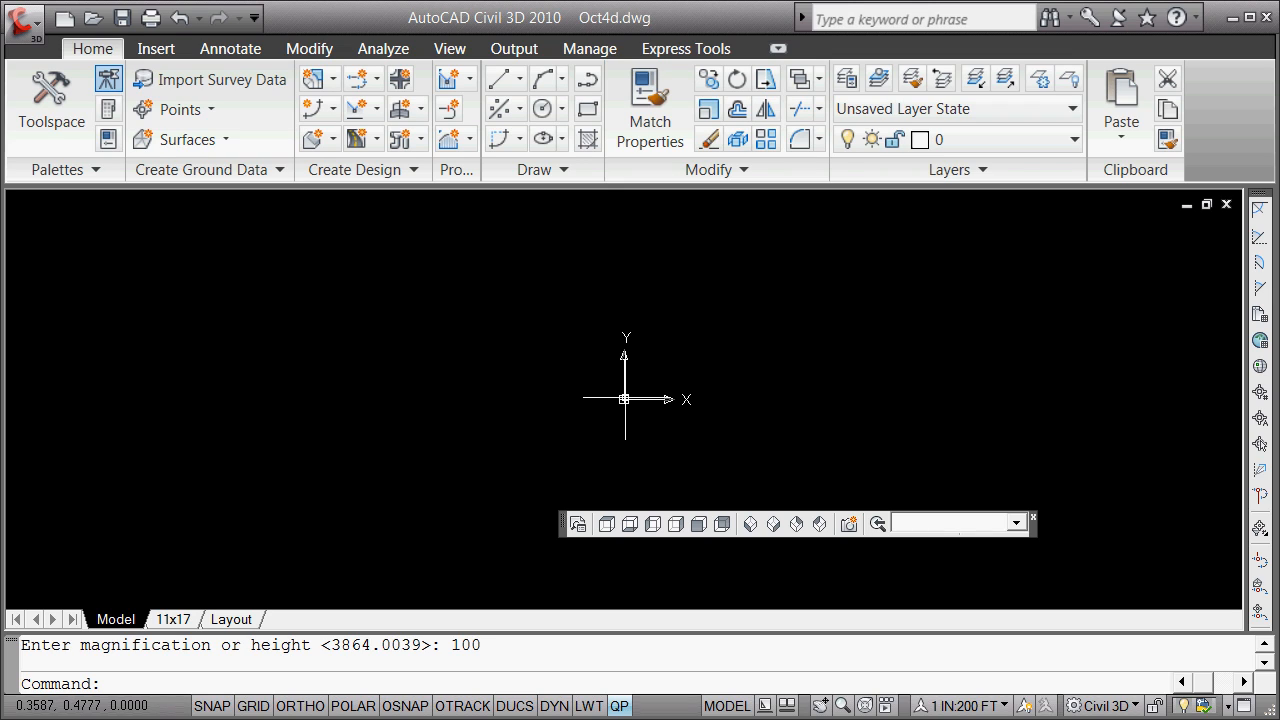
mouse_move(559, 338)
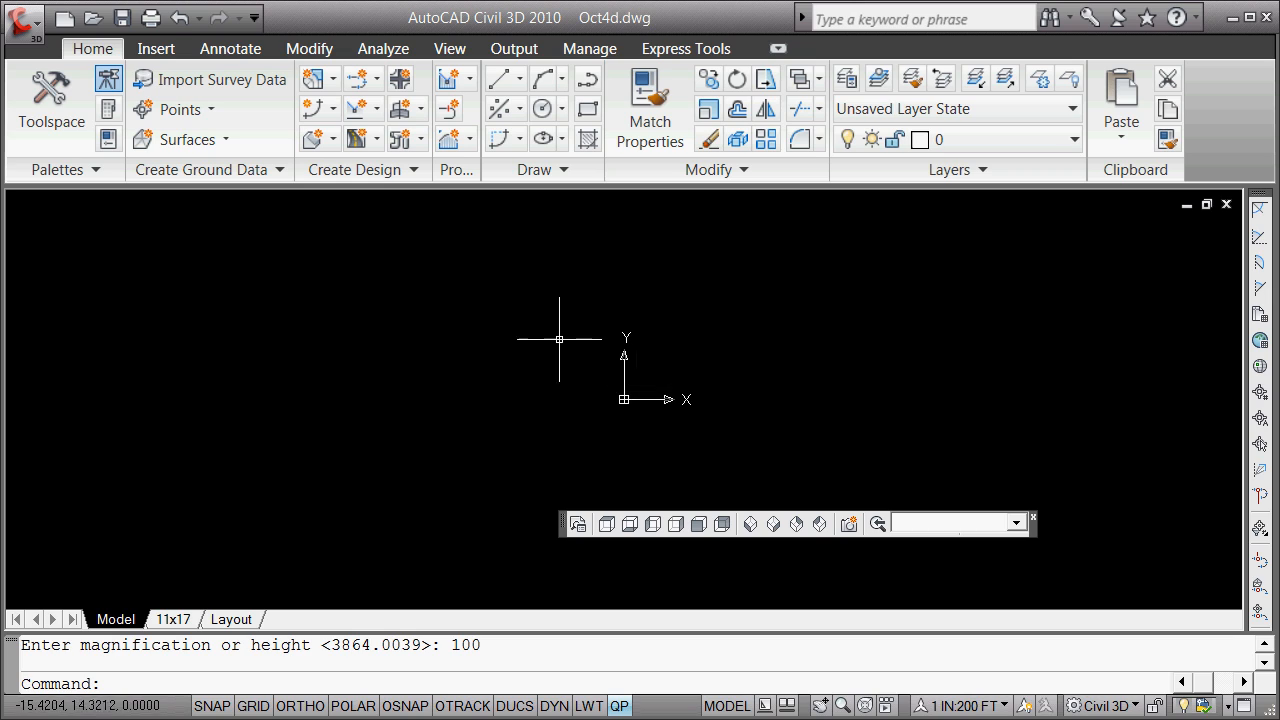
mouse_move(619, 353)
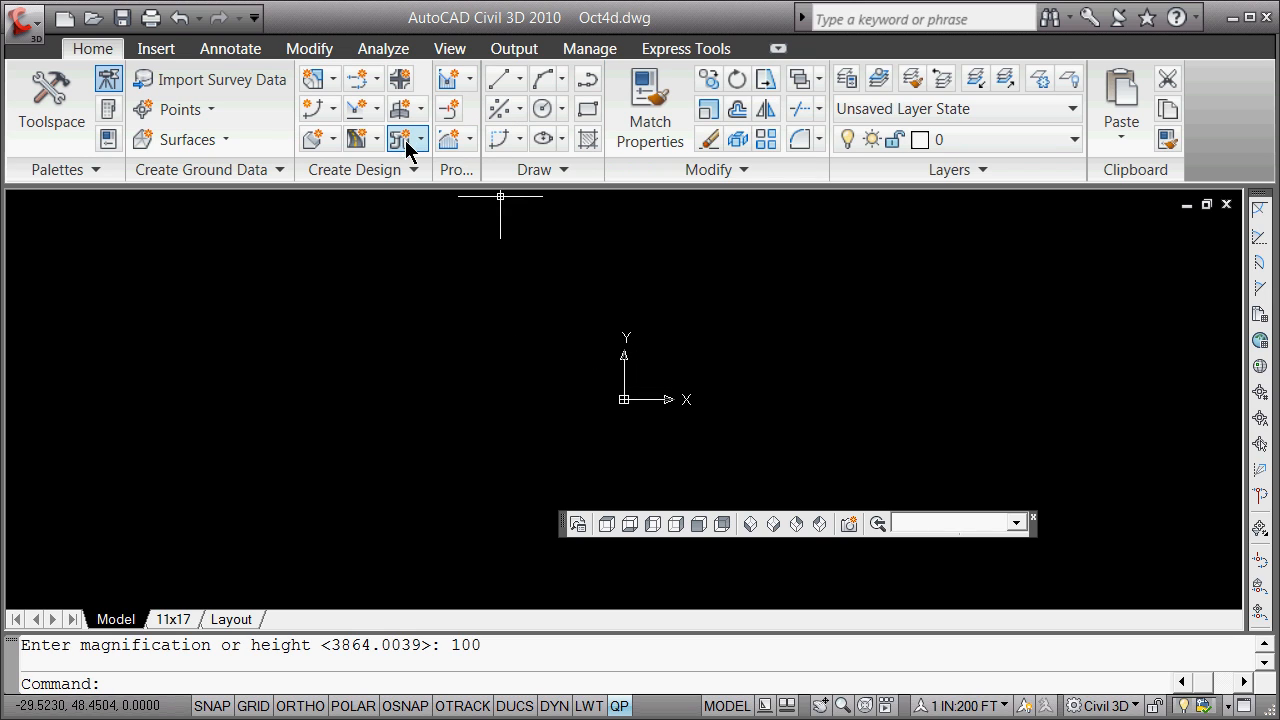
mouse_move(404, 108)
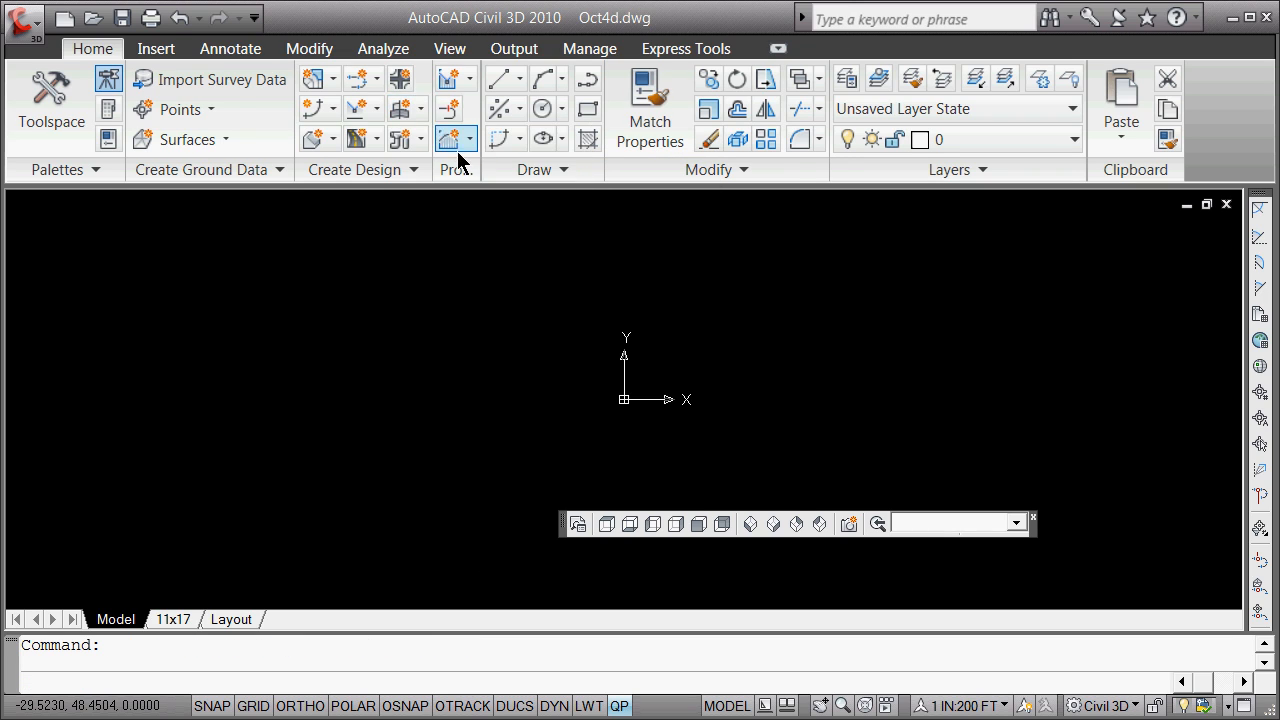
- Name the new assembly snass1 and confirm its creation
click(449, 138)
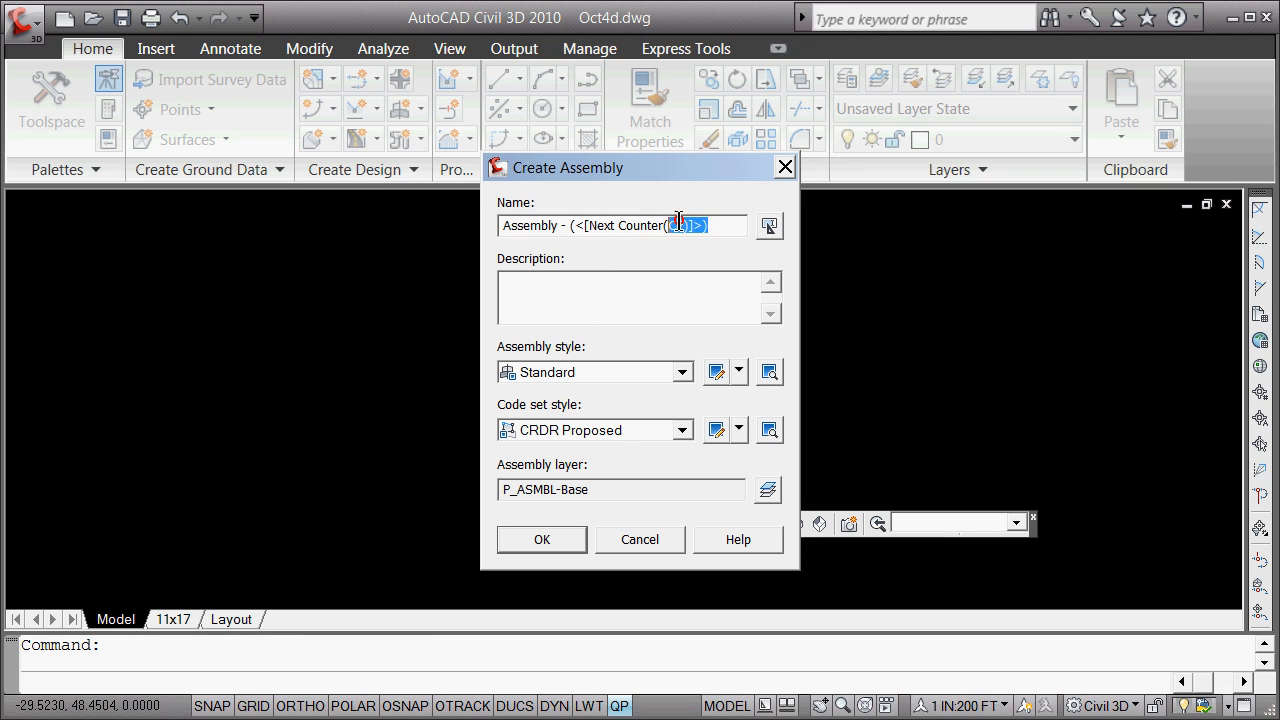
text(n)
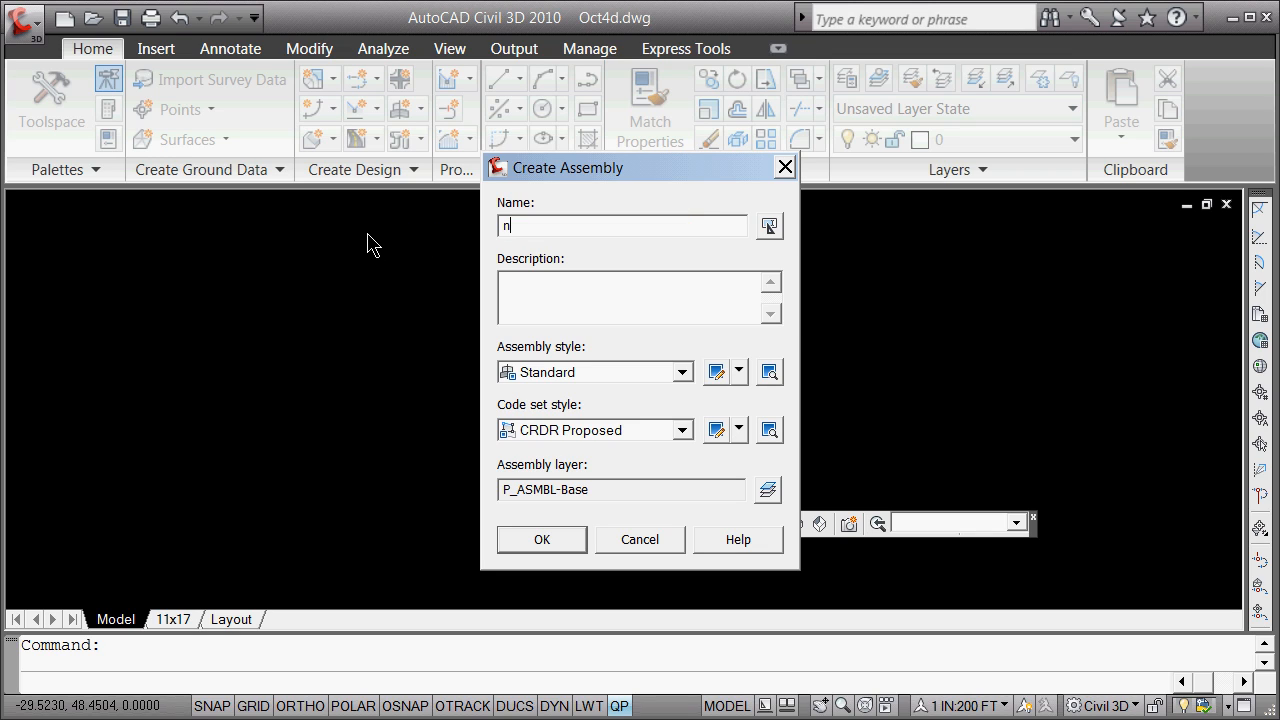
text(s)
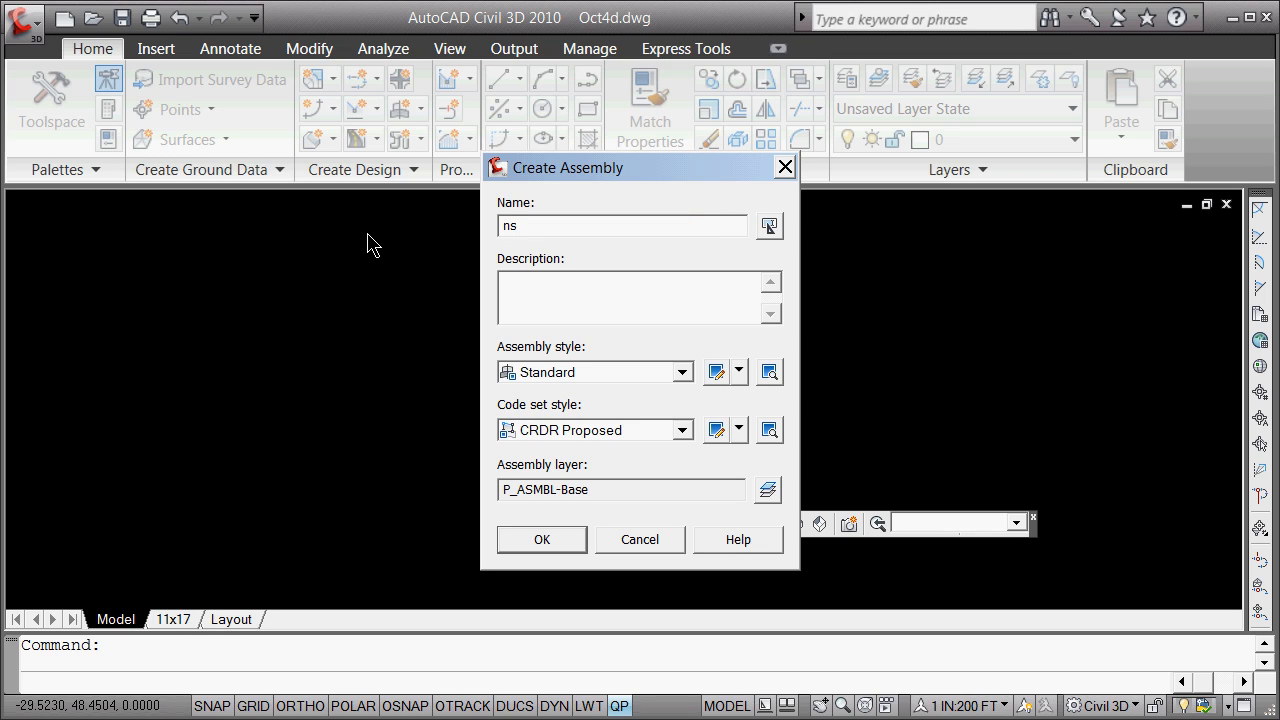
text(sn)
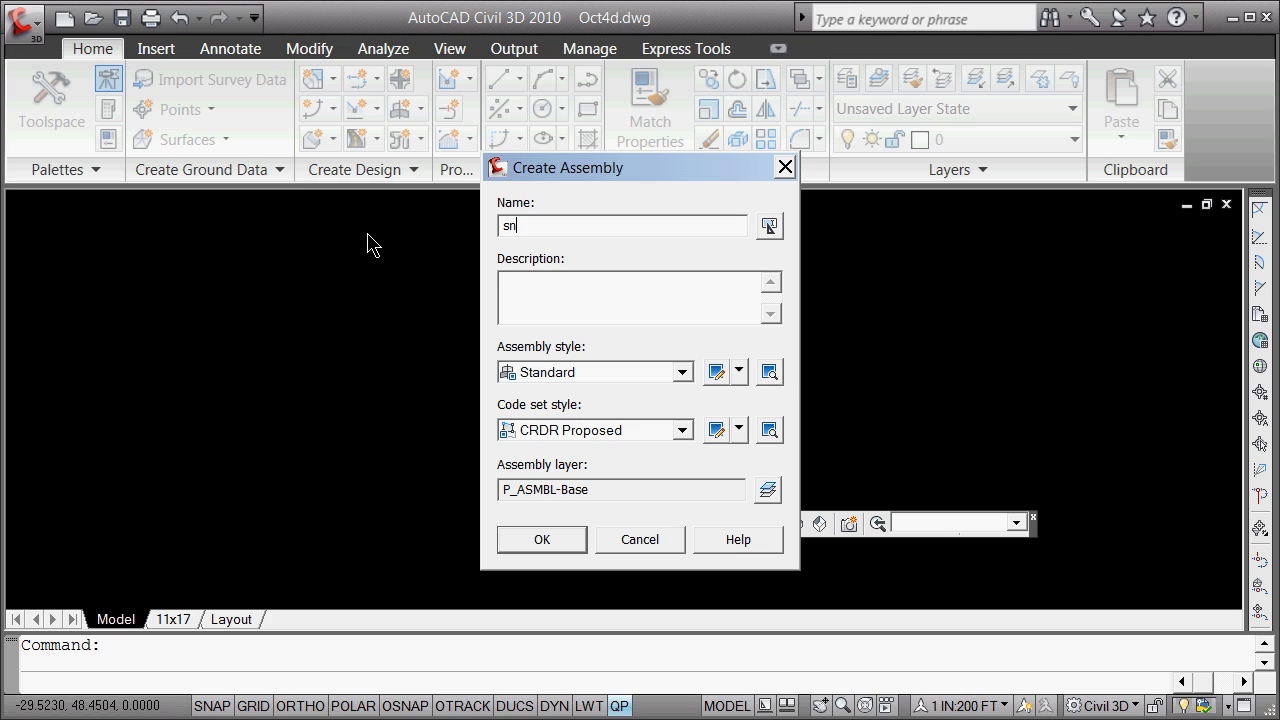
text(ass)
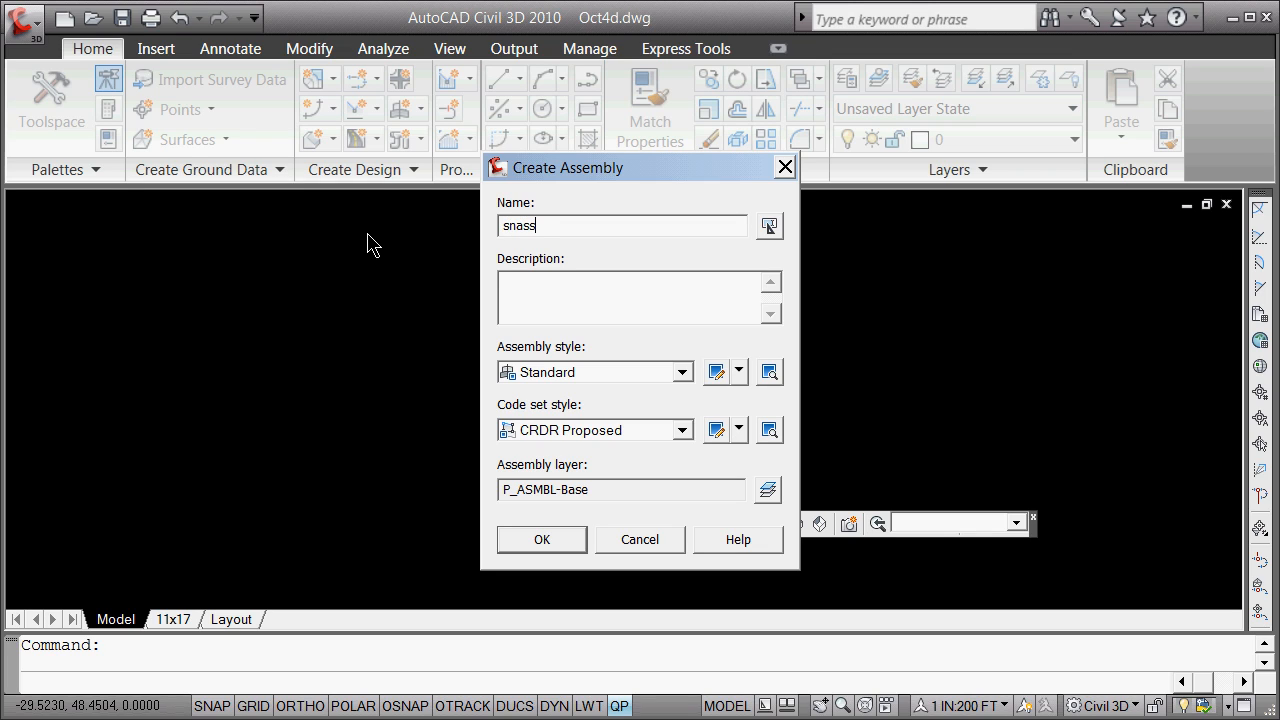
text(1)
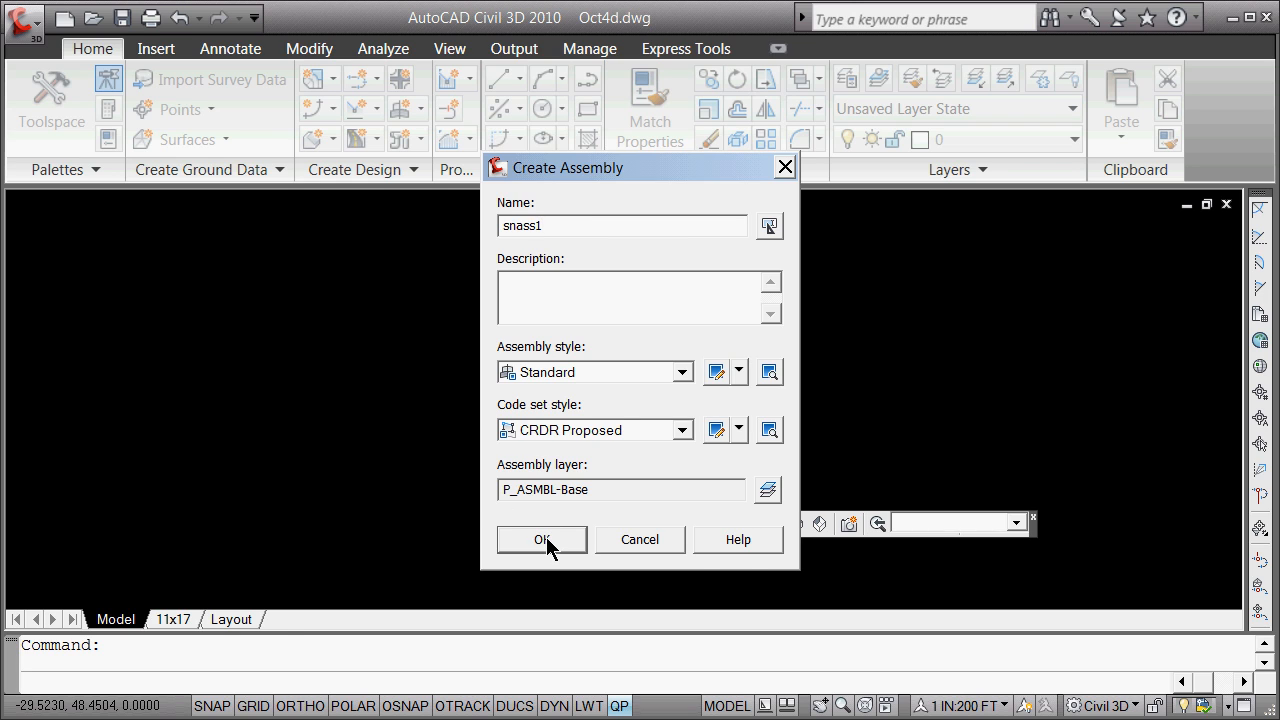
click(541, 539)
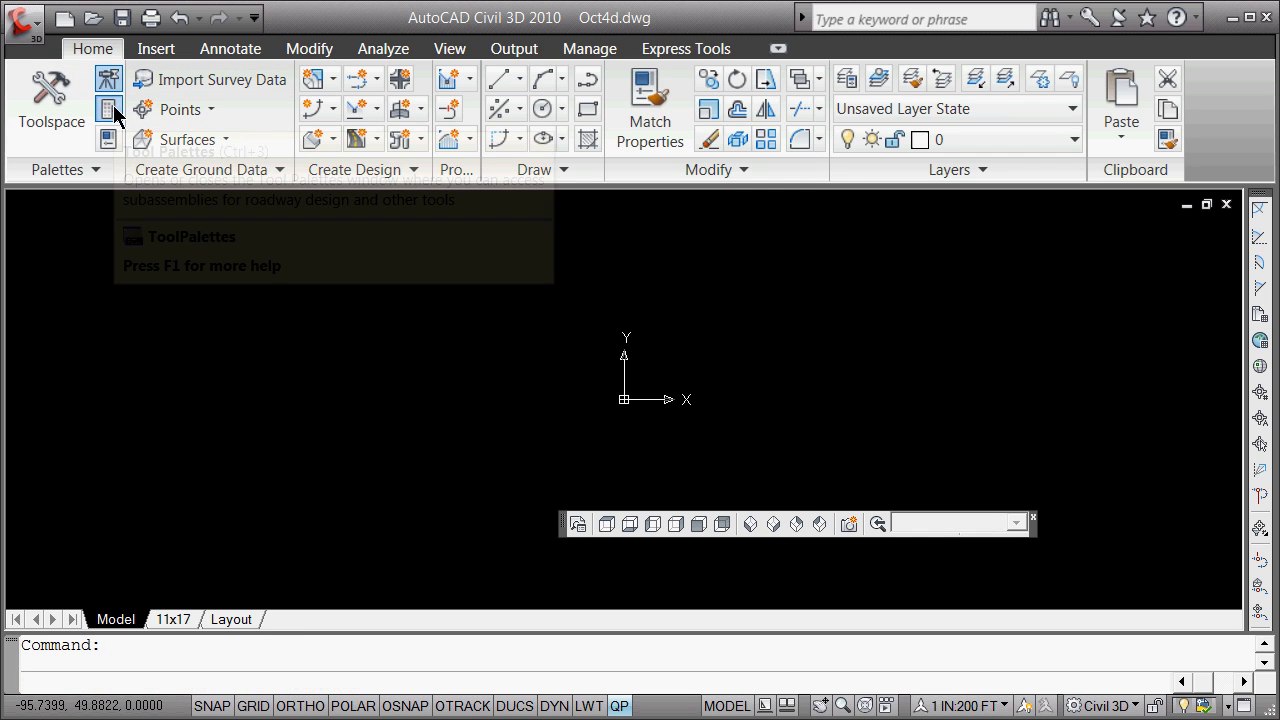
click(109, 108)
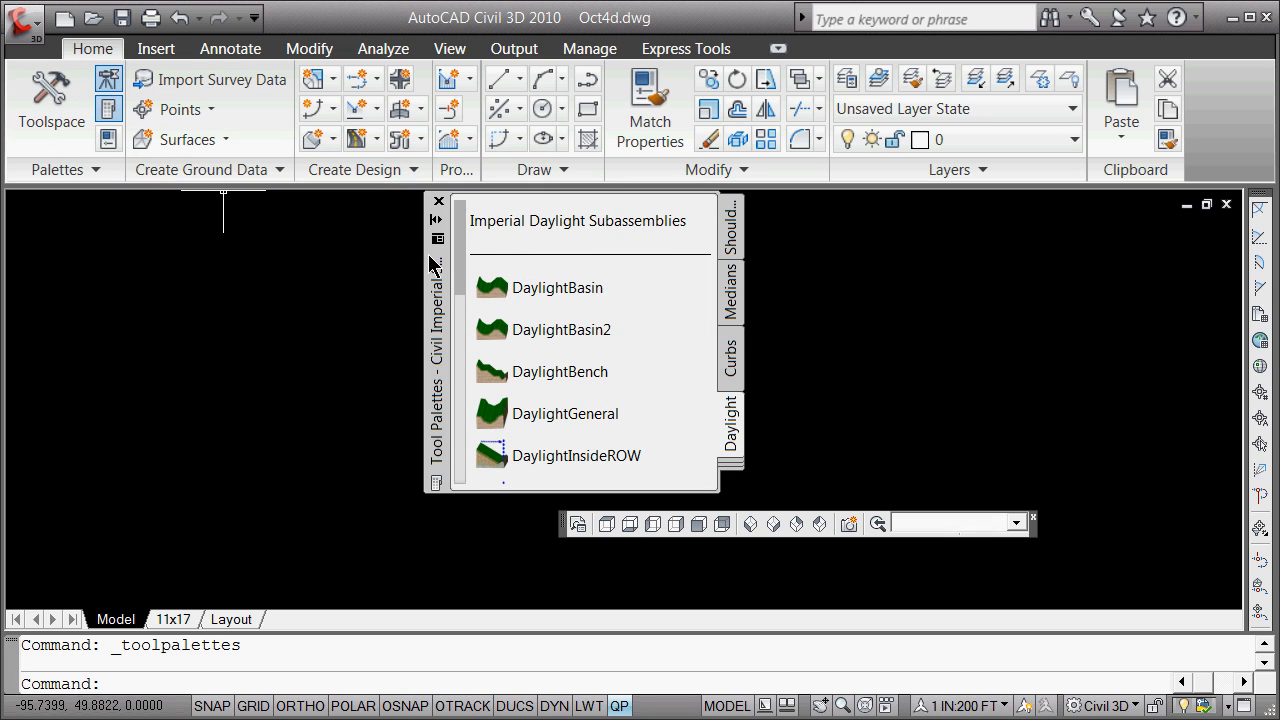
drag(433, 263, 75, 252)
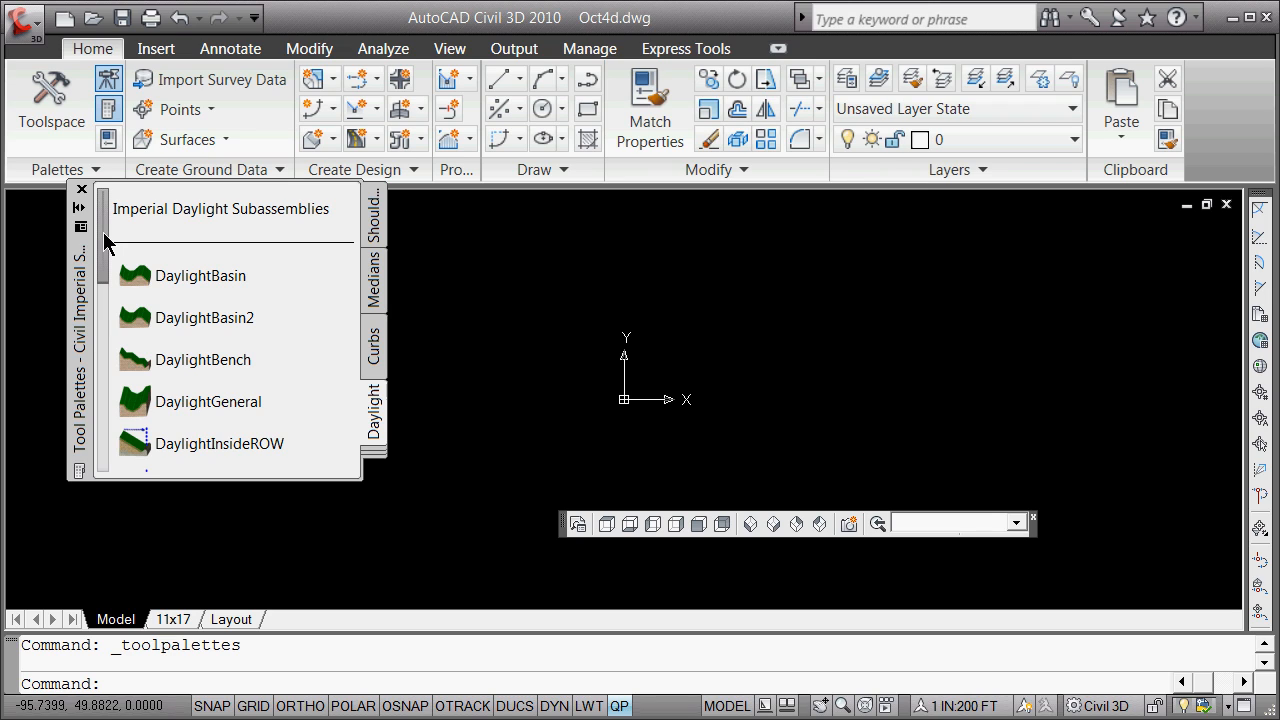
mouse_move(373, 350)
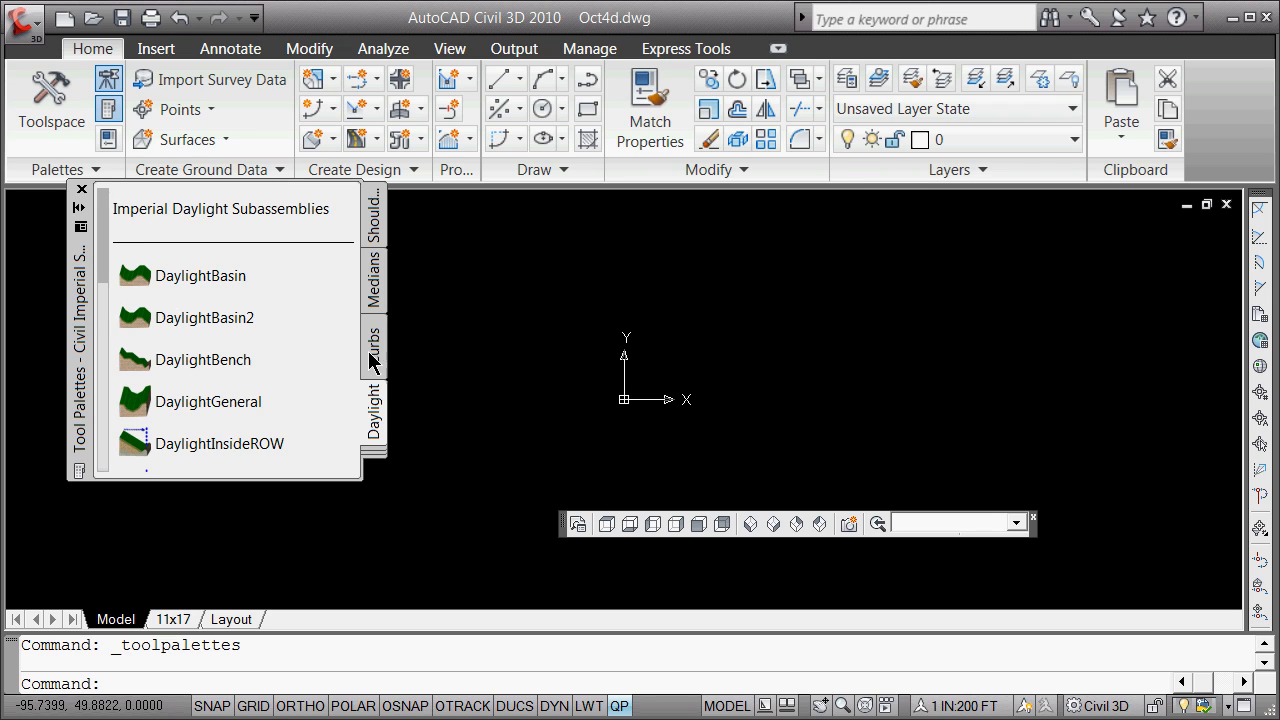
mouse_move(366, 508)
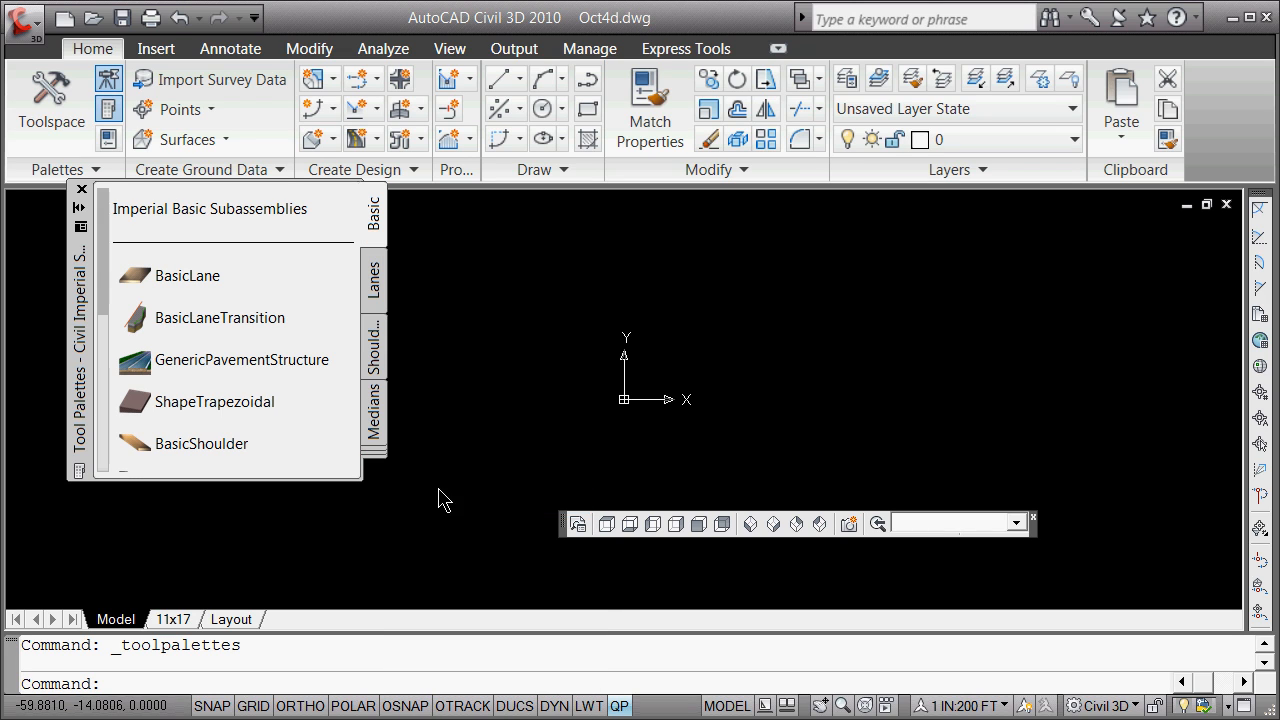
mouse_move(185, 290)
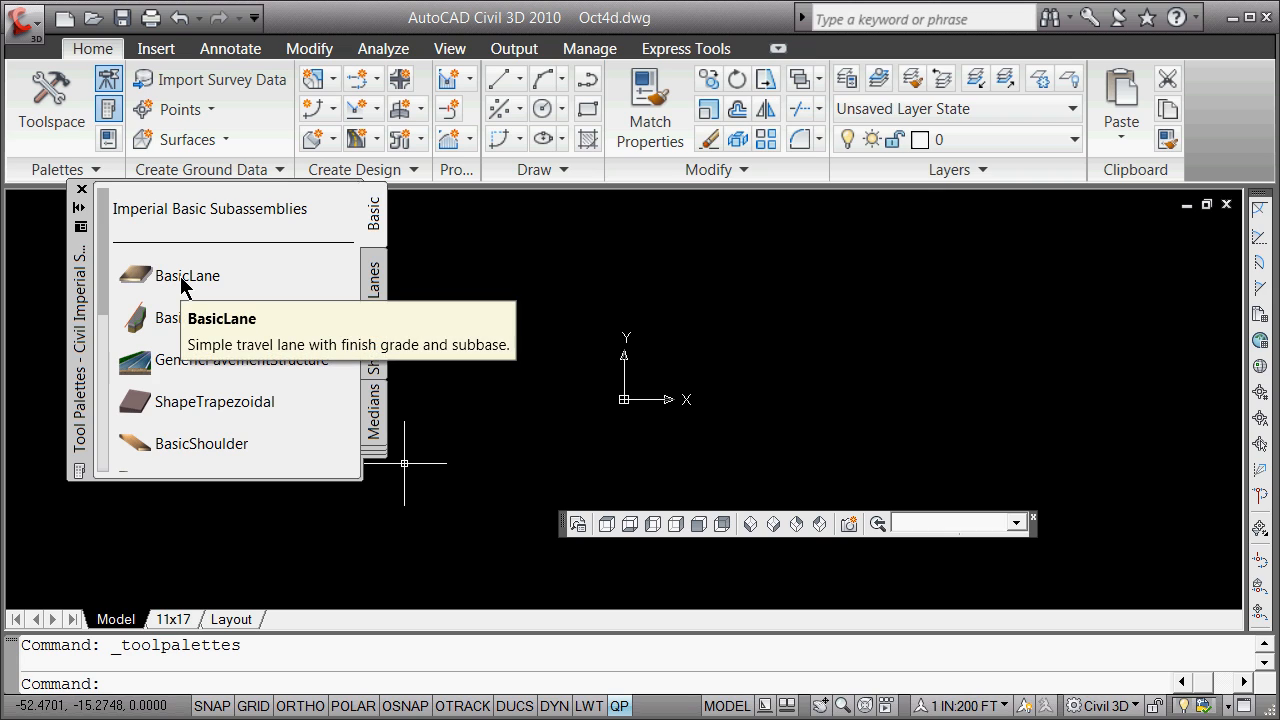
mouse_move(643, 398)
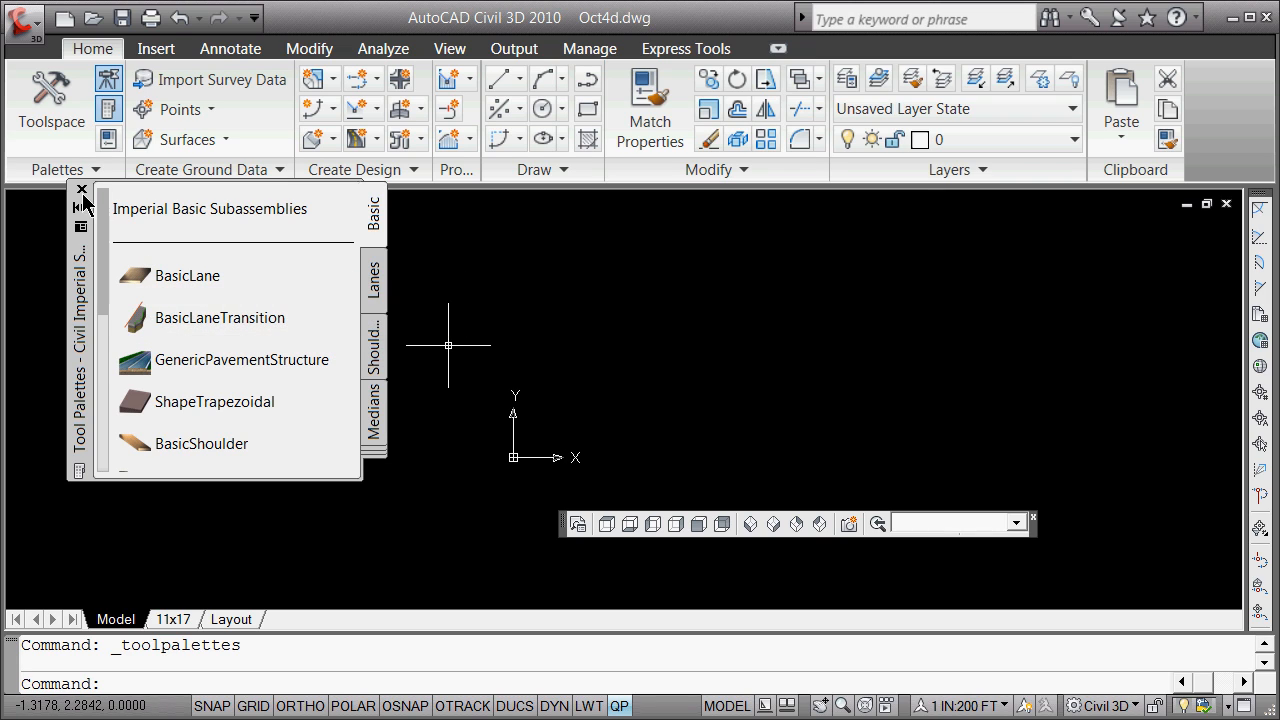
click(81, 191)
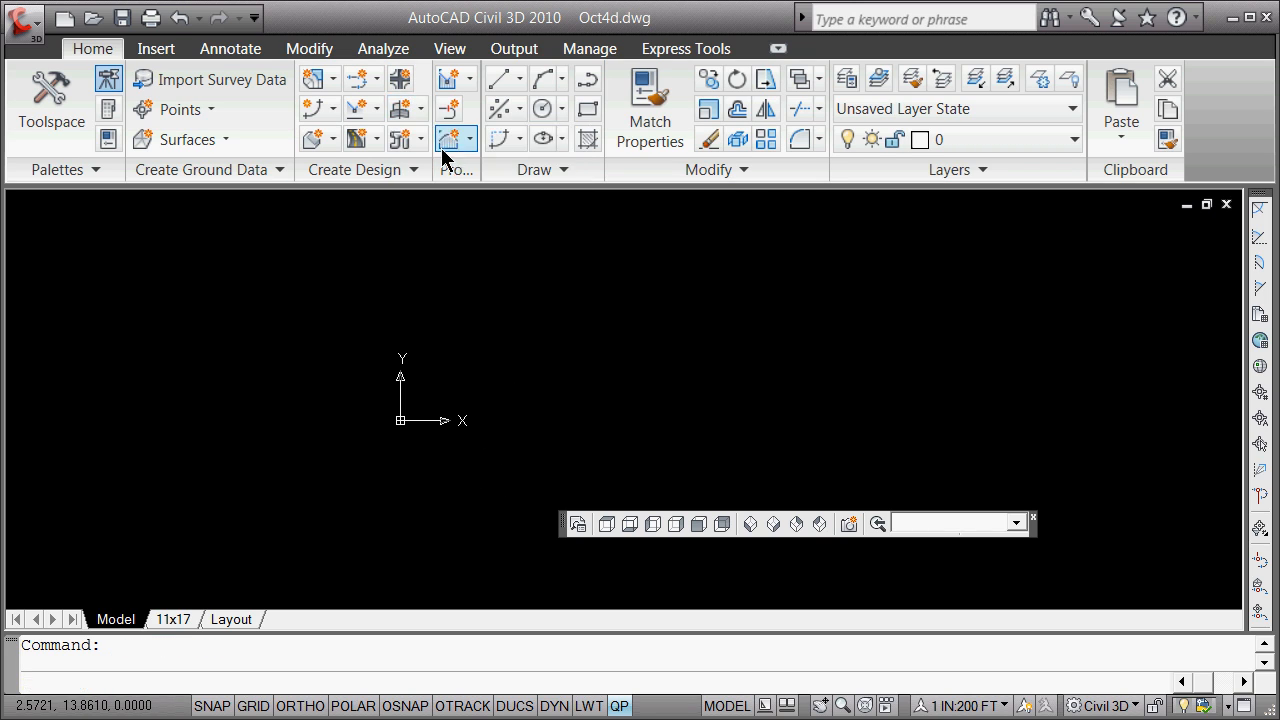
- Create assembly snass1 again and place its baseline at the drawing origin
click(449, 138)
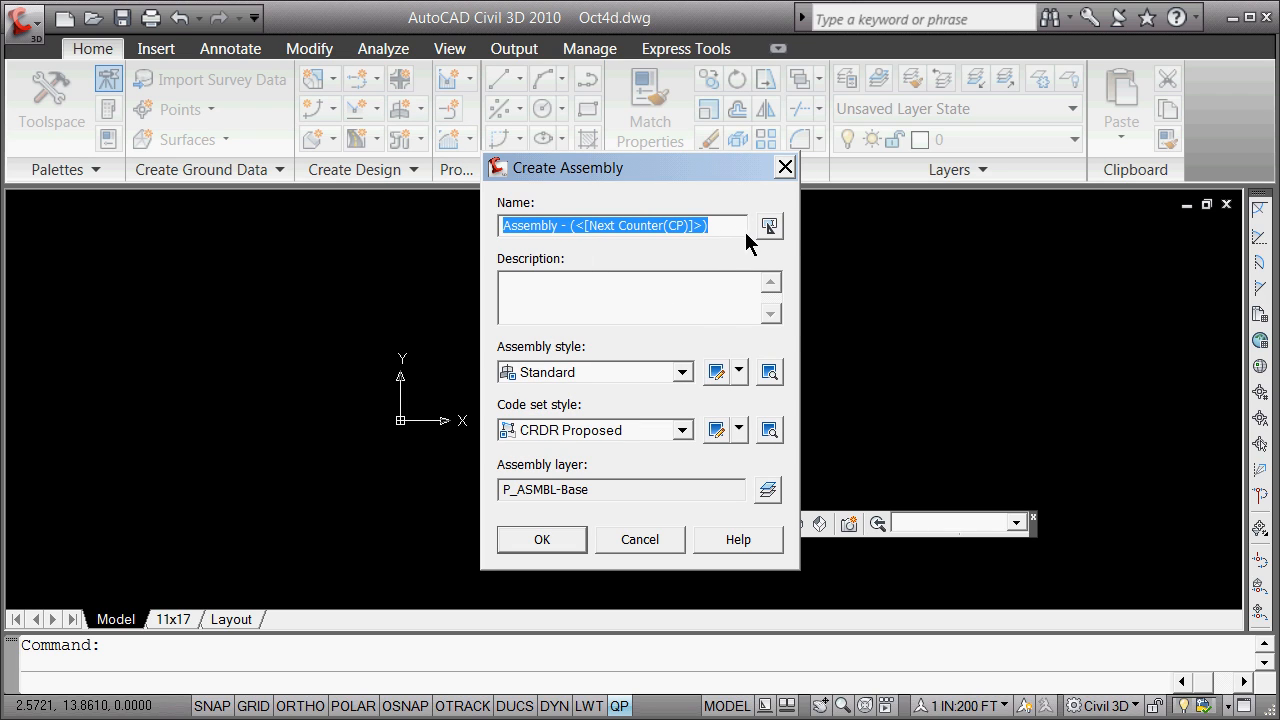
mouse_move(415, 234)
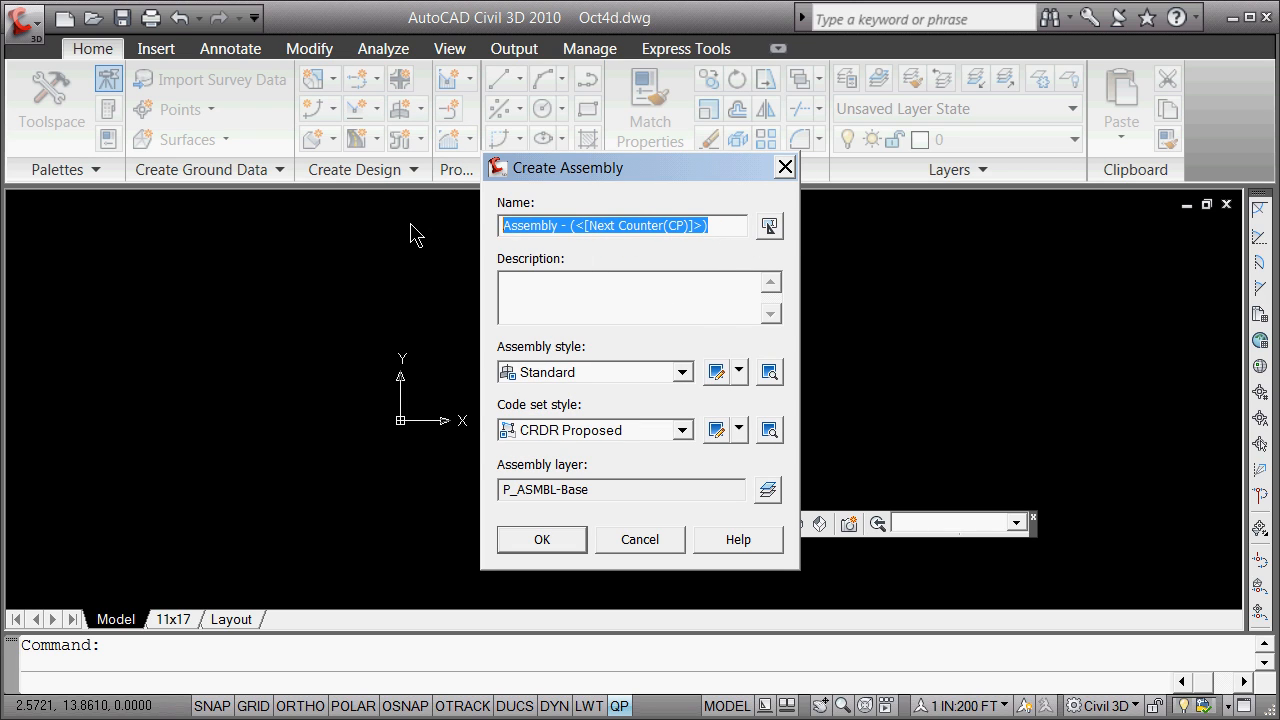
text(snass1)
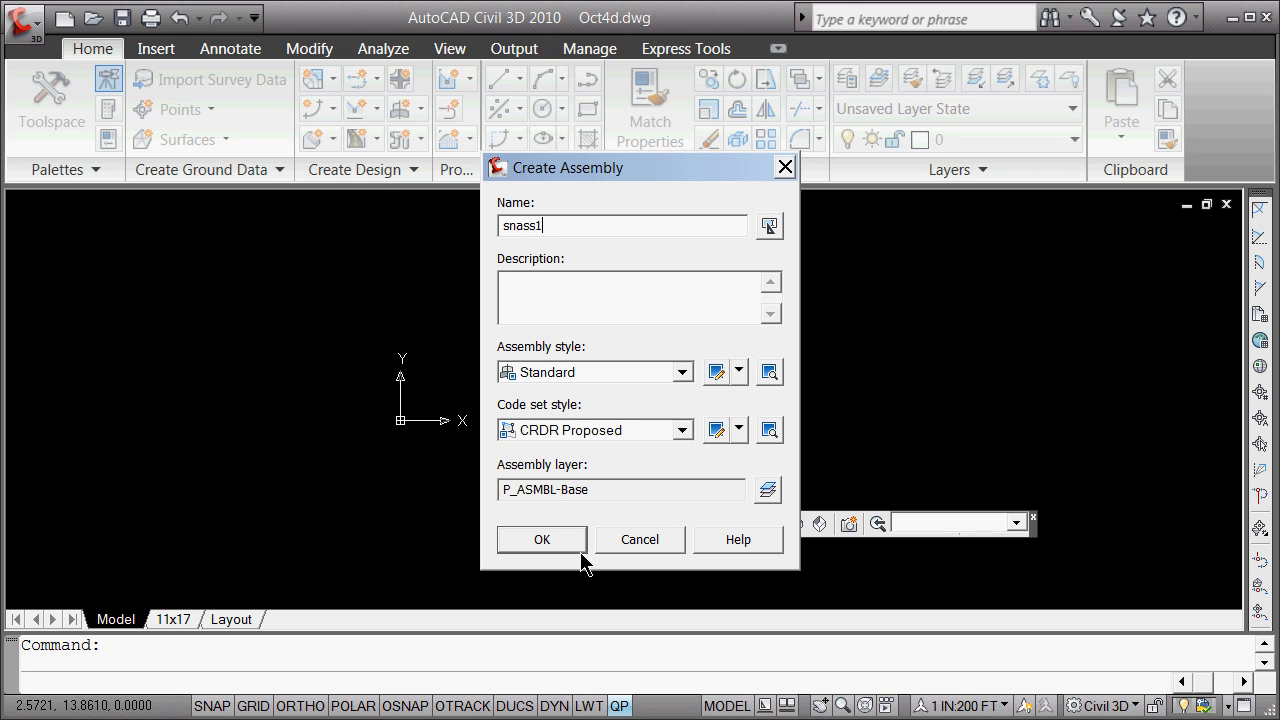
click(542, 539)
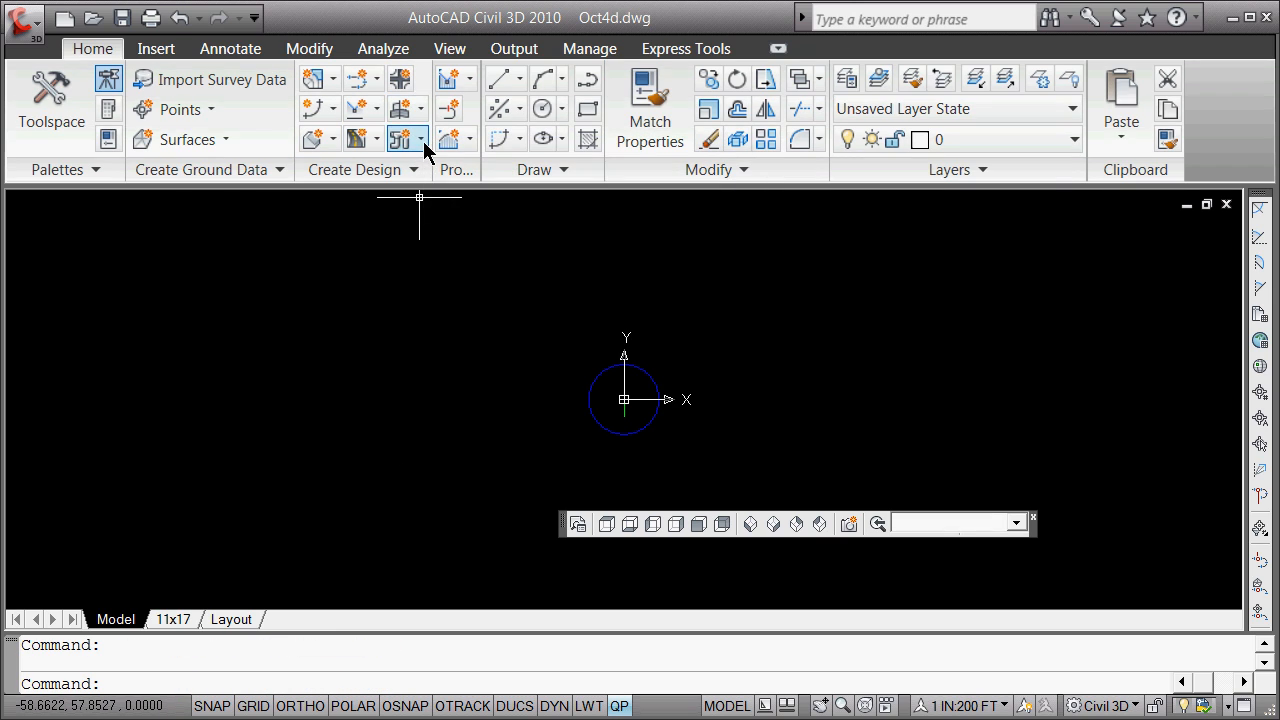
mouse_move(120, 120)
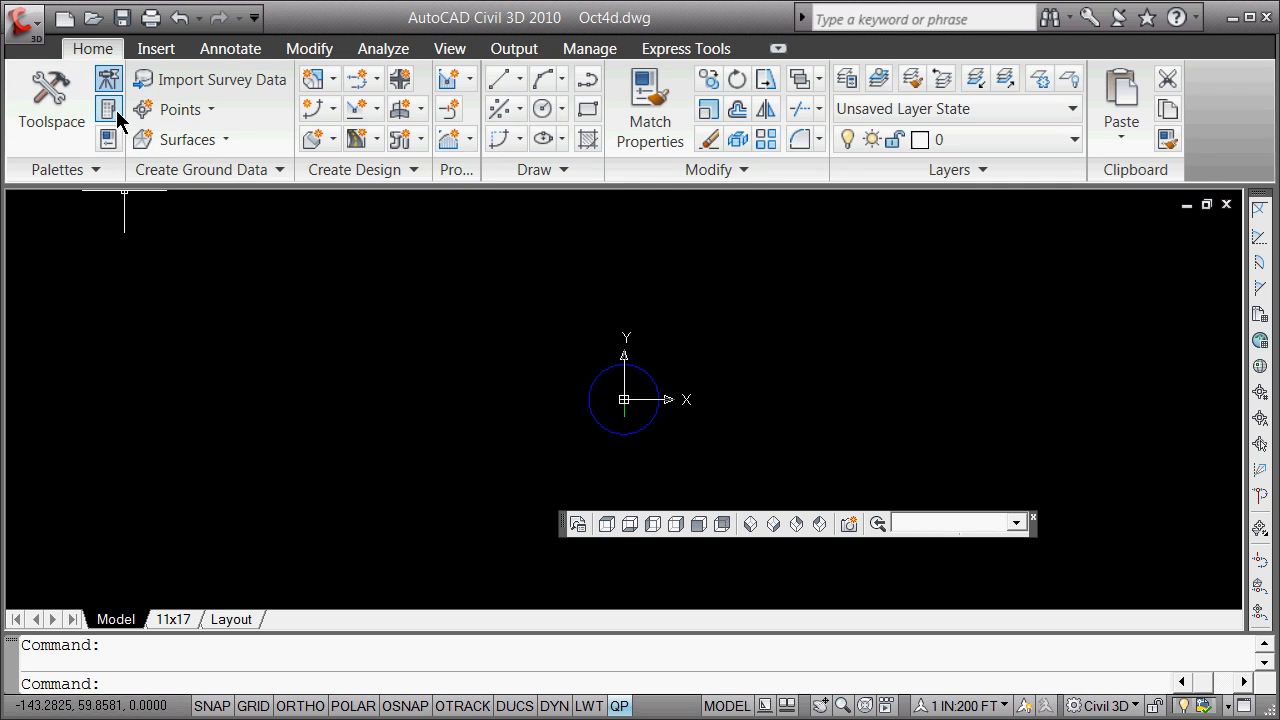
- Attach a 2.0% lane from Tool Palettes to the right of the snass1 baseline
click(108, 108)
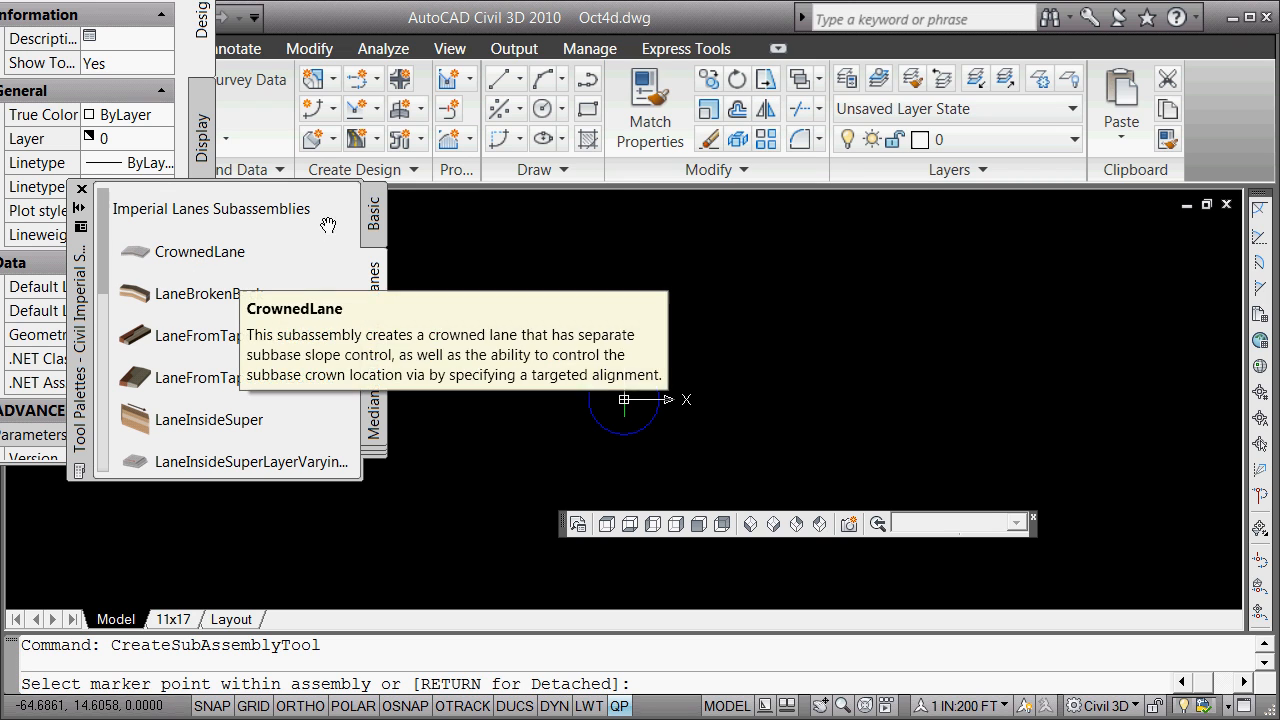
click(373, 215)
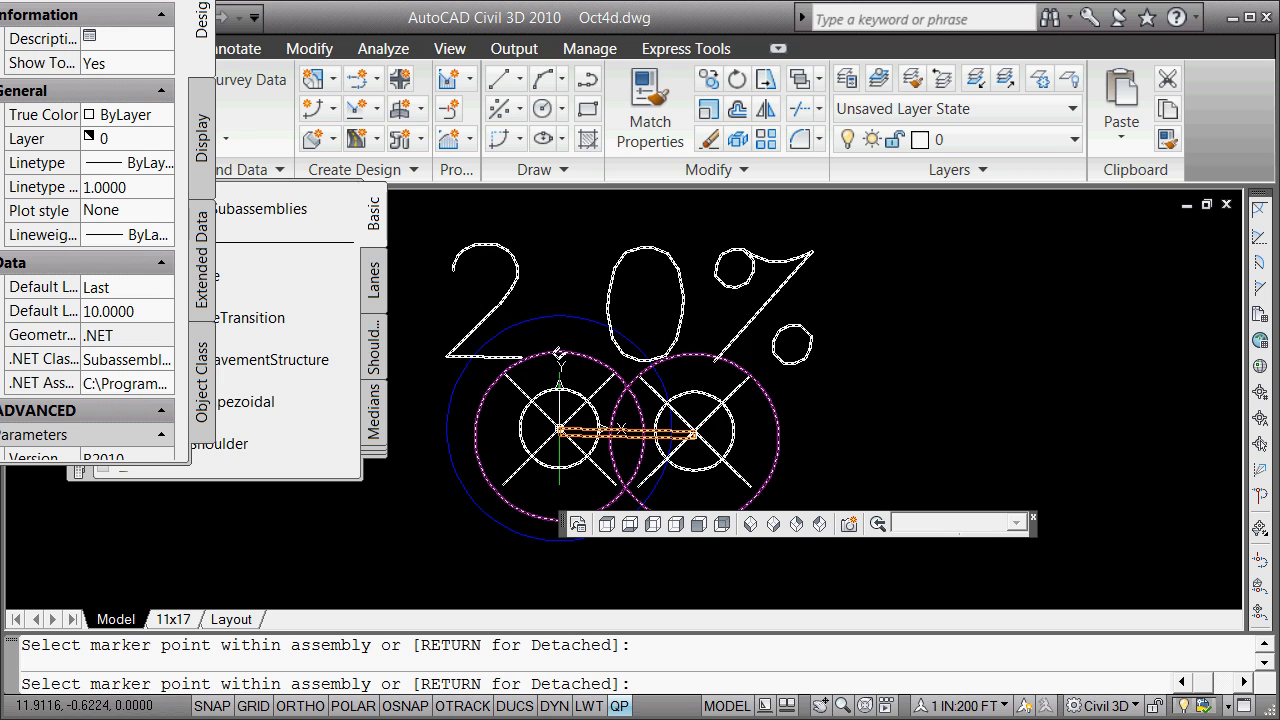
mouse_move(375, 345)
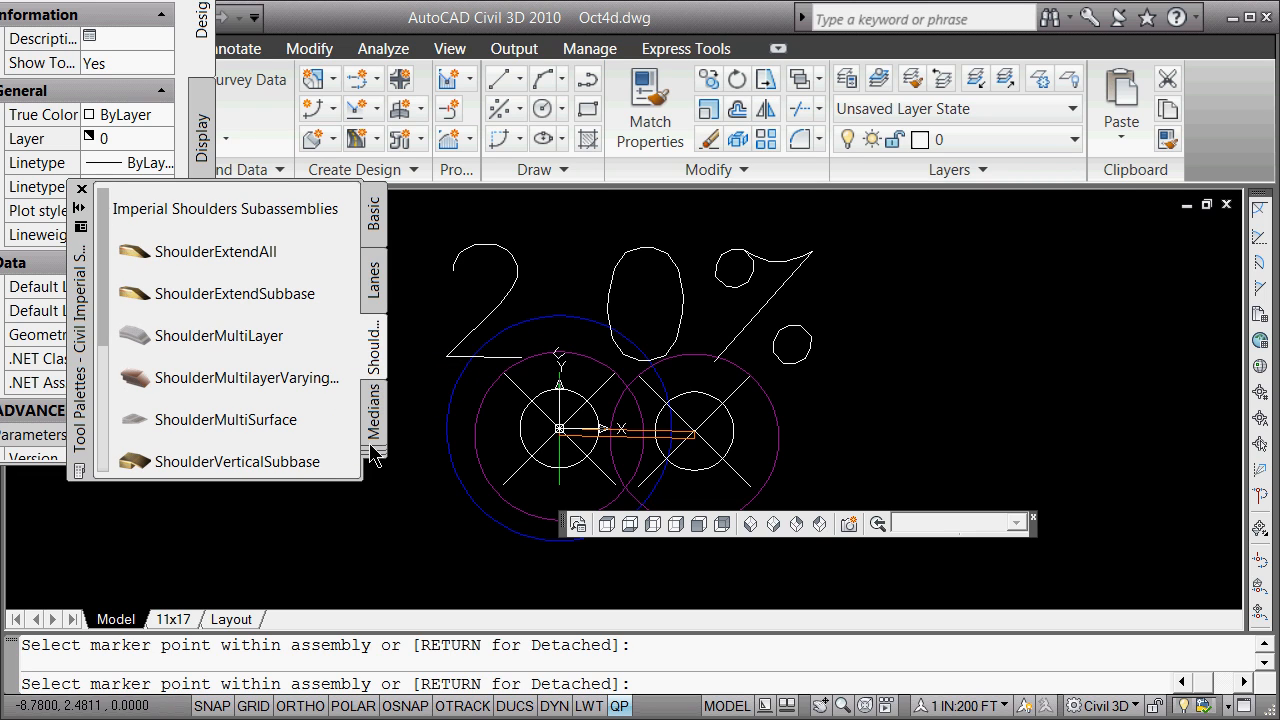
- Place UrbanCurbGutterGeneral from the Curbs palette at the lane's outer edge
right_click(375, 420)
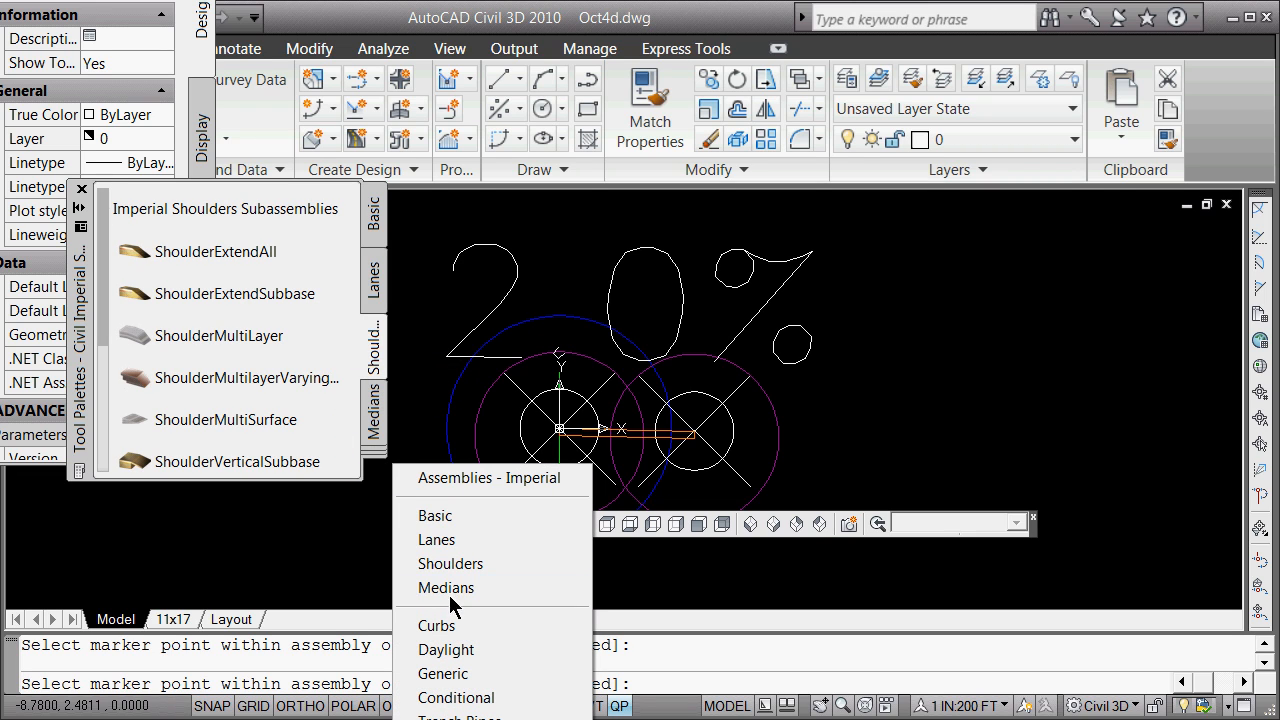
click(436, 625)
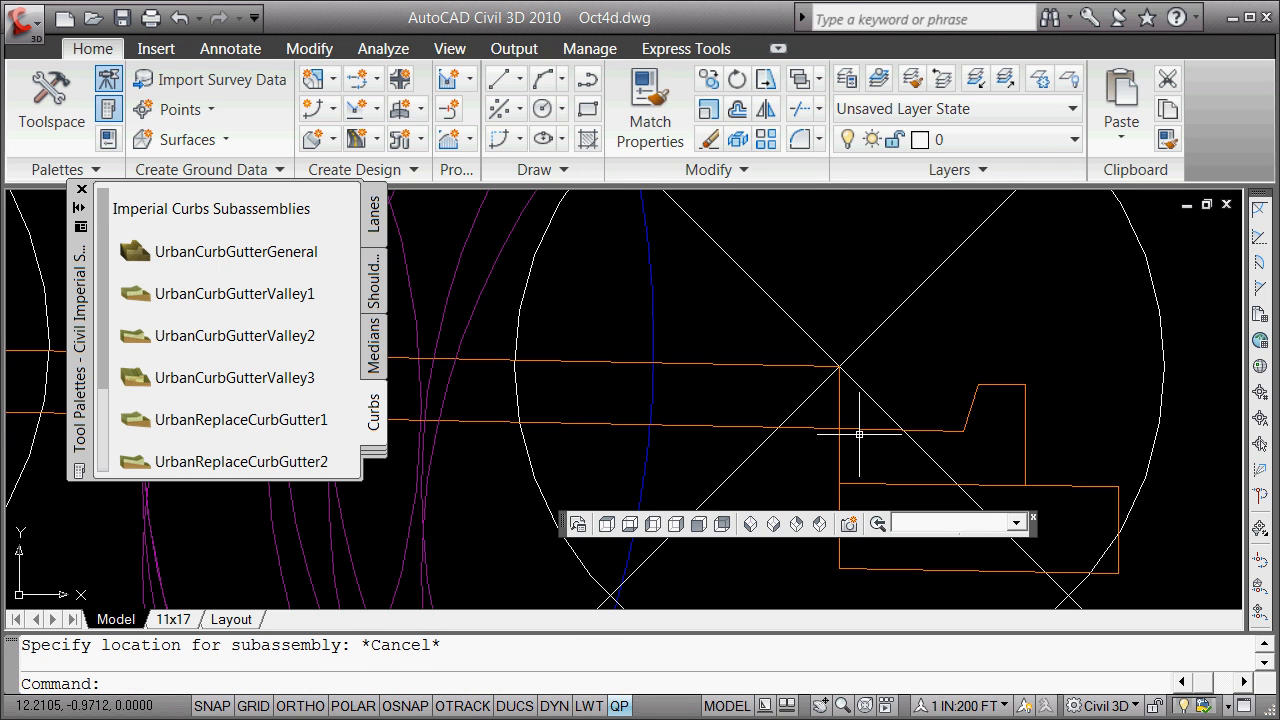
click(839, 429)
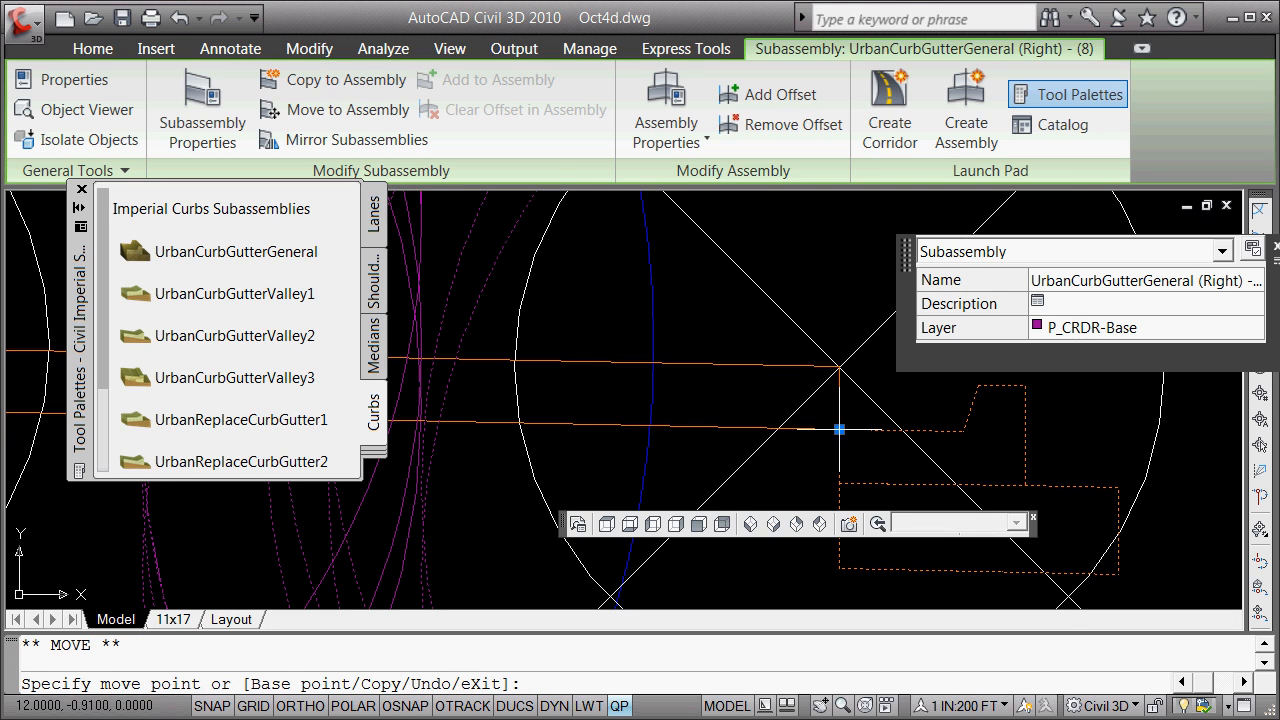
mouse_move(903, 450)
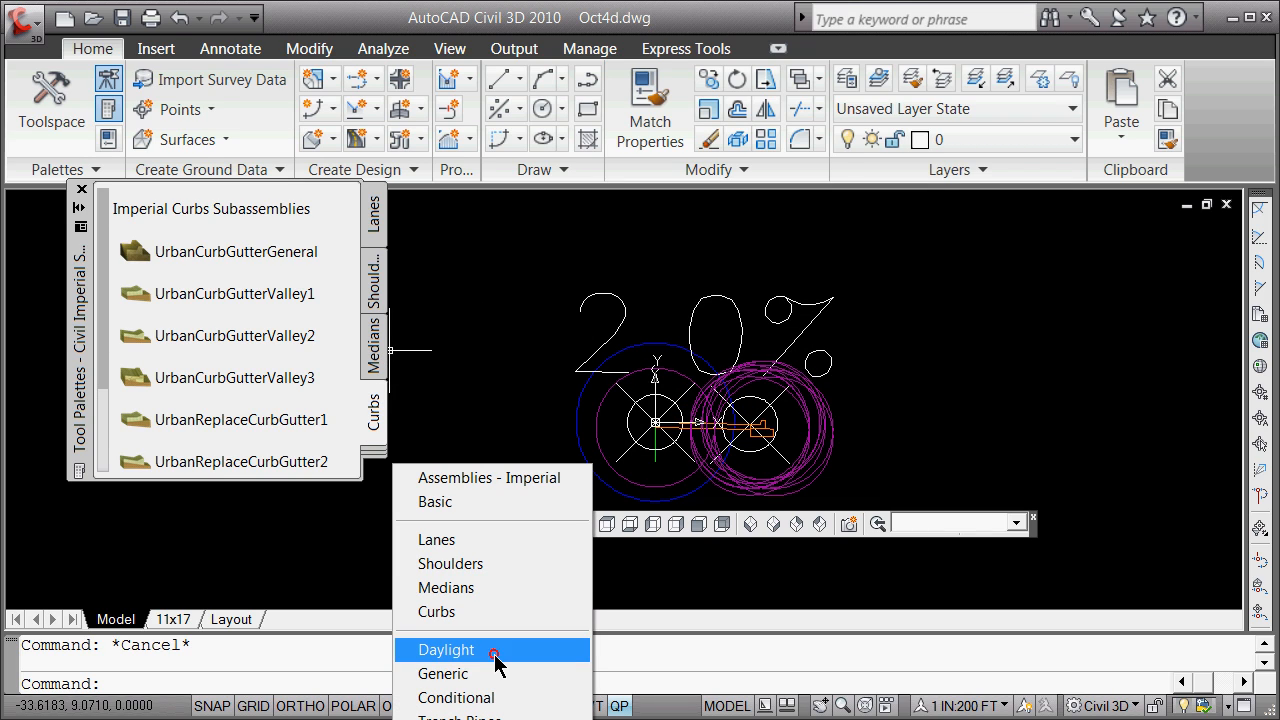
- Pick the DaylightGeneral subassembly from the Daylight palette
click(445, 649)
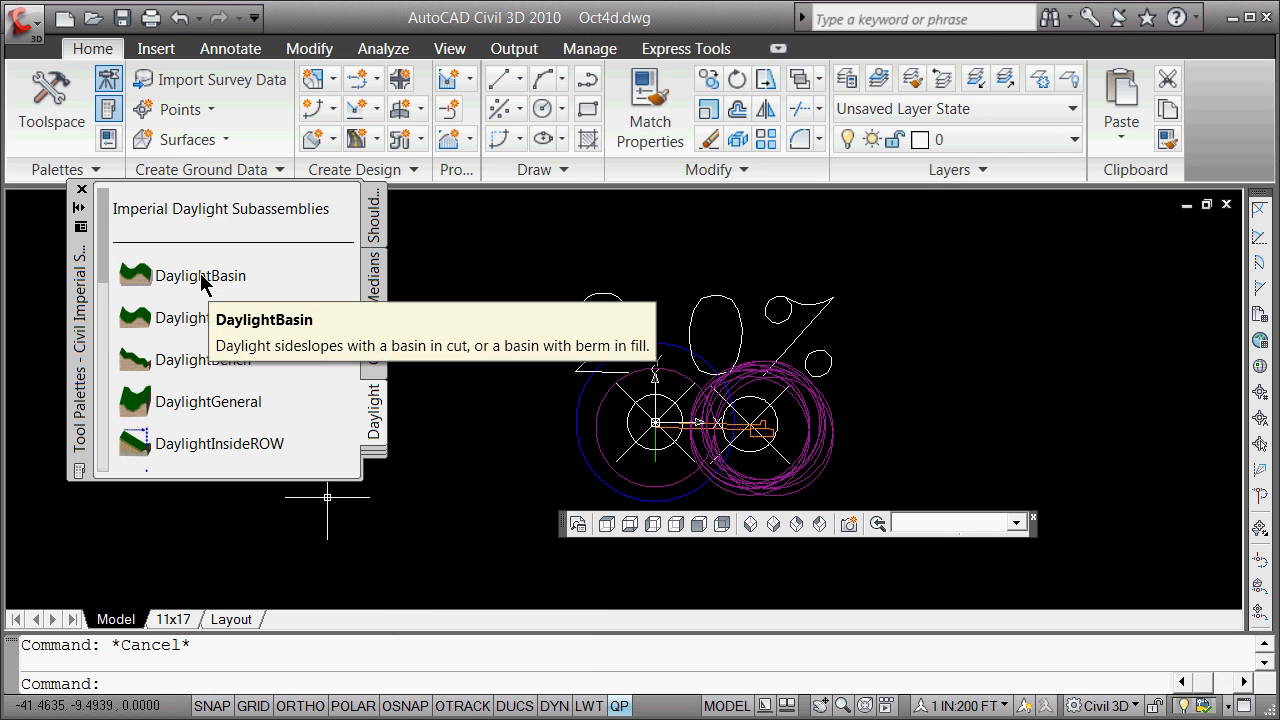
click(200, 275)
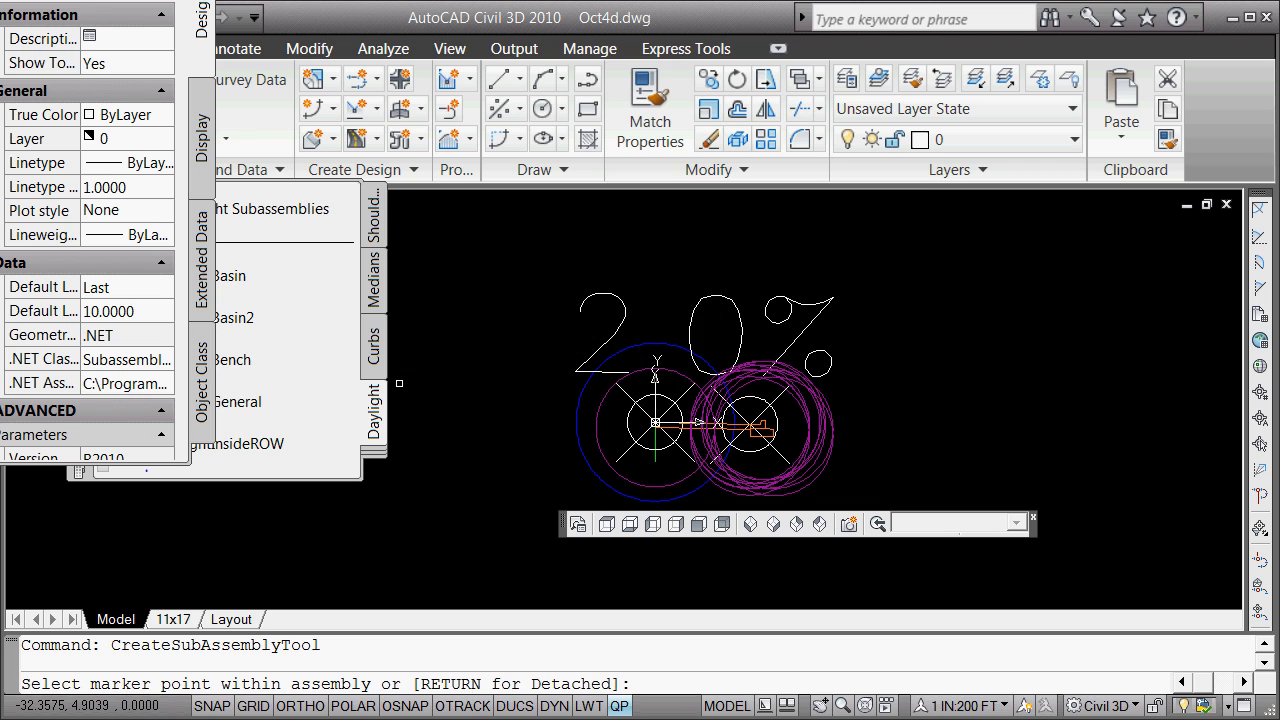
mouse_move(230, 396)
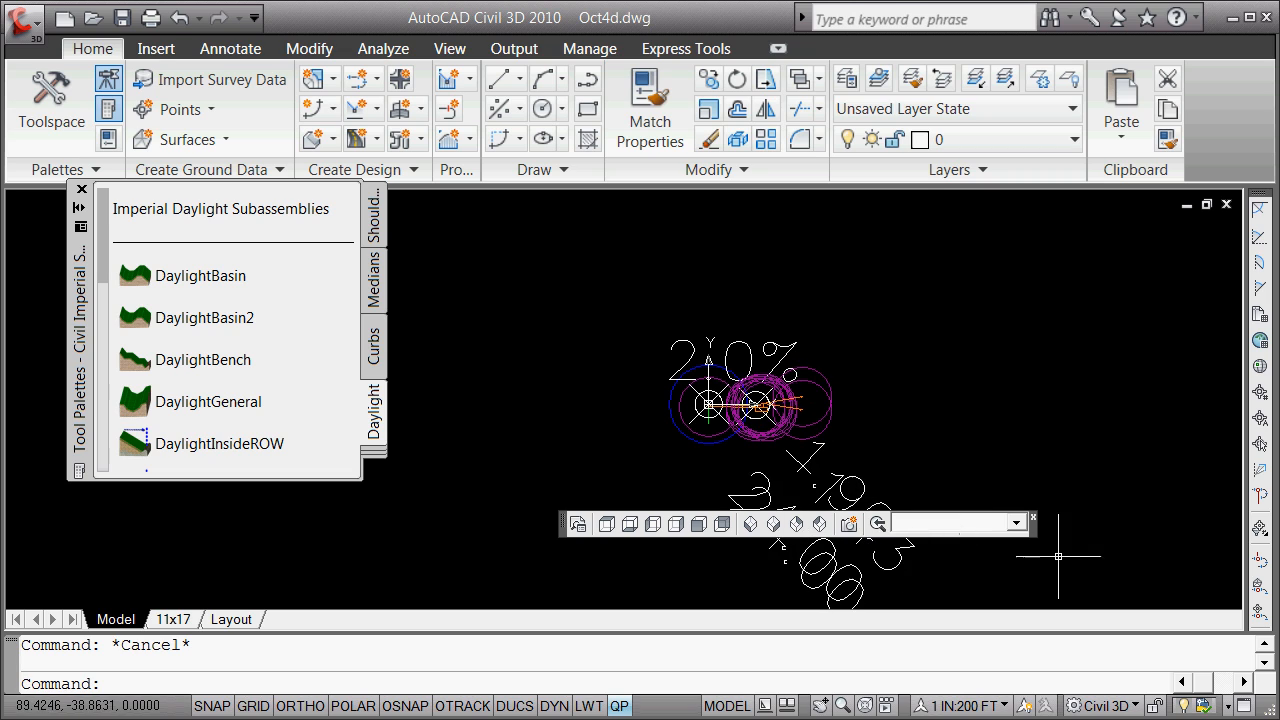
mouse_move(1037, 530)
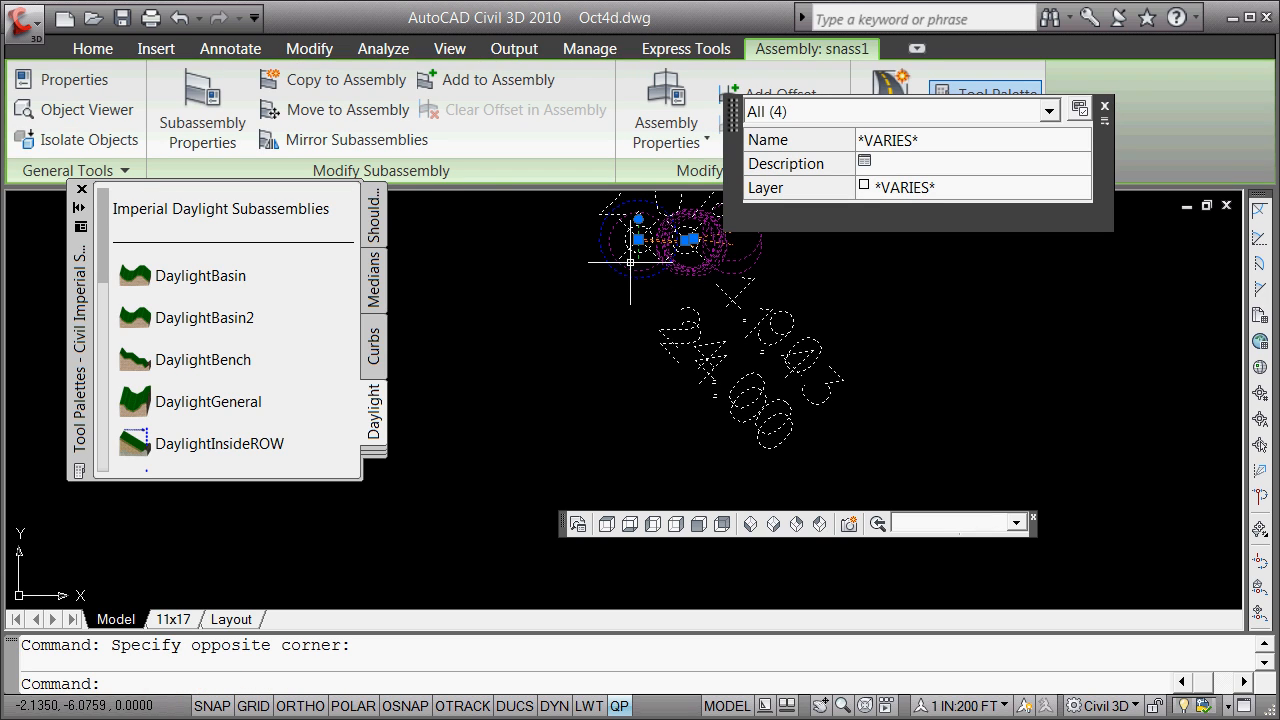
mouse_move(313, 160)
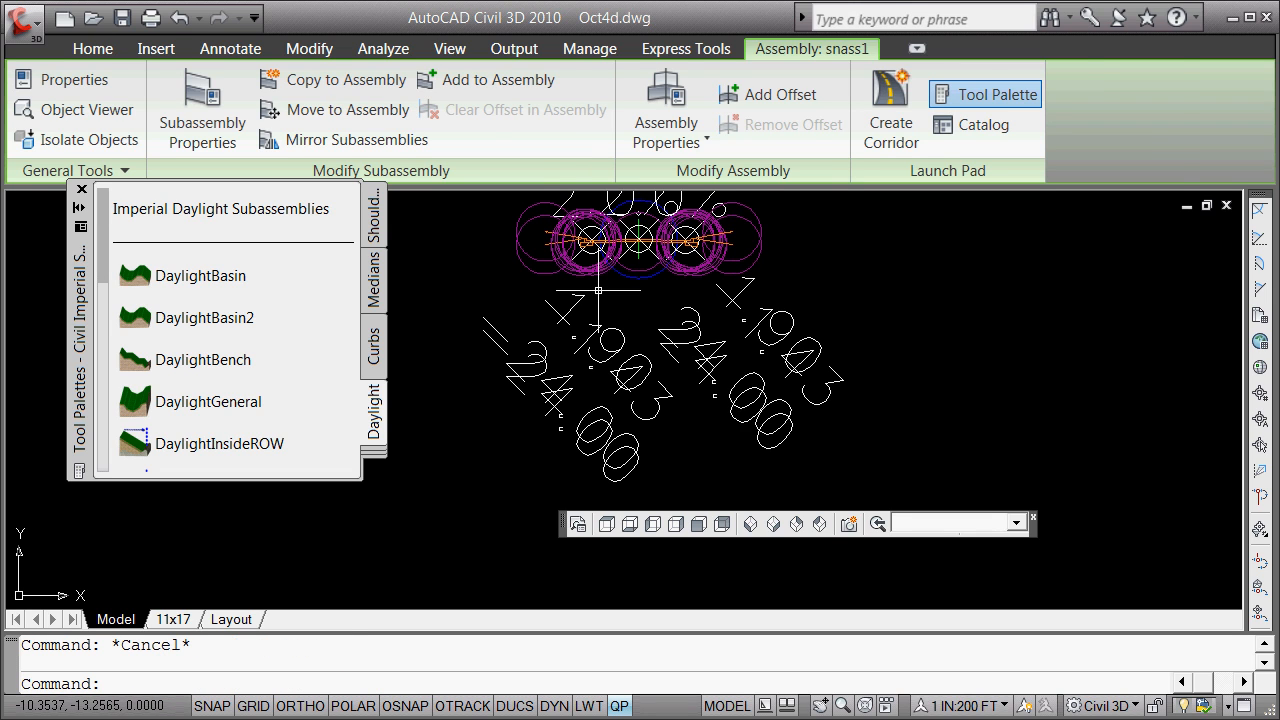
- Mirror the lane, curb and daylight subassemblies across the snass1 assembly baseline
click(92, 48)
text(v)
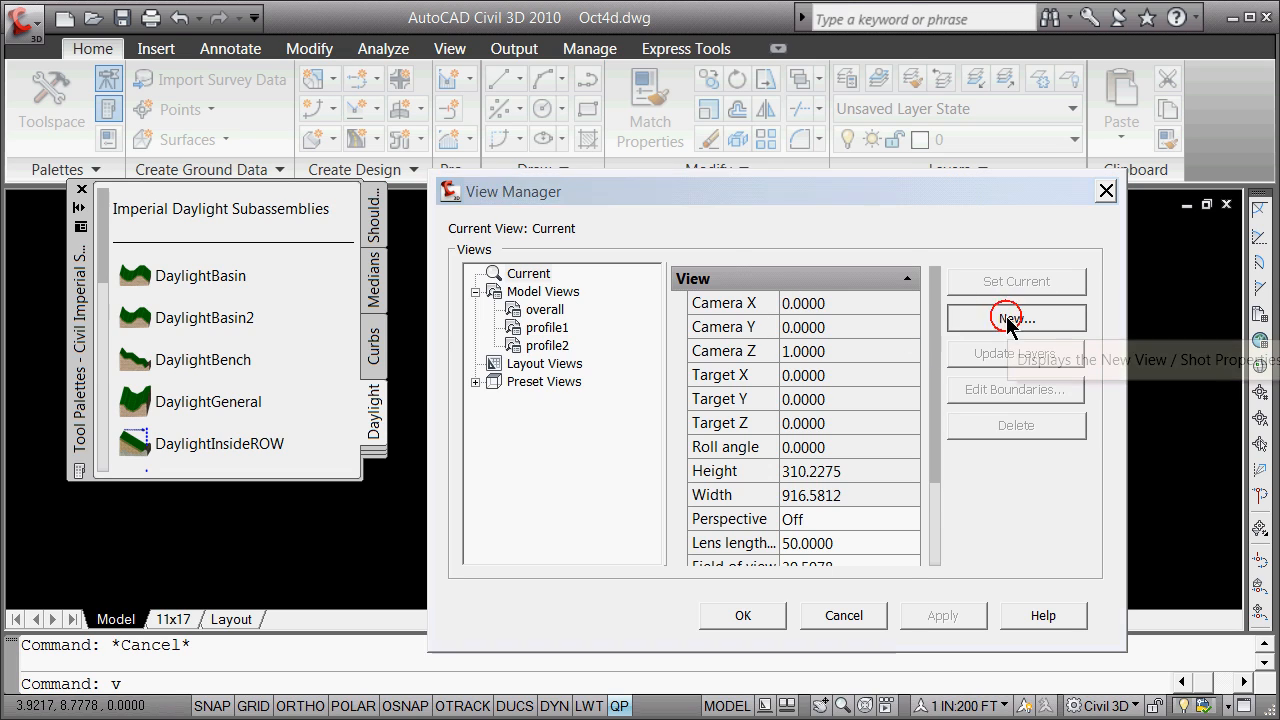
- Create model view 'ass1' with no layer snapshot, then reopen View Manager
click(1015, 318)
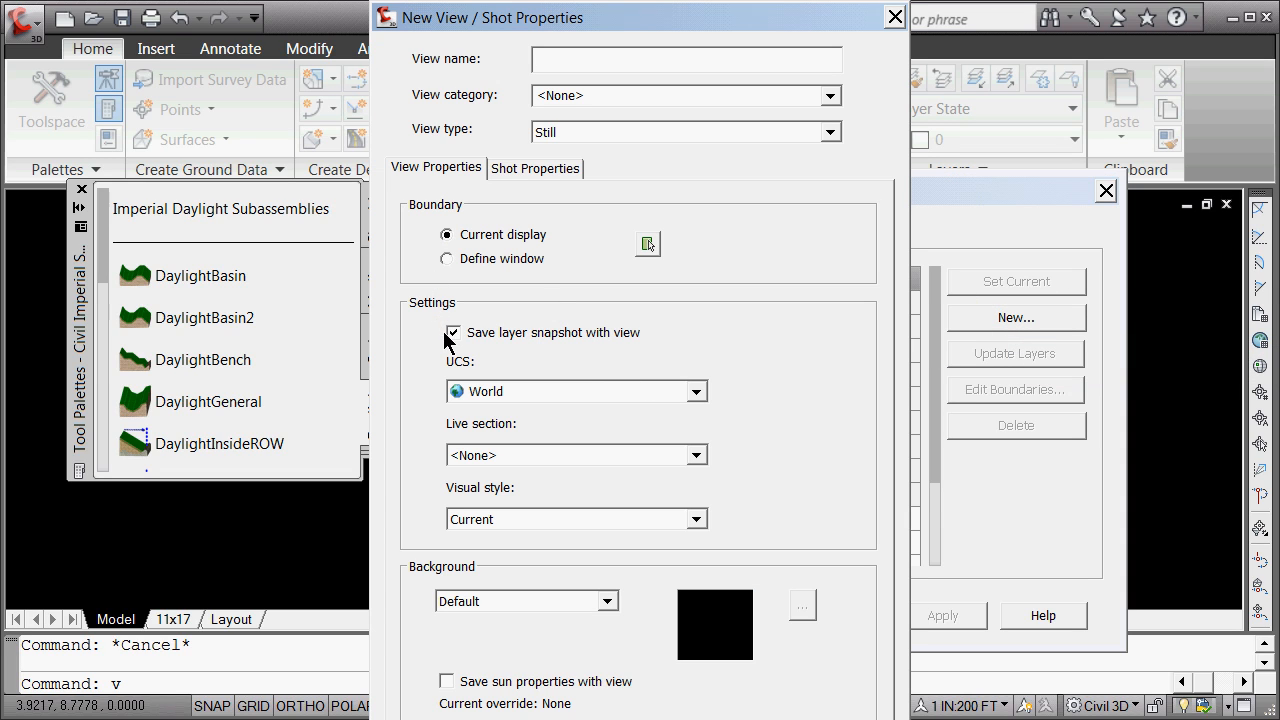
click(454, 332)
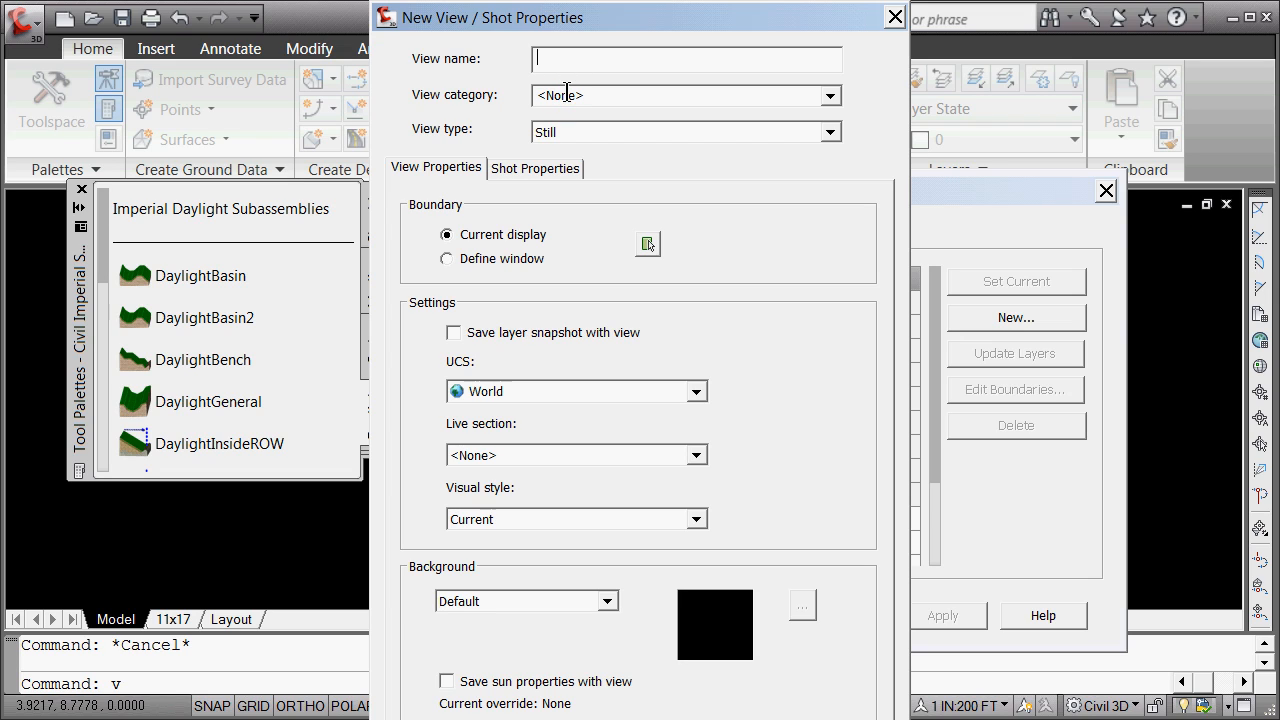
text(ass1)
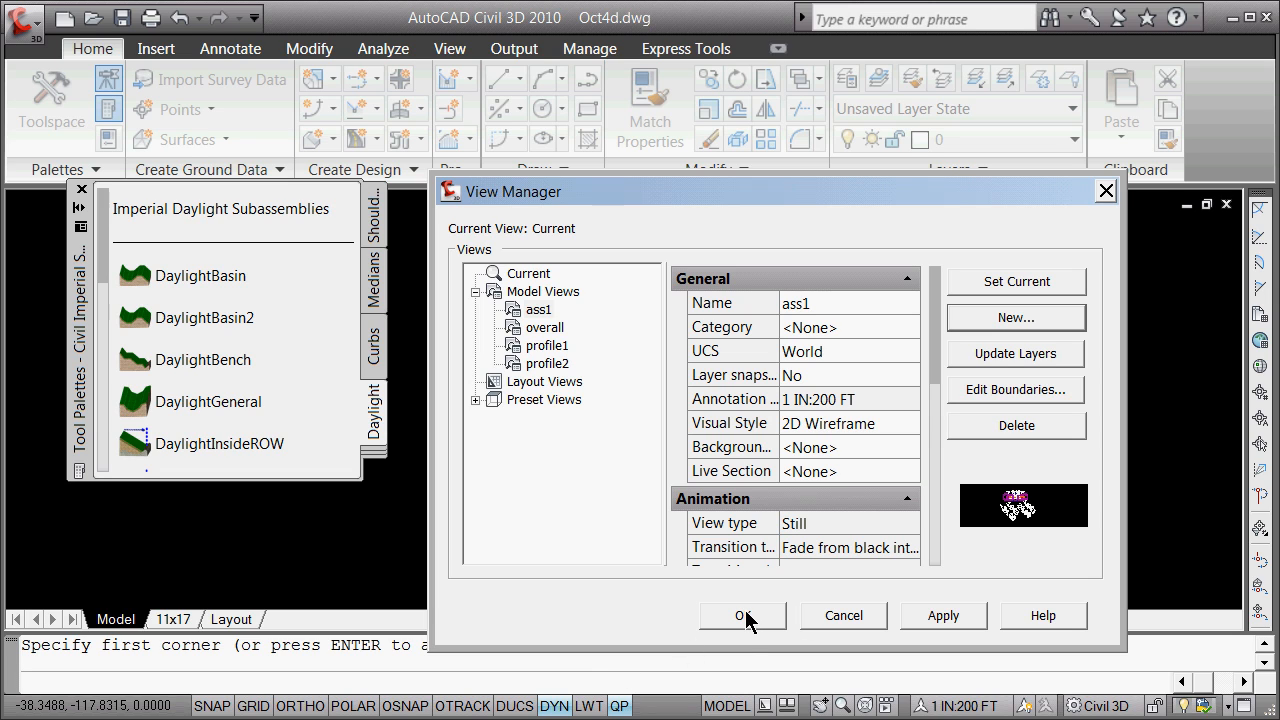
click(742, 616)
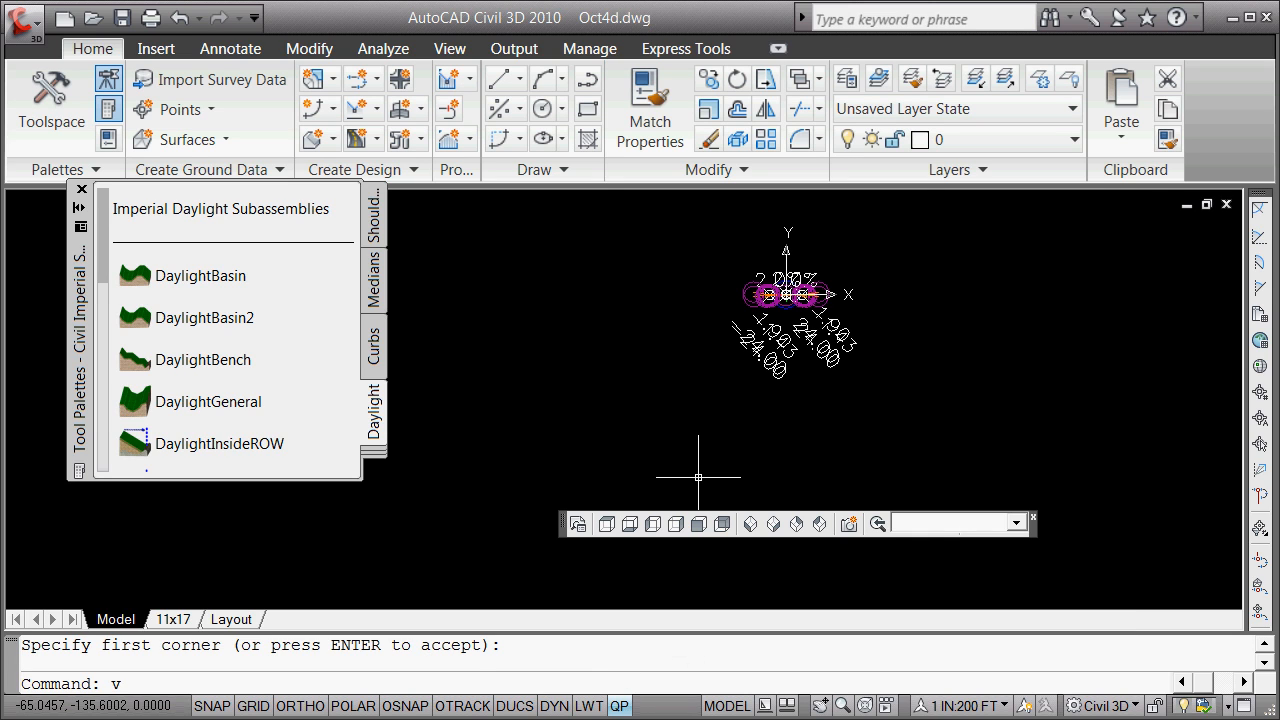
key(Enter)
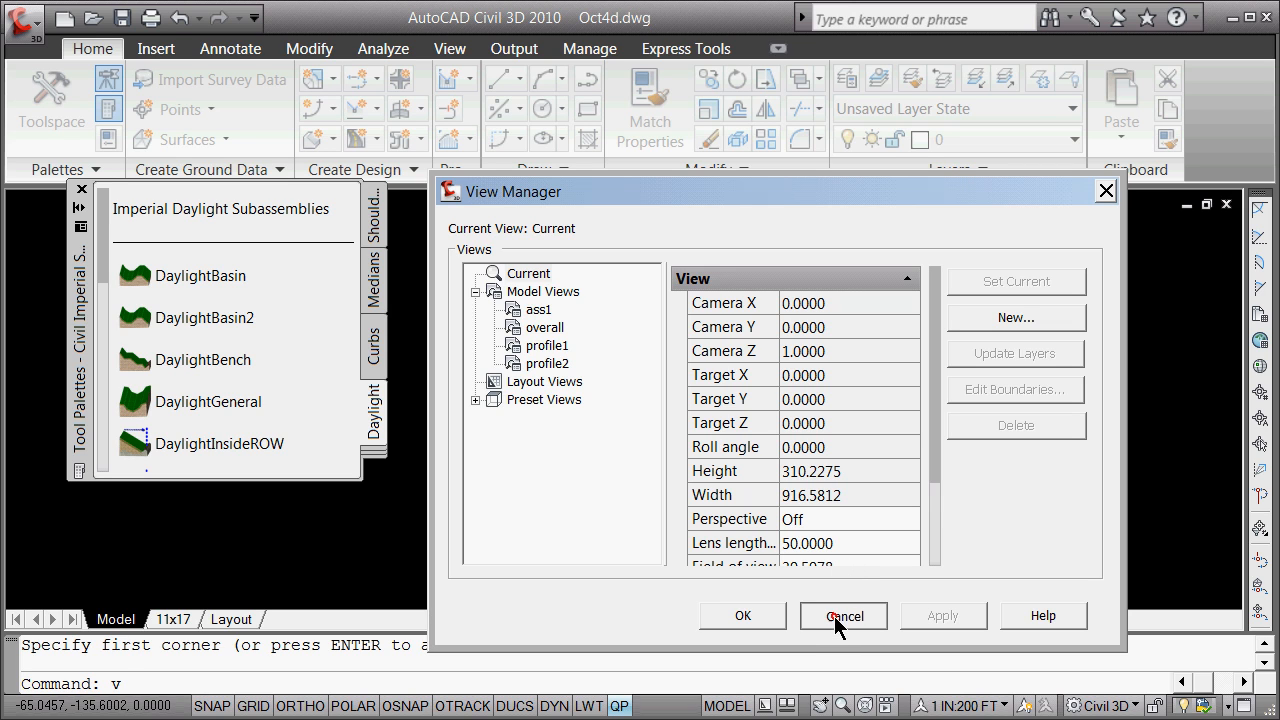
- Close View Manager, browse Curbs then Daylight palettes, and close the tool palettes
click(843, 616)
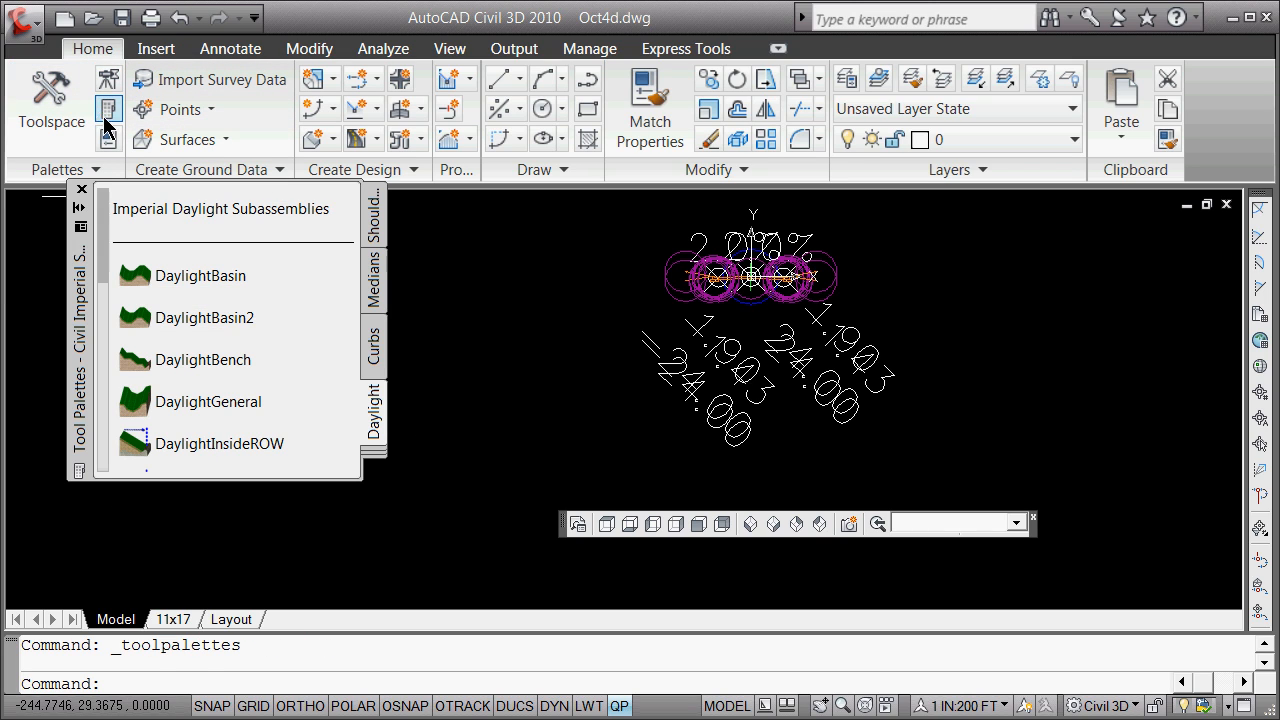
click(374, 350)
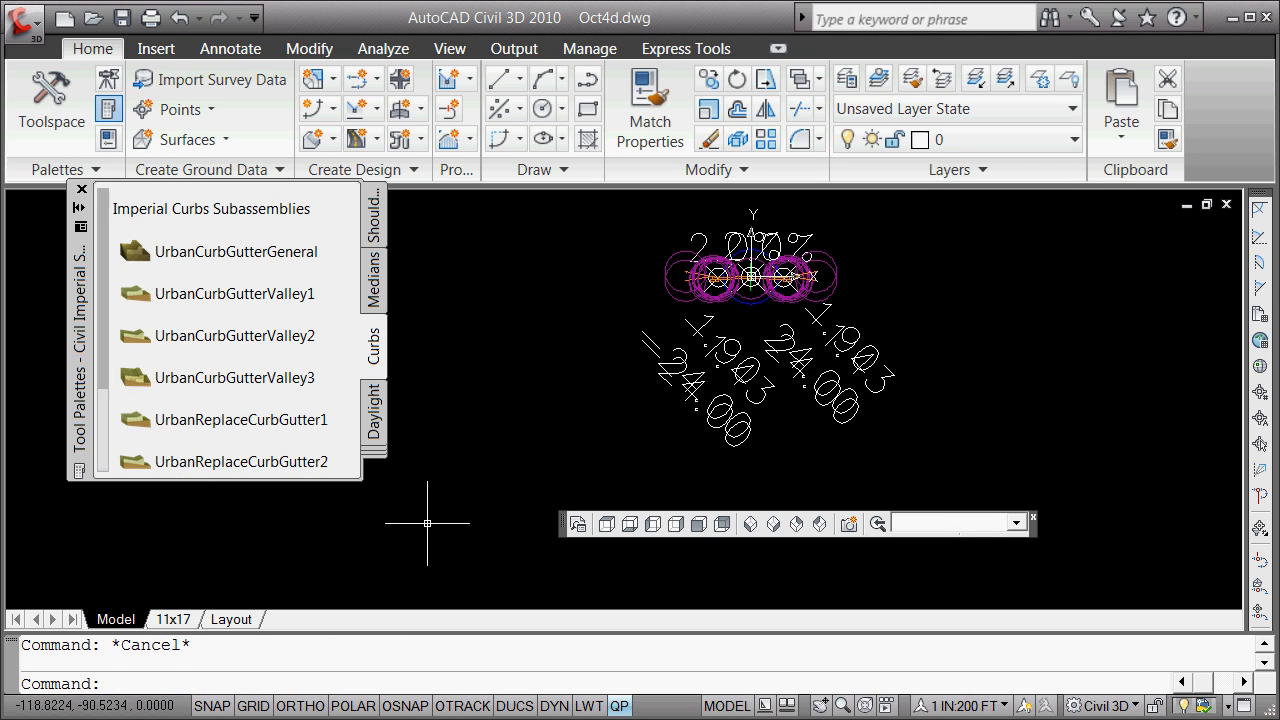
text(prose)
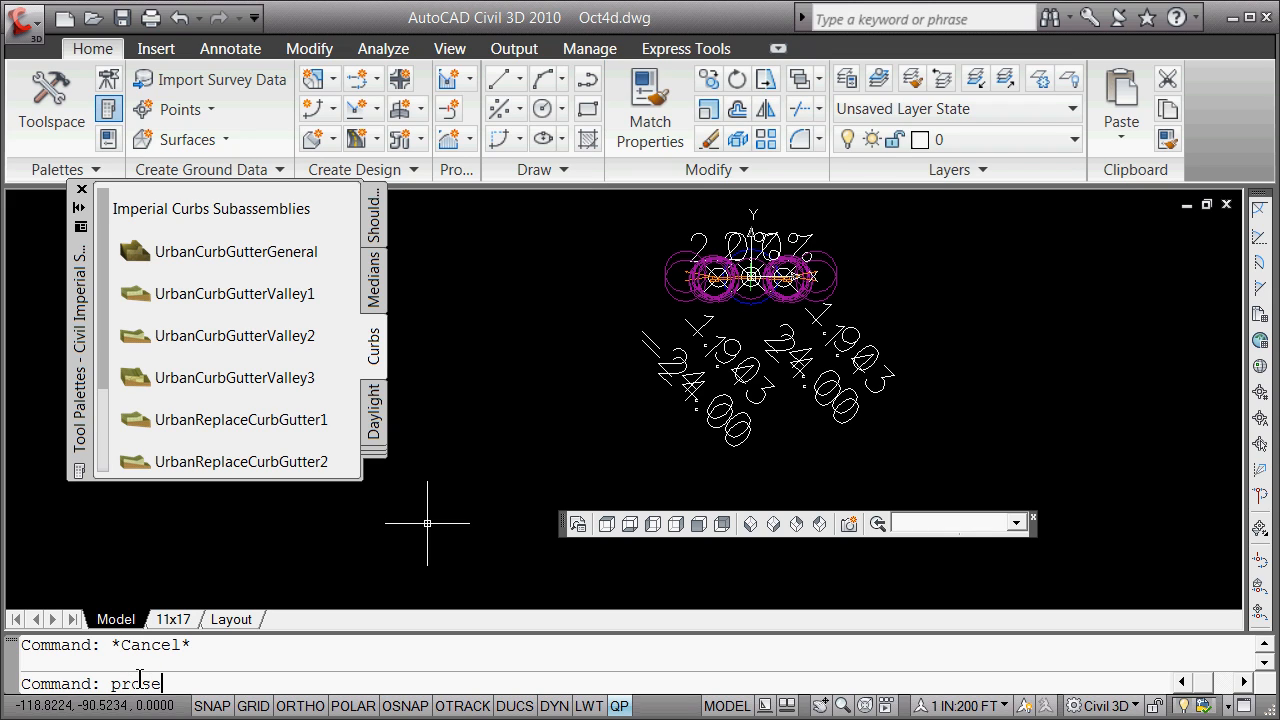
key(Backspace)
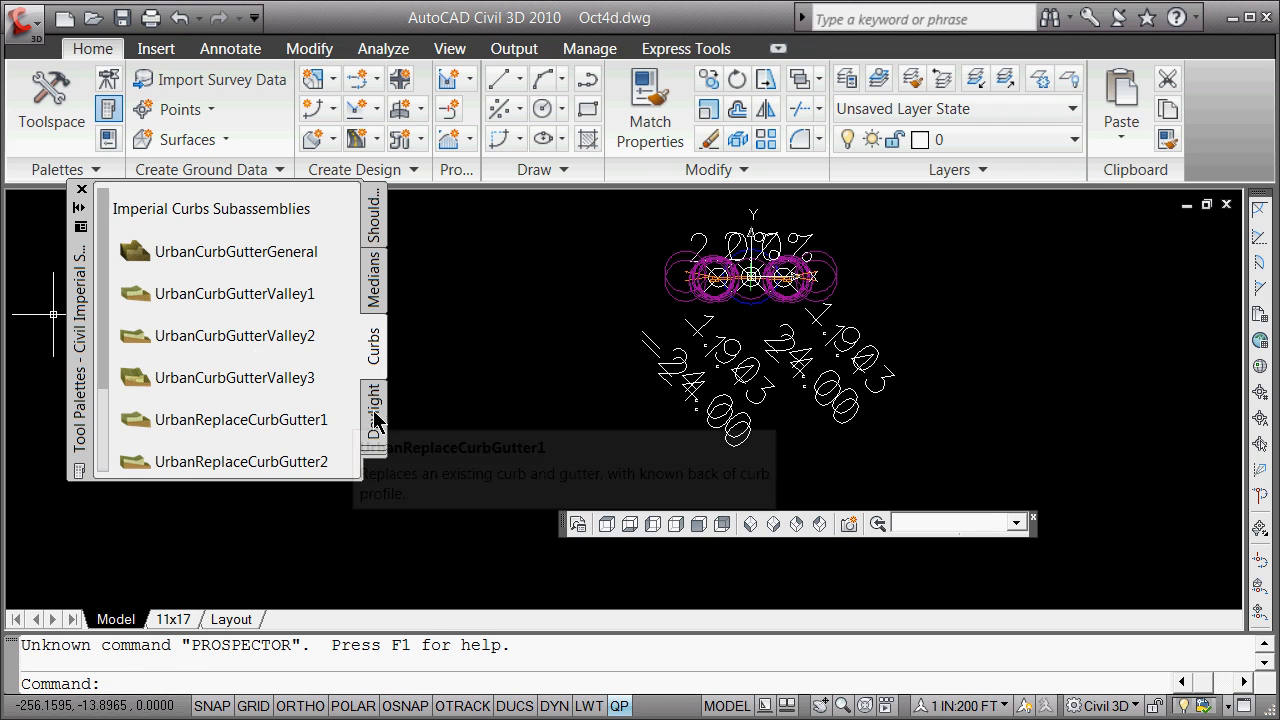
click(109, 110)
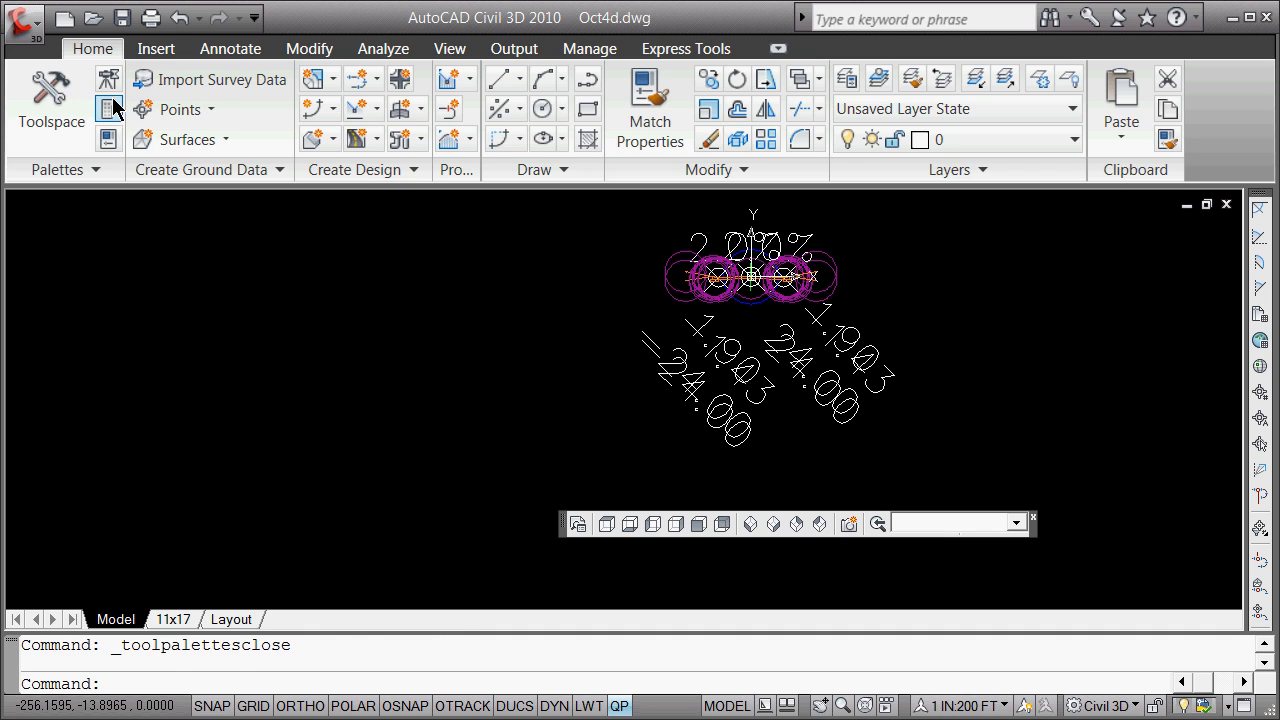
- Open Toolspace and scroll through the Settings tree to the Subassembly entries
click(51, 95)
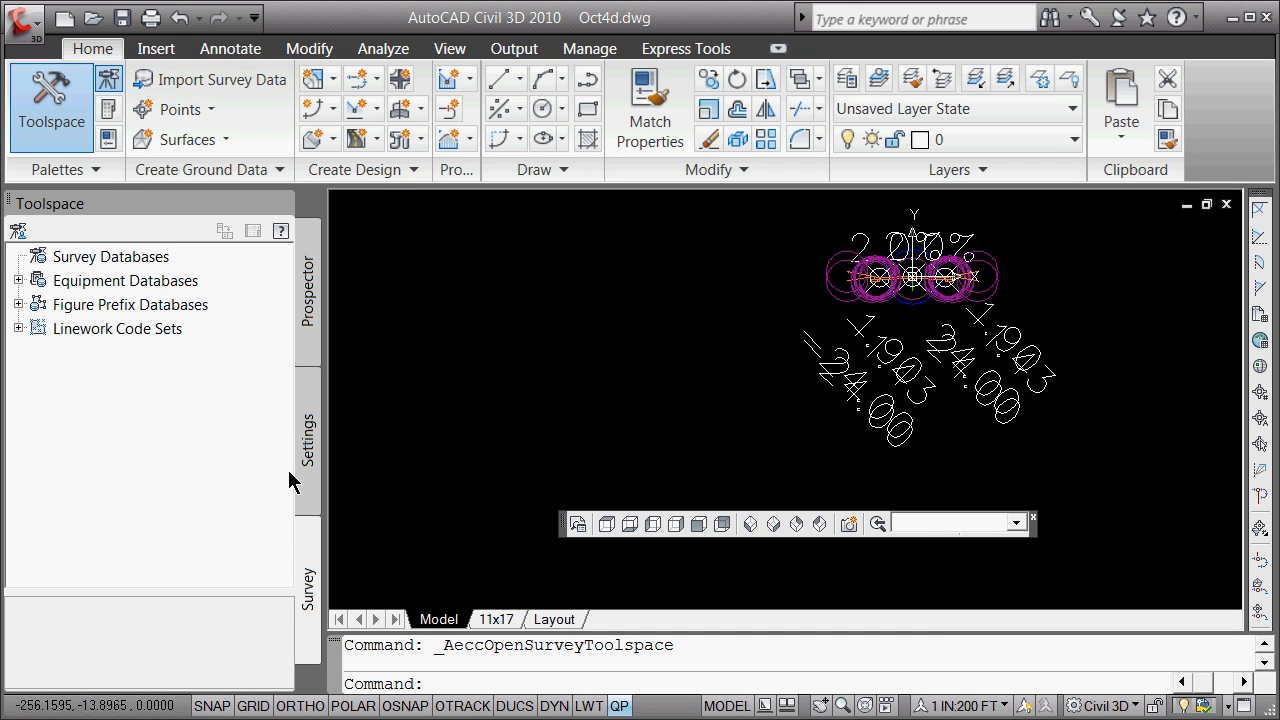
mouse_move(318, 309)
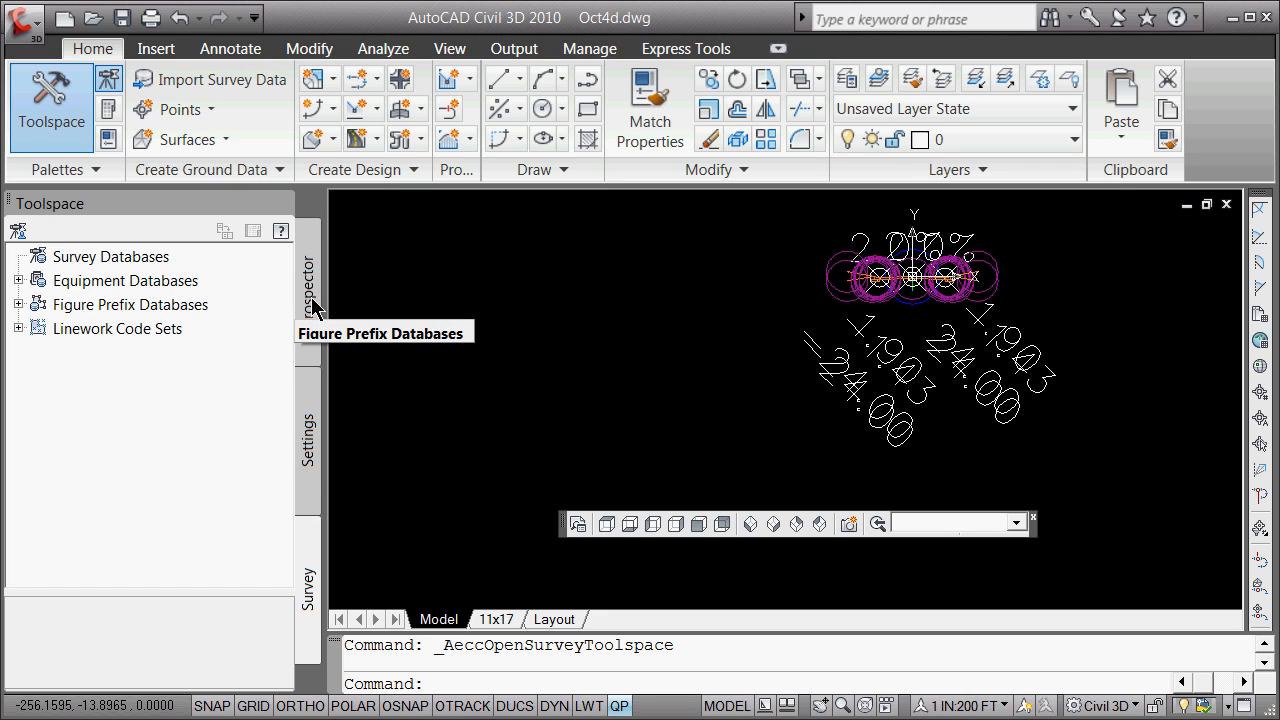
click(308, 447)
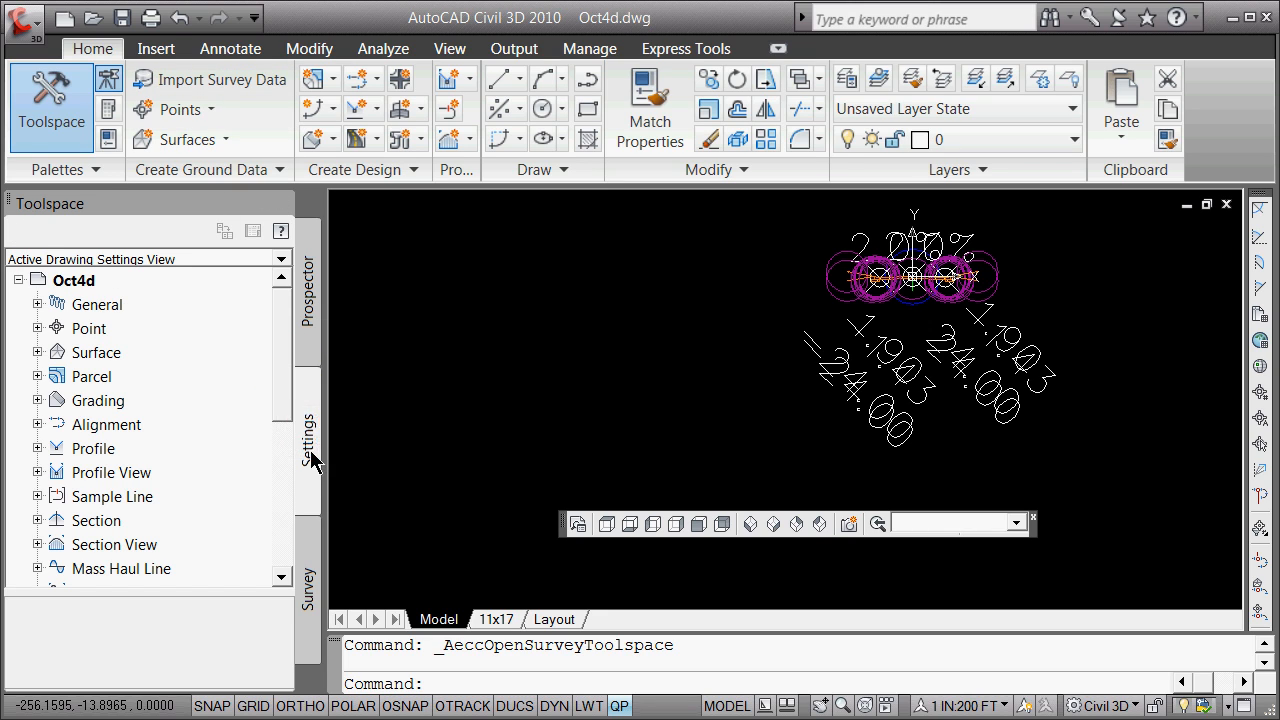
mouse_move(58, 328)
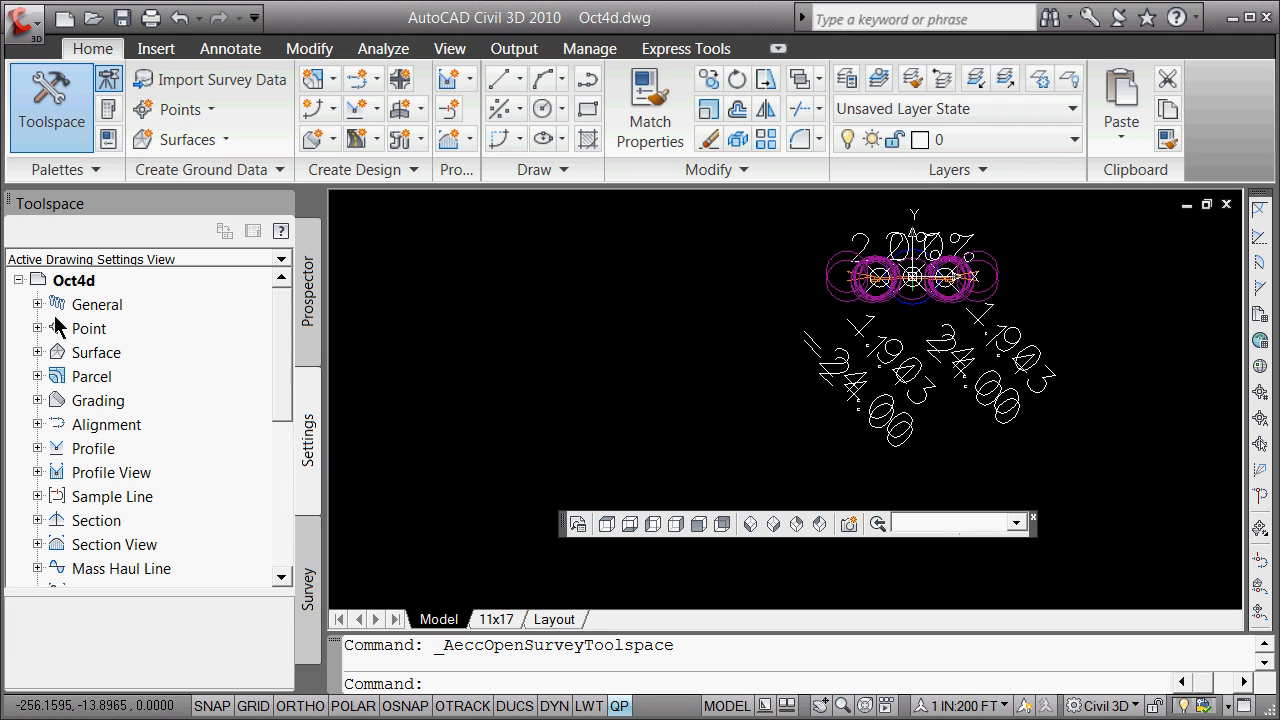
mouse_move(210, 544)
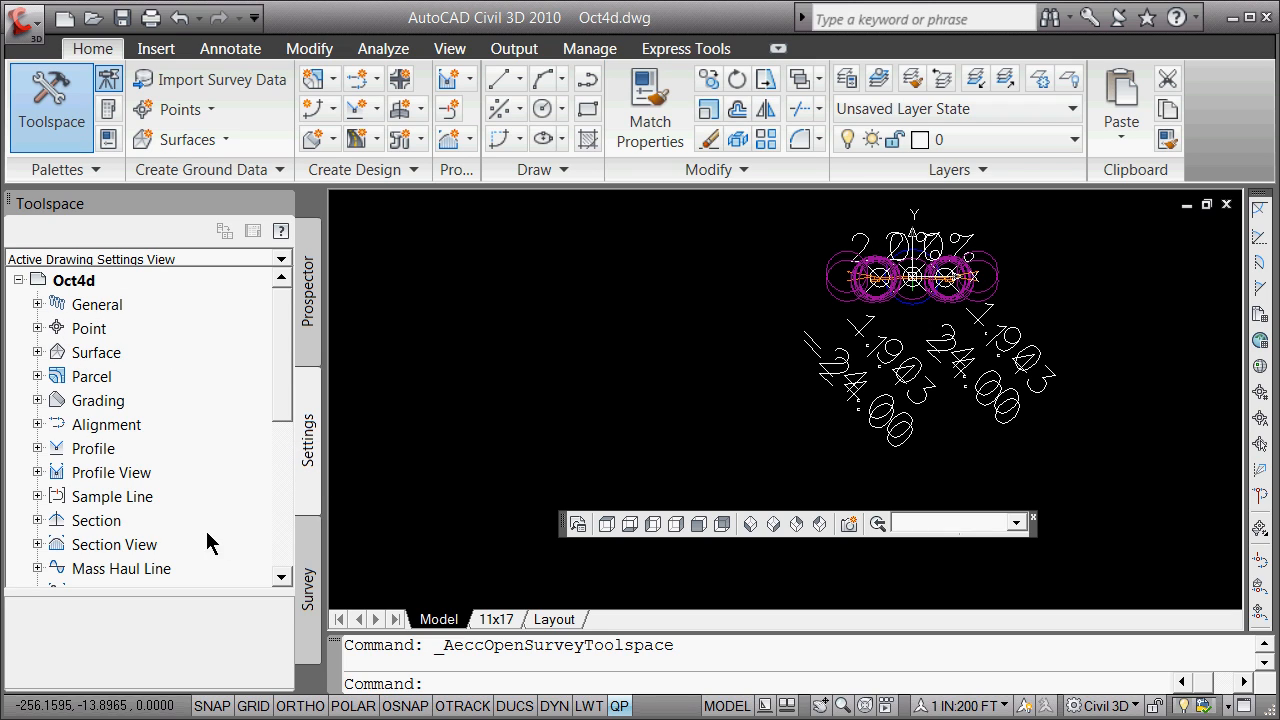
scroll(down, 3)
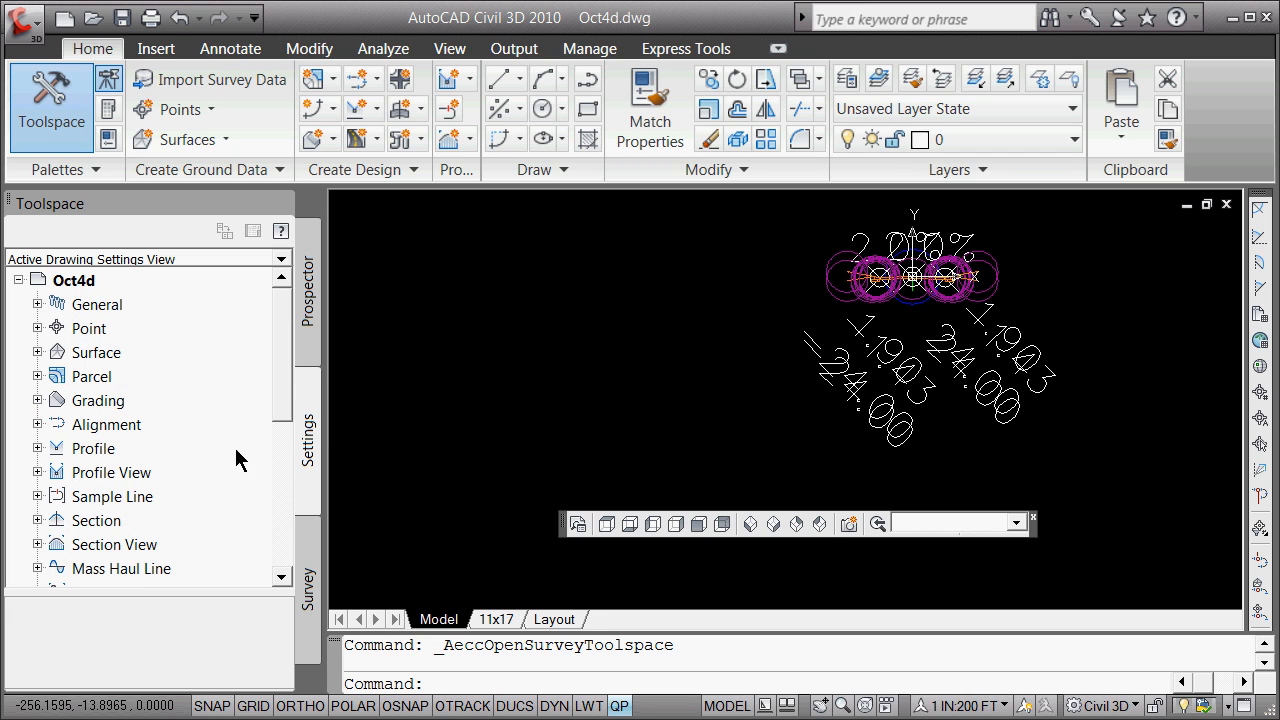
mouse_move(50, 385)
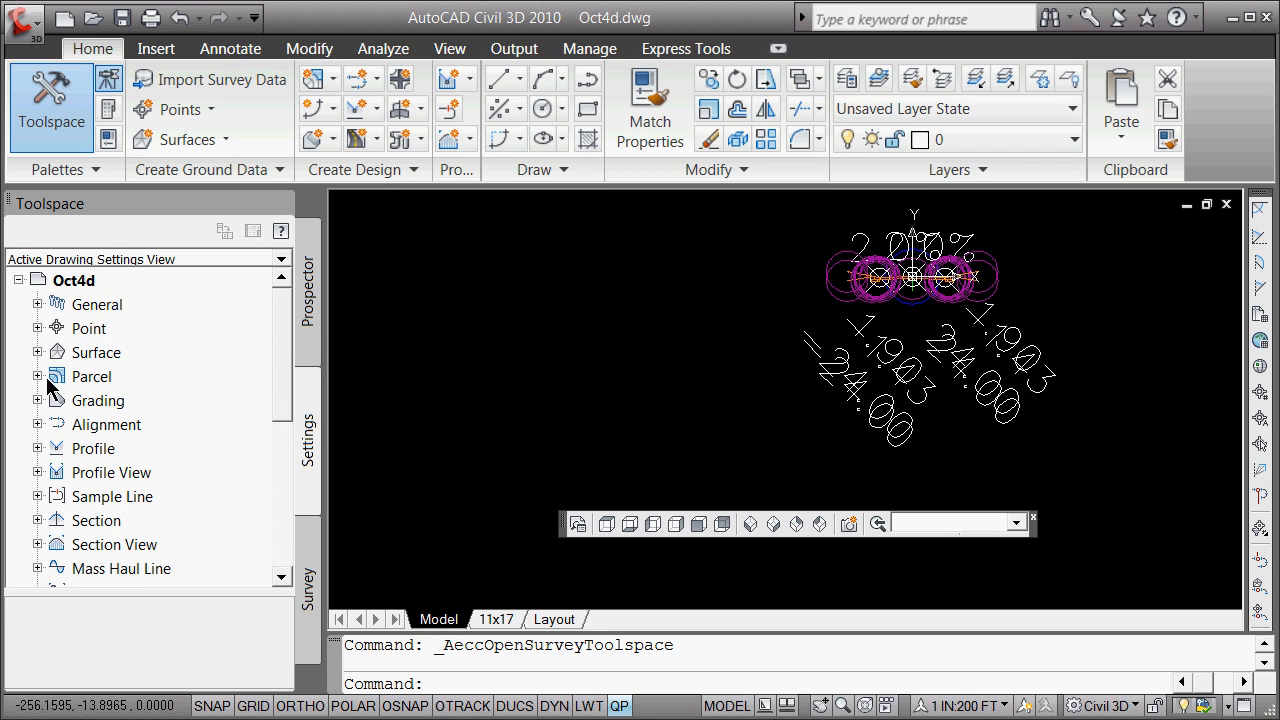
mouse_move(64, 552)
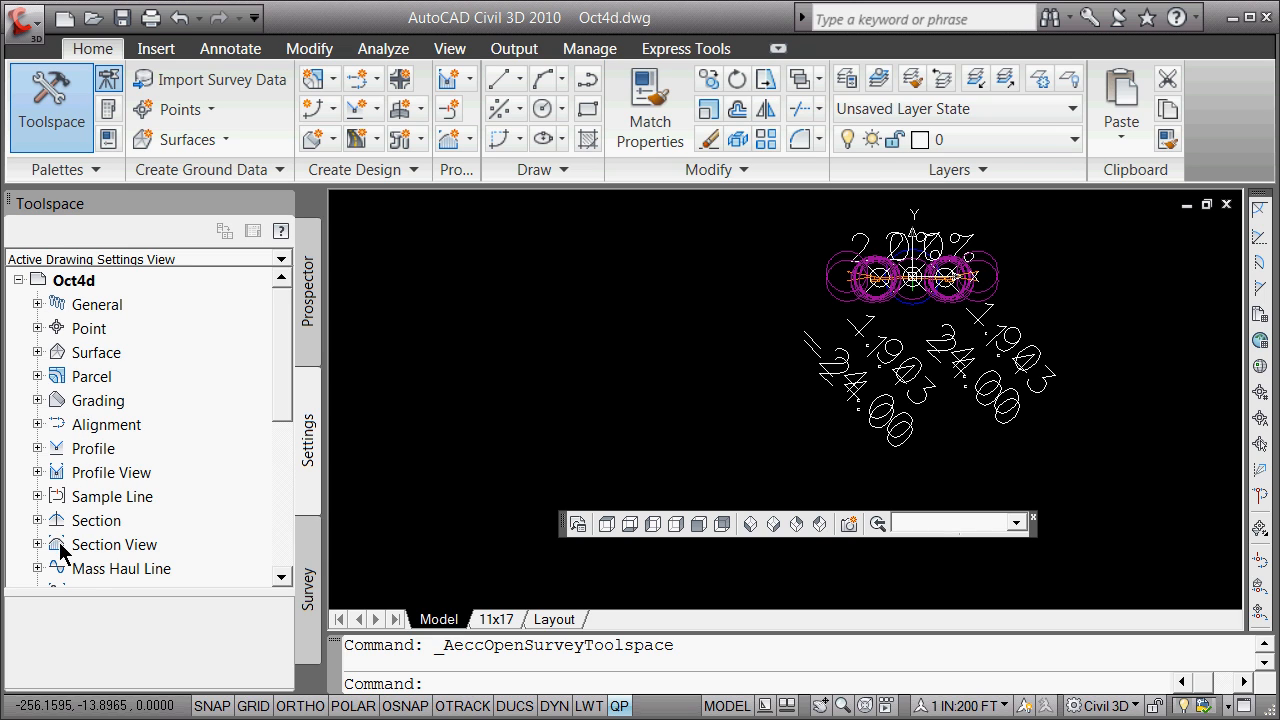
scroll(down, 3)
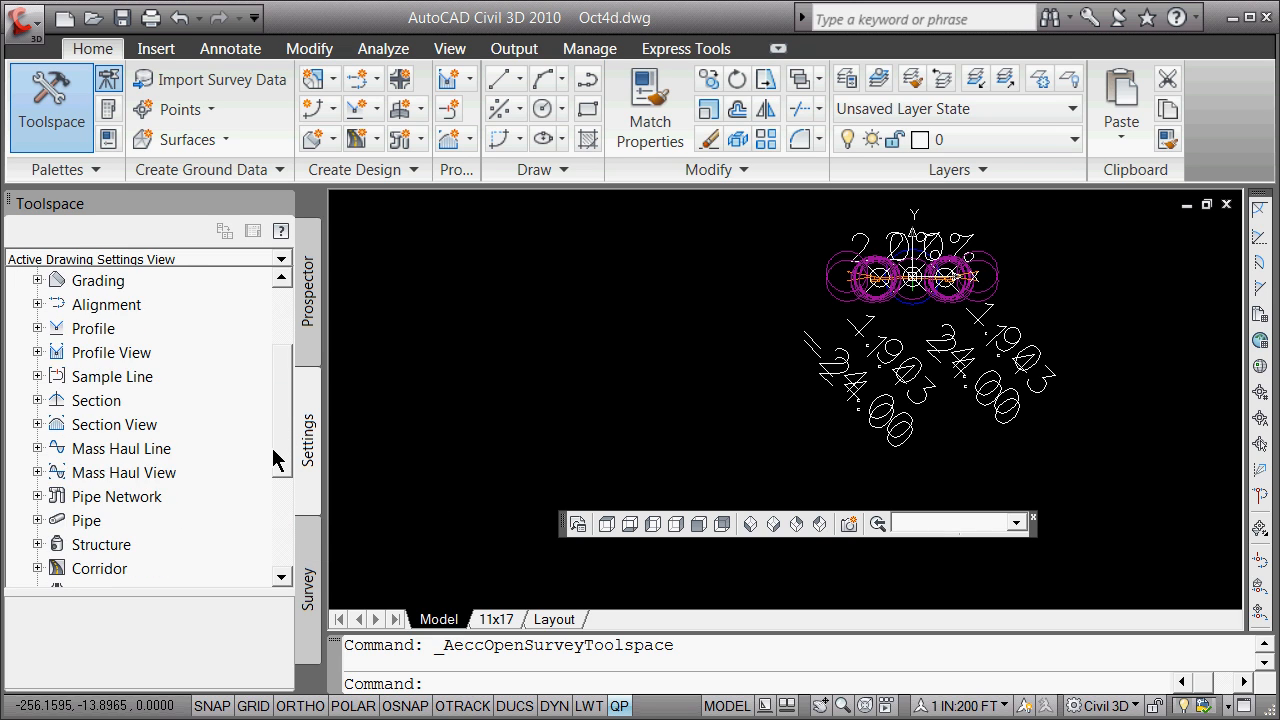
scroll(down, 3)
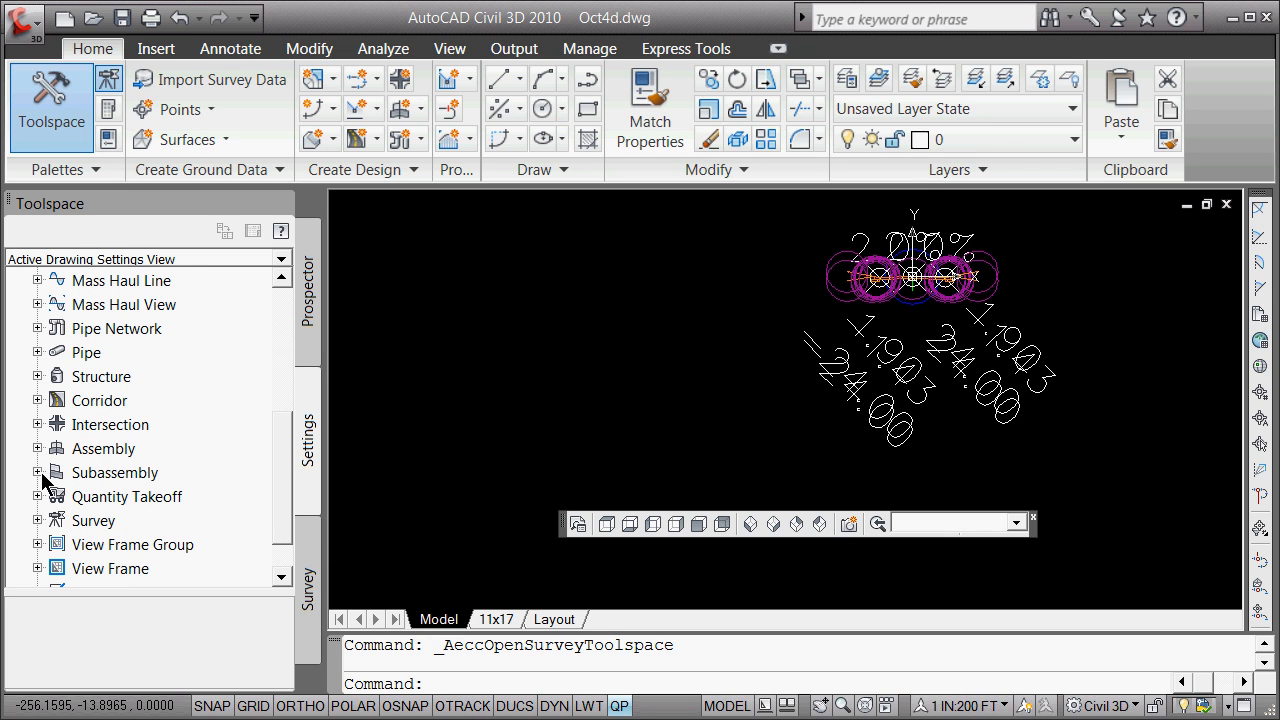
- In Prospector, list the subassemblies and open DaylightGeneral (Right) - (13) properties
click(38, 473)
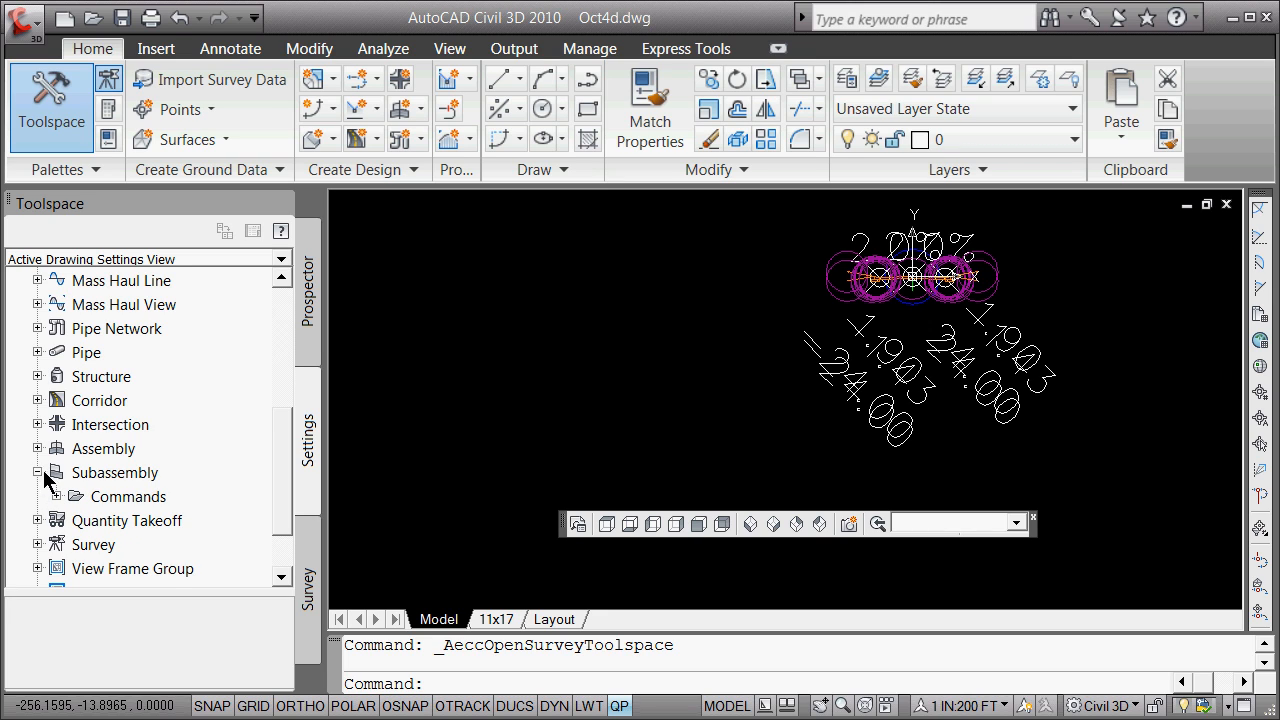
click(309, 290)
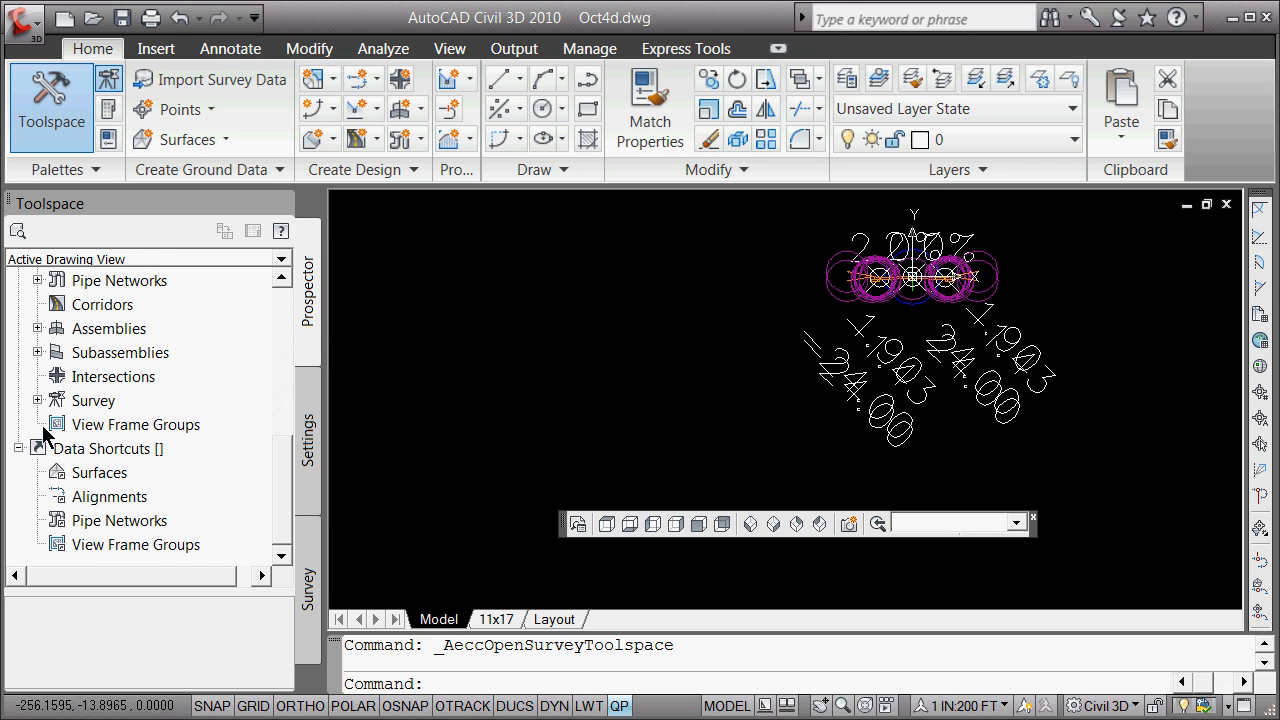
mouse_move(38, 360)
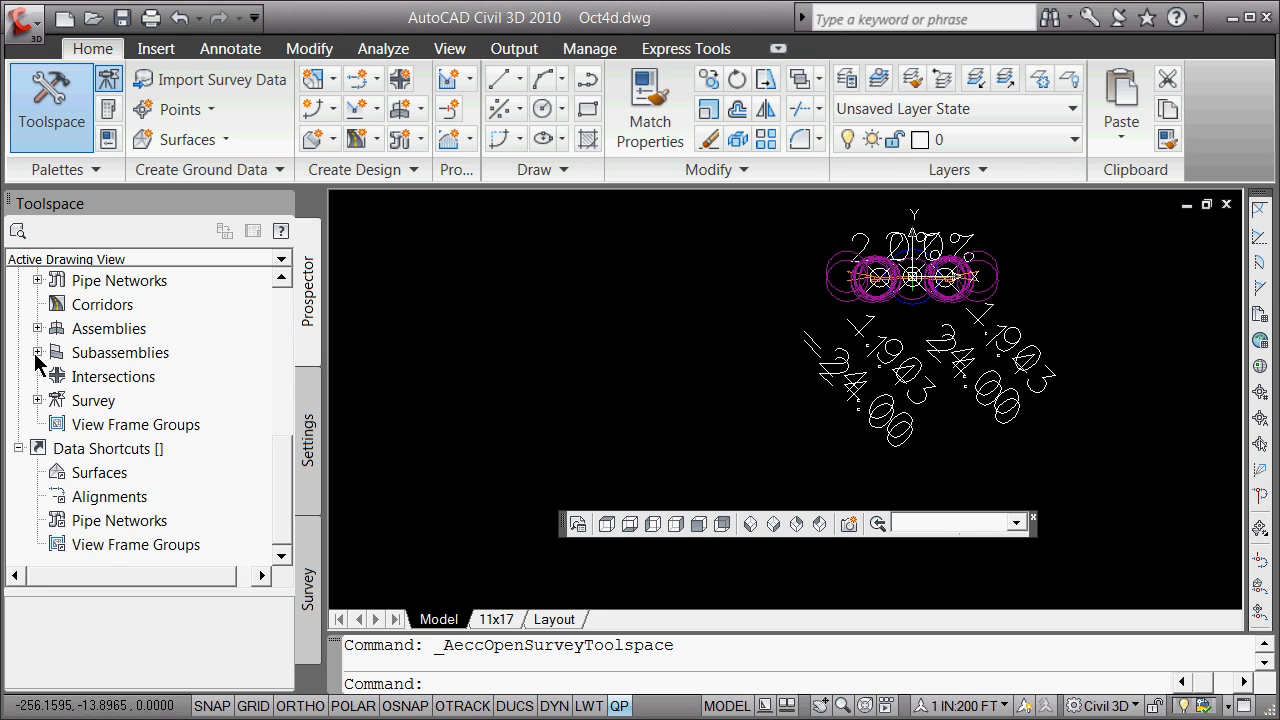
click(38, 352)
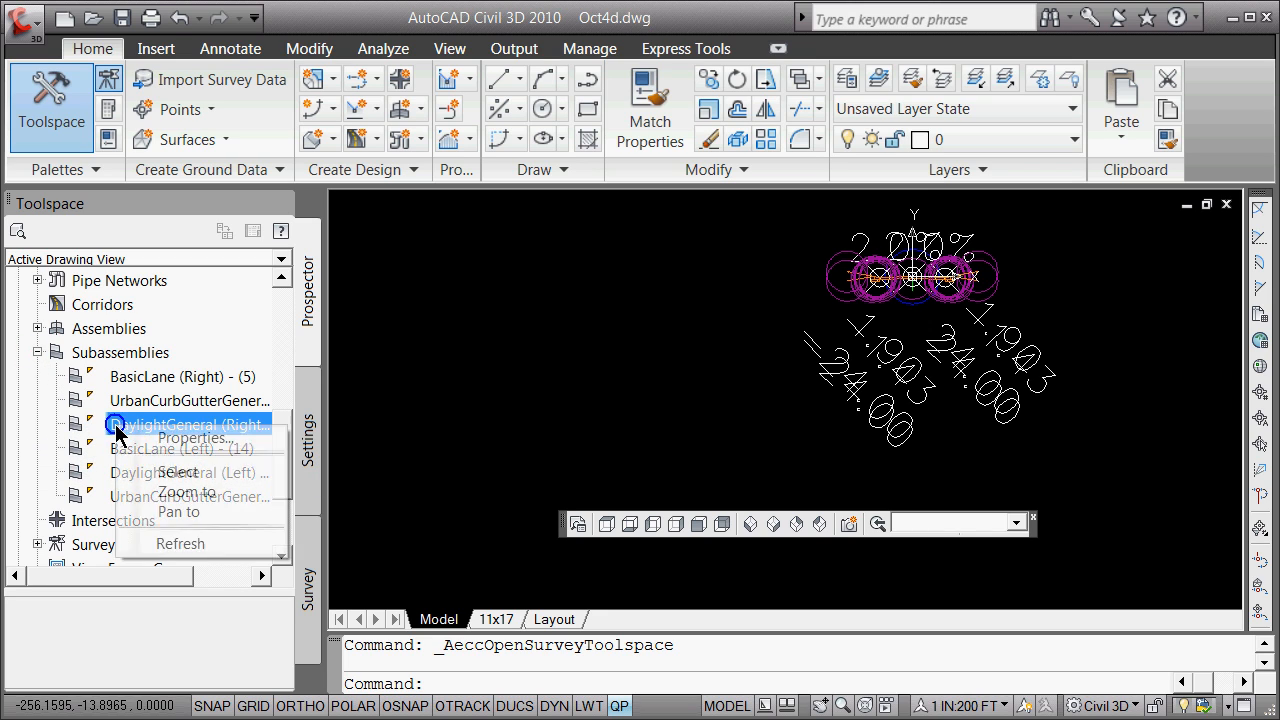
click(192, 438)
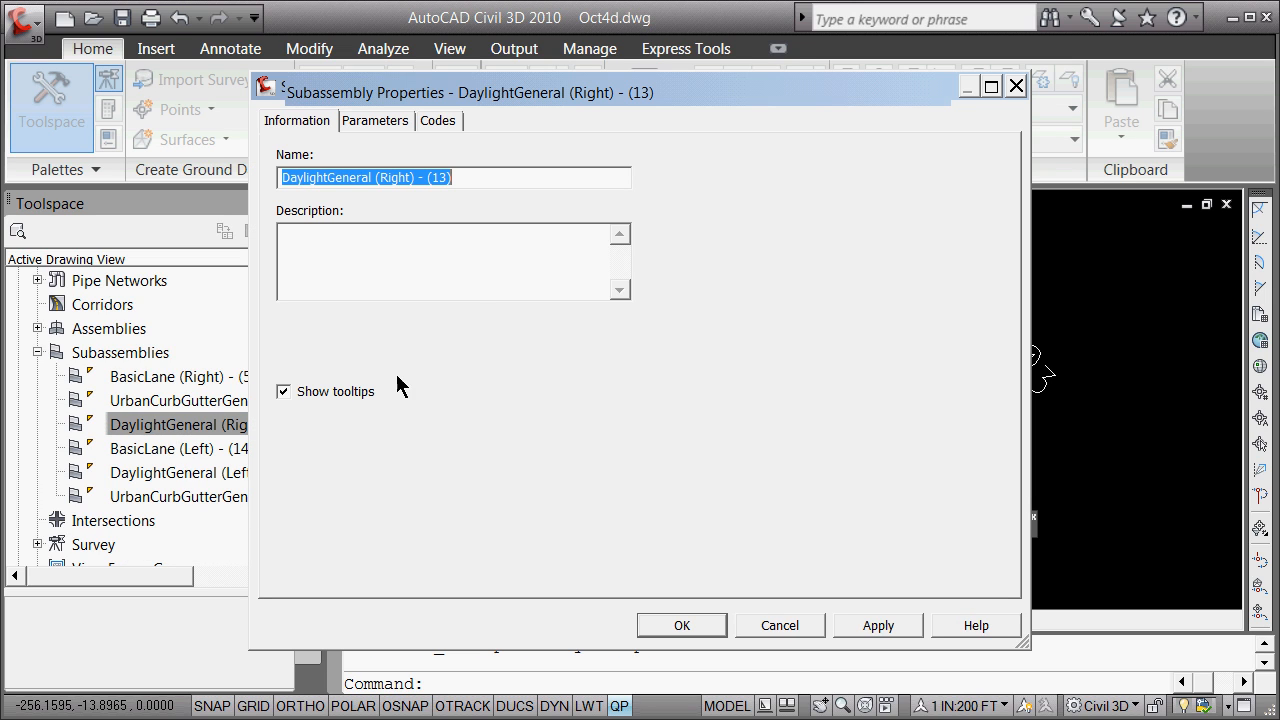
- Set Steep Cut and Steep Fill Slope to 1:1 on the Parameters tab
click(375, 120)
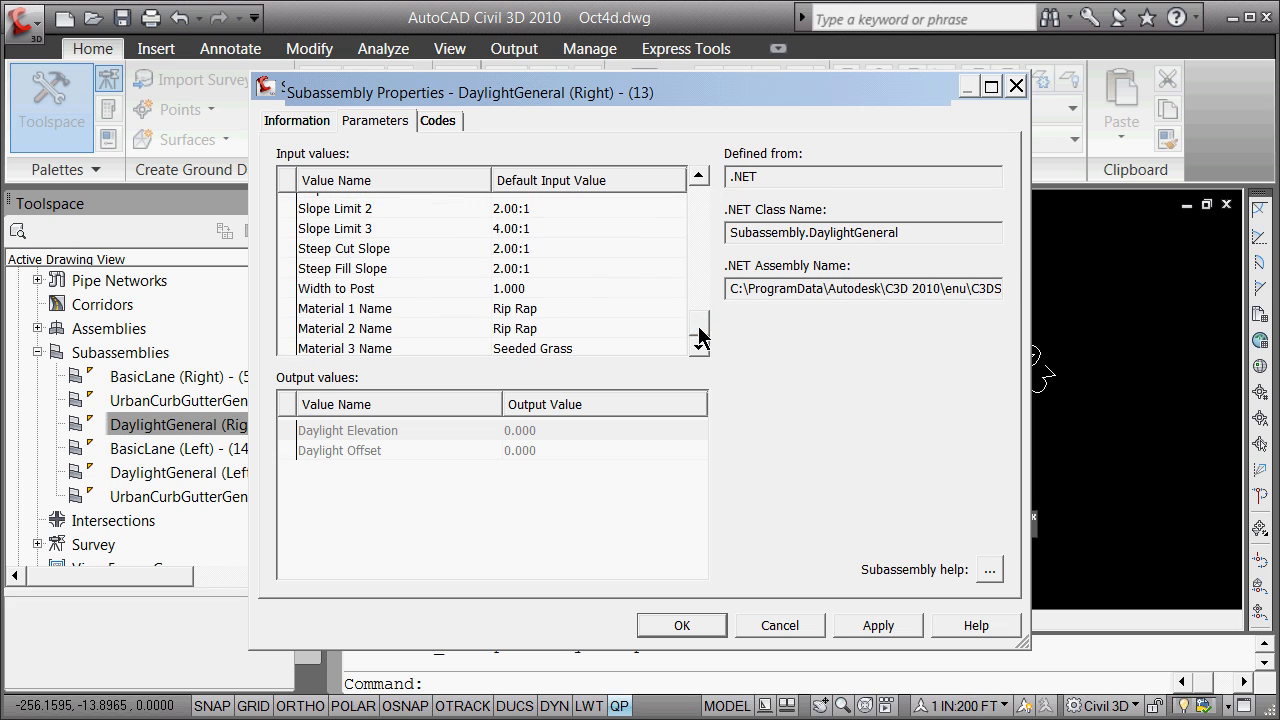
mouse_move(647, 328)
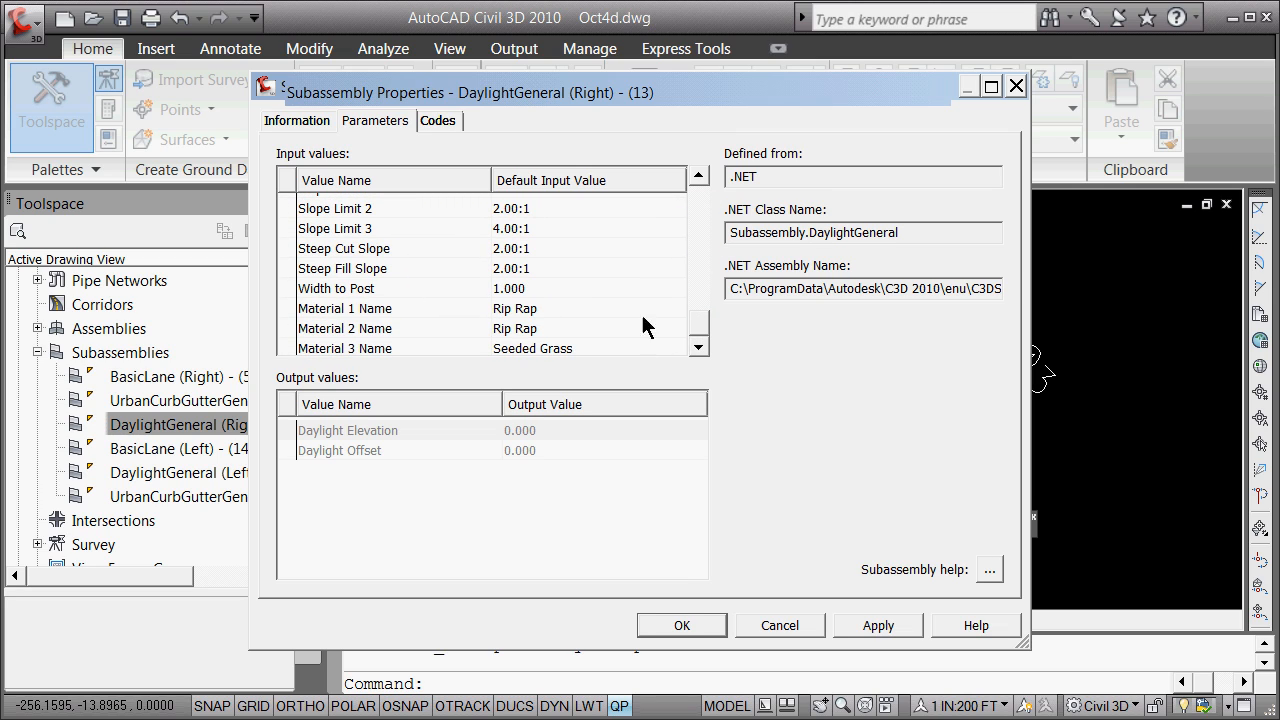
mouse_move(377, 277)
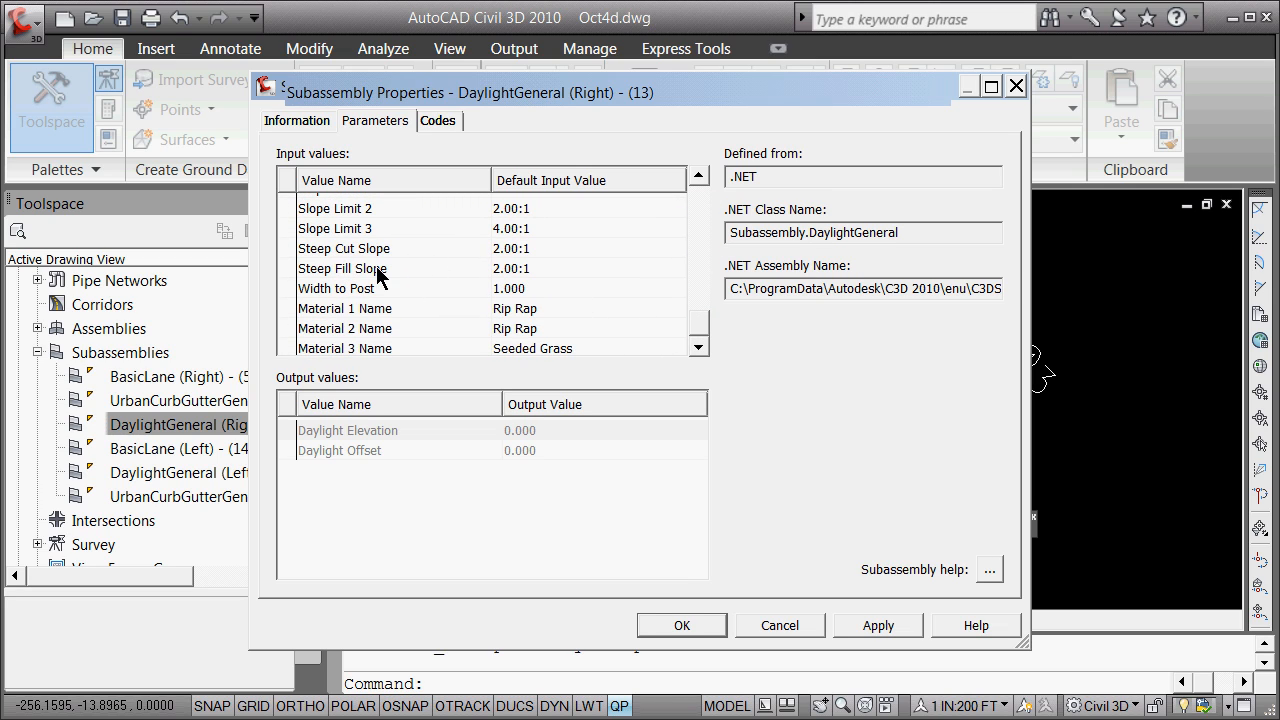
mouse_move(370, 268)
text(1:)
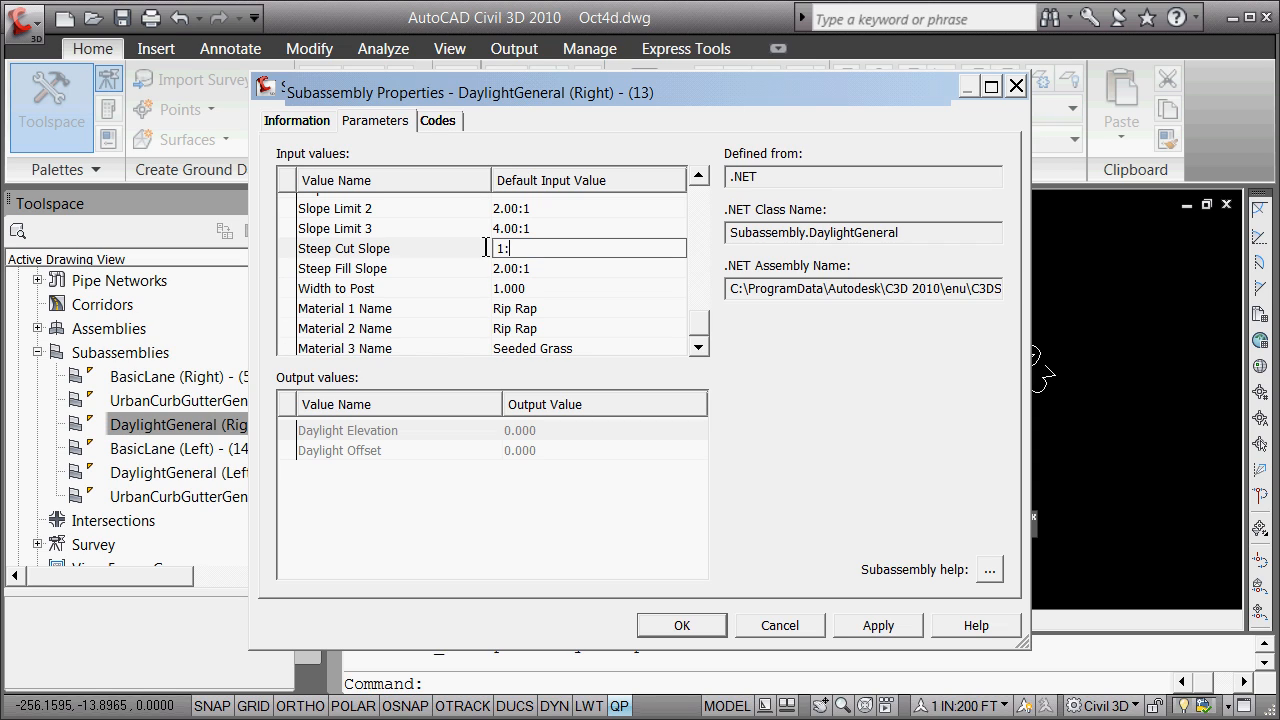
click(588, 268)
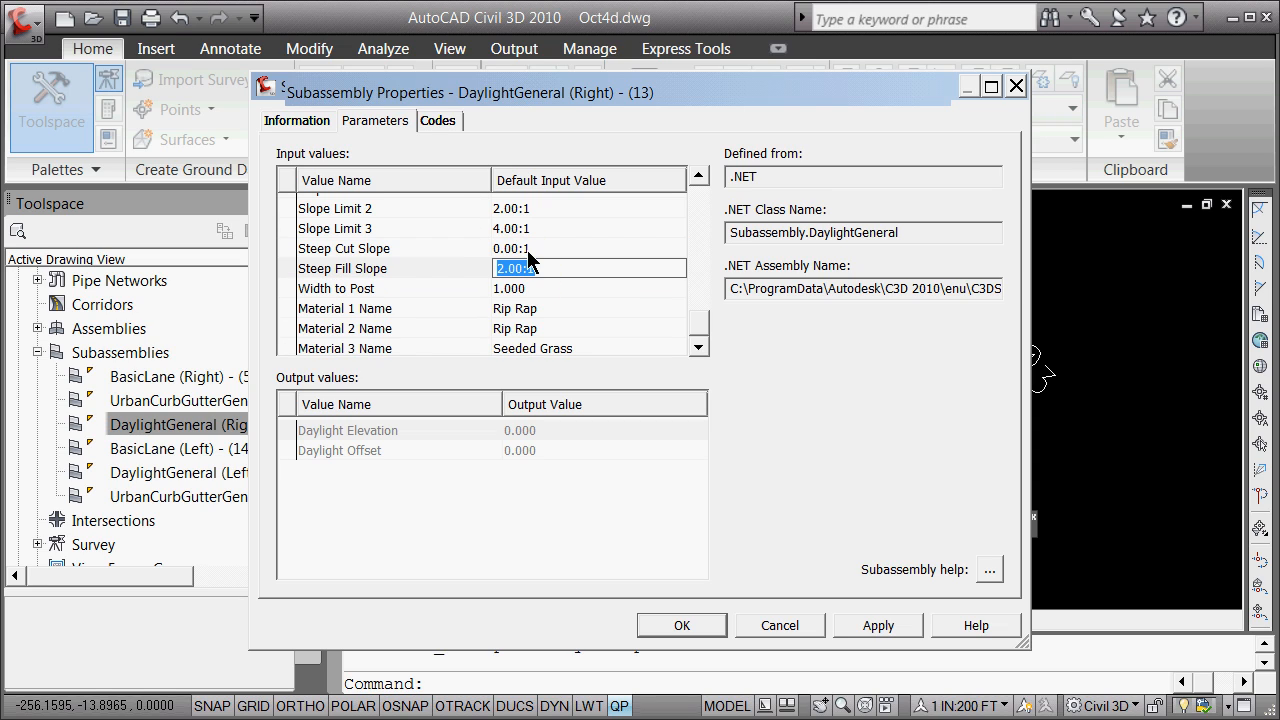
click(380, 248)
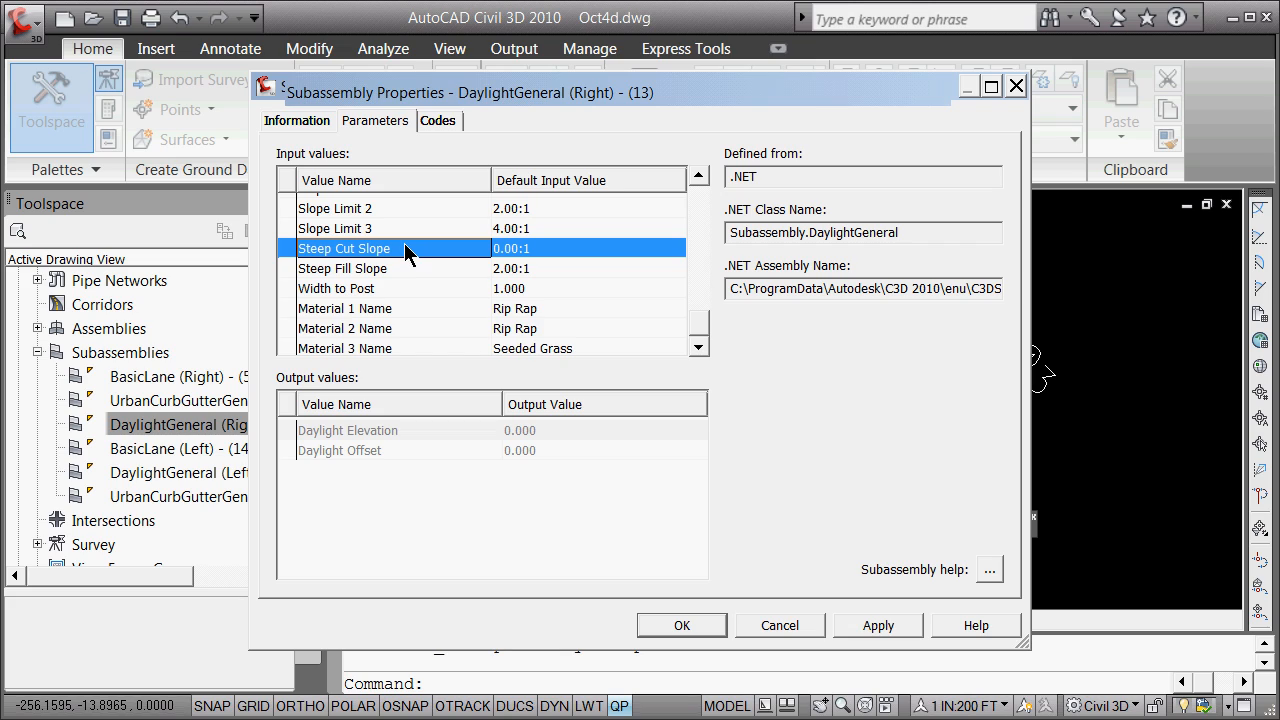
mouse_move(577, 247)
text(1)
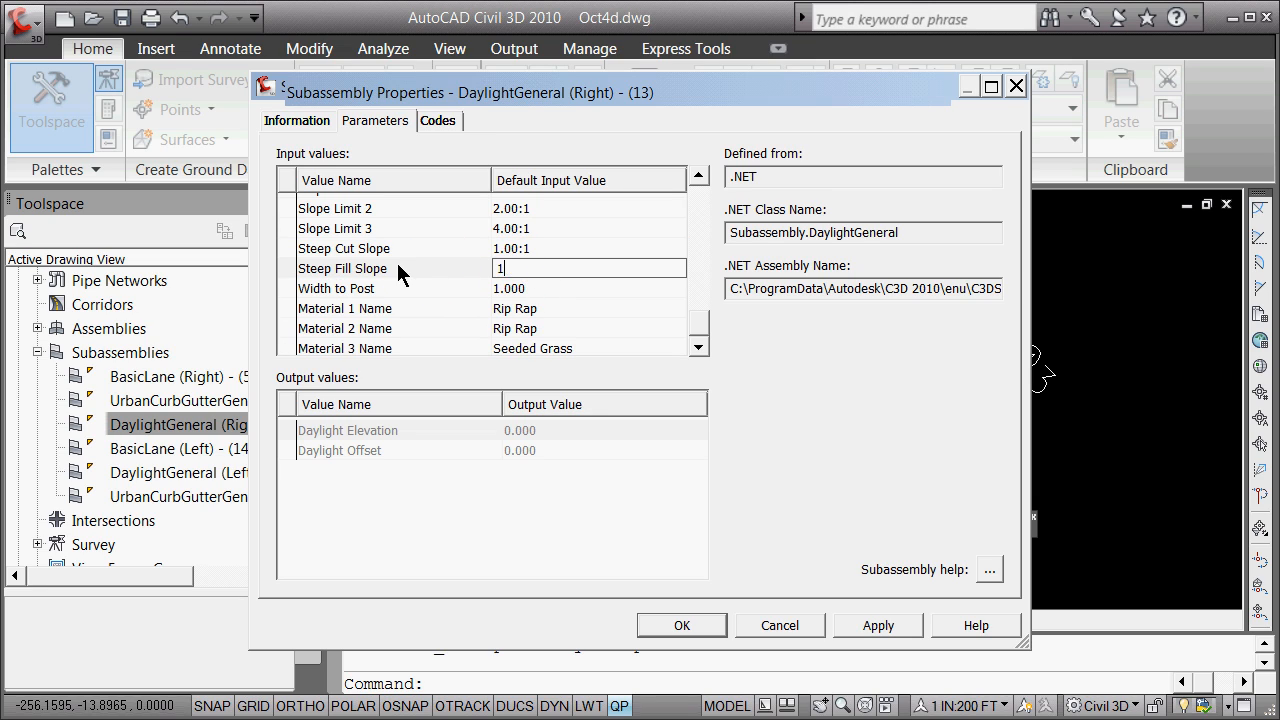
text(:1)
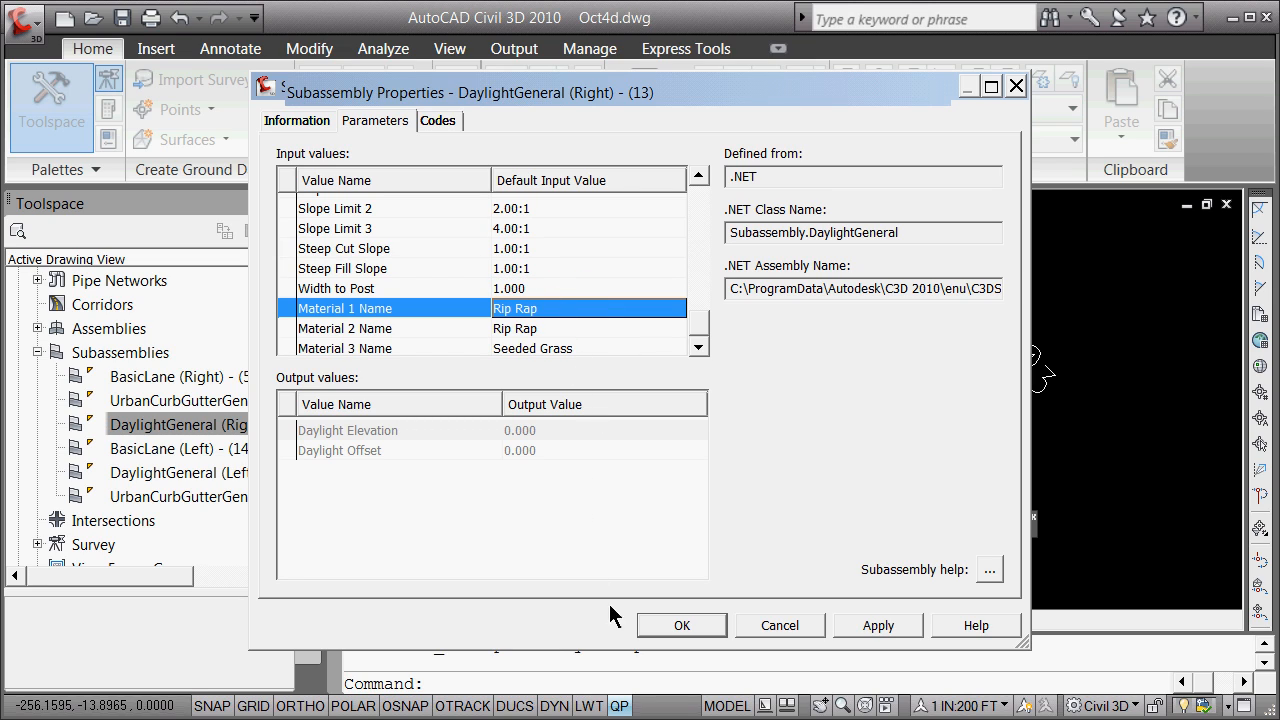
mouse_move(700, 627)
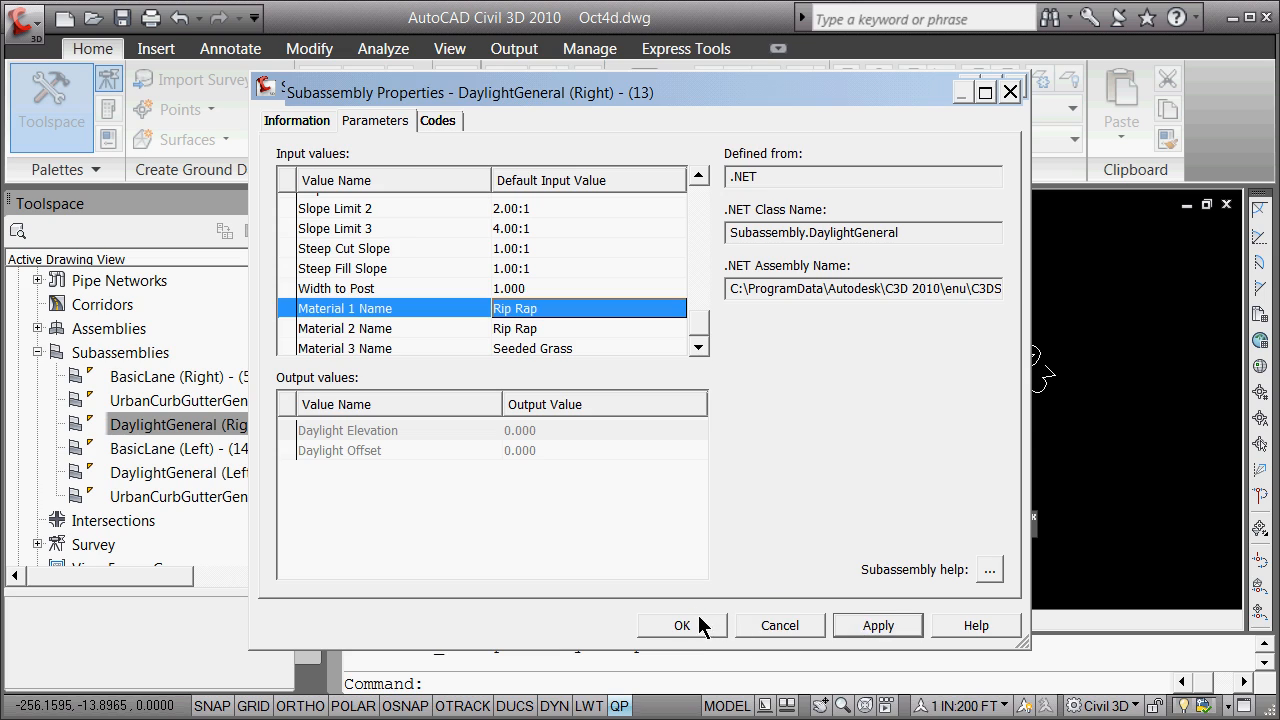
click(682, 625)
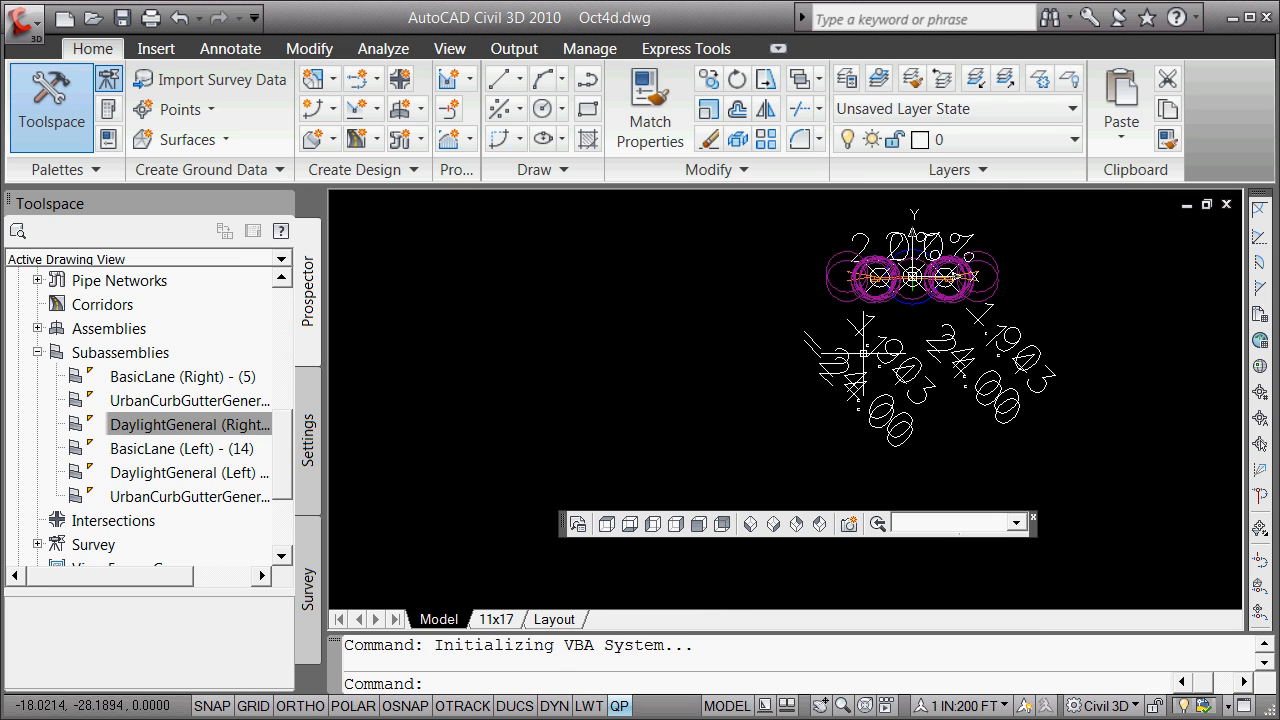
mouse_move(592, 601)
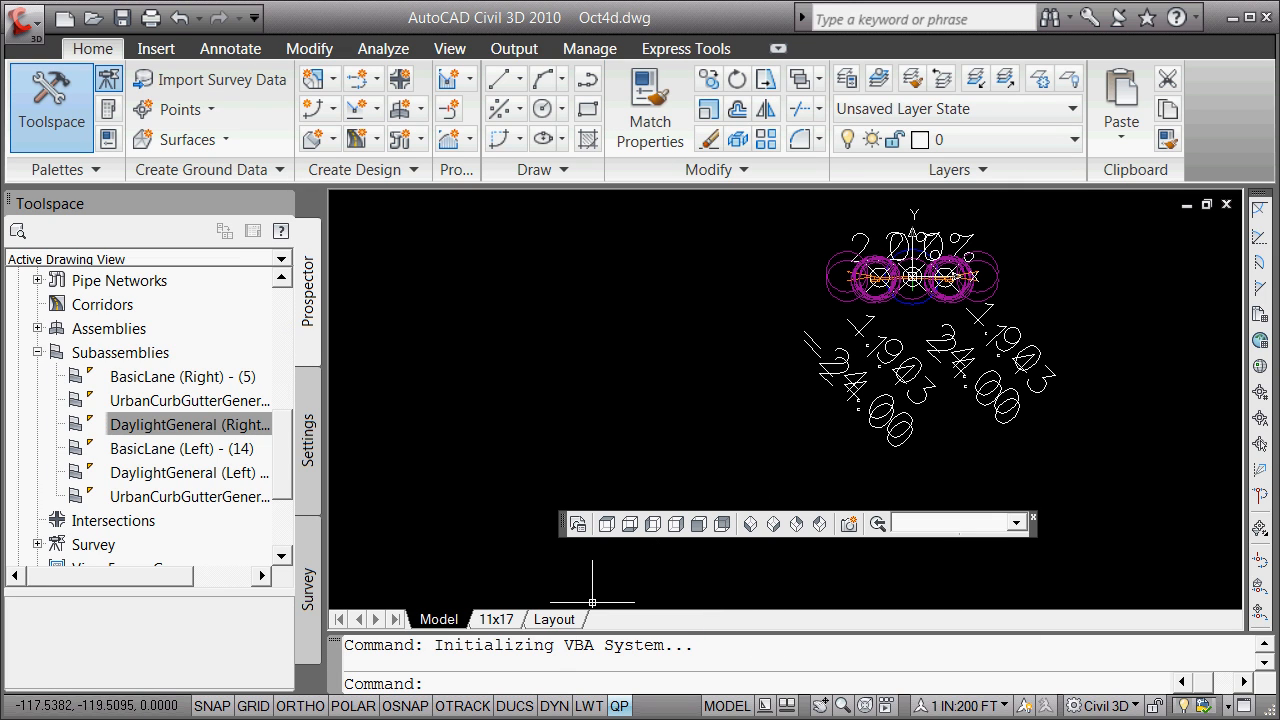